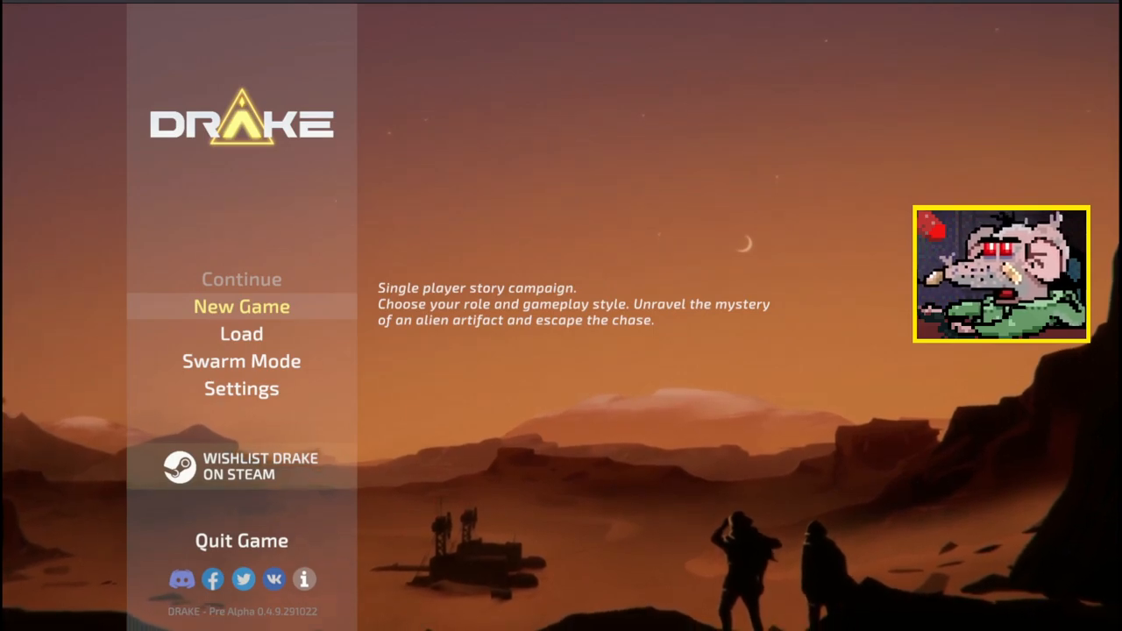
{"action": "mouse_move", "coordinate": [242, 390]}
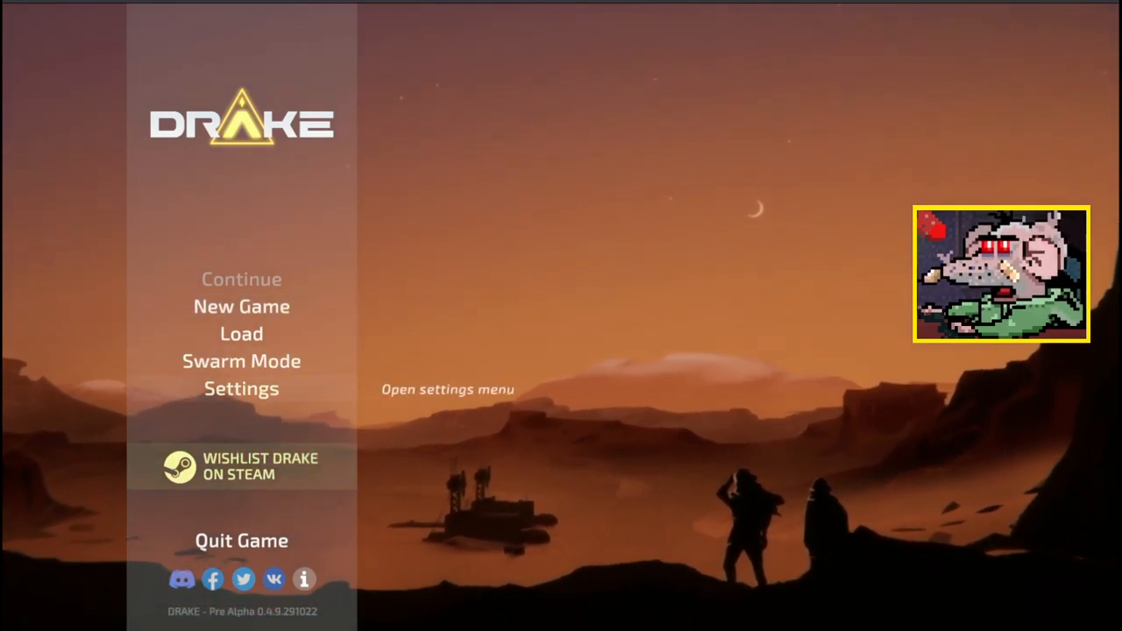
{"action": "mouse_move", "coordinate": [242, 305]}
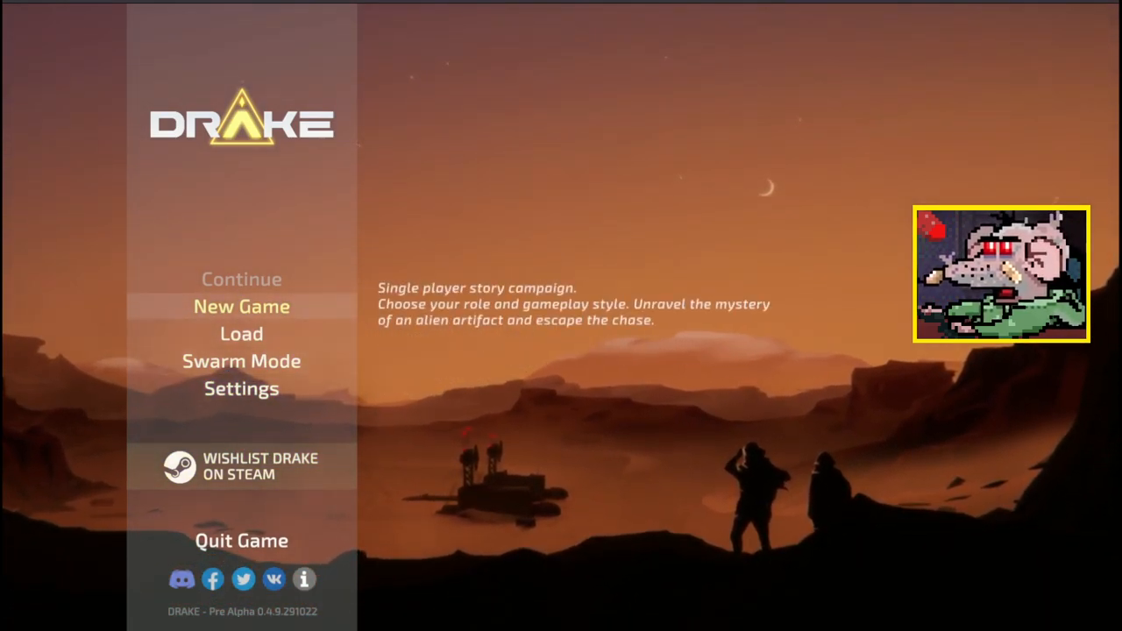
Begin a new story campaign from the main menu
{"action": "left_click", "coordinate": [241, 305]}
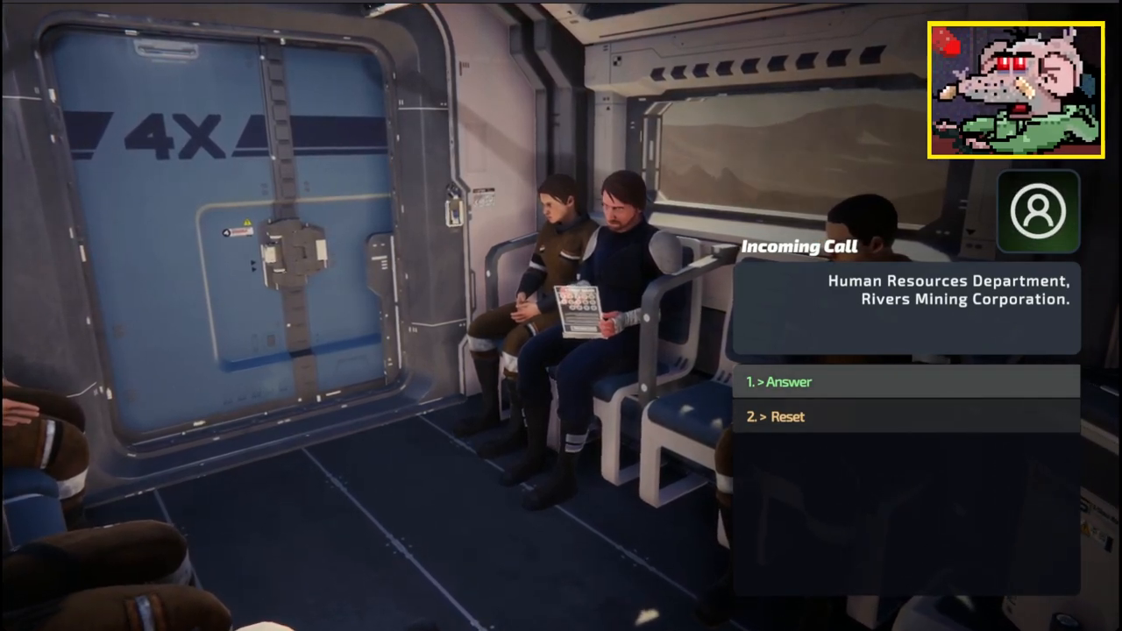
Answer the HR call and choose to fill in the worker survey yourself
{"action": "left_click", "coordinate": [787, 382]}
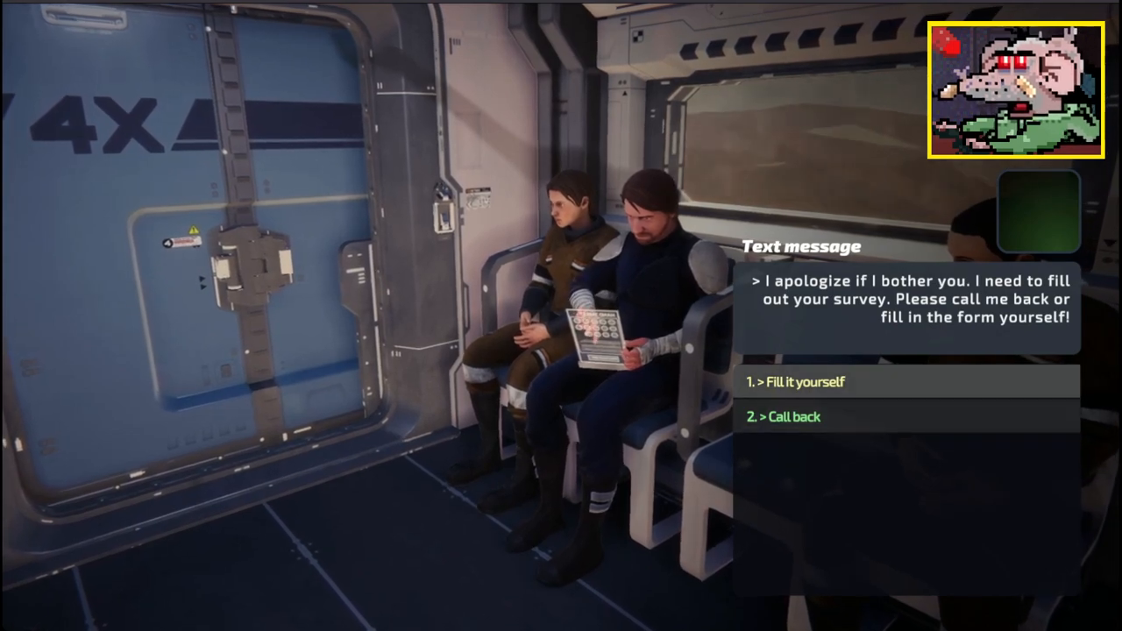
{"action": "left_click", "coordinate": [800, 382]}
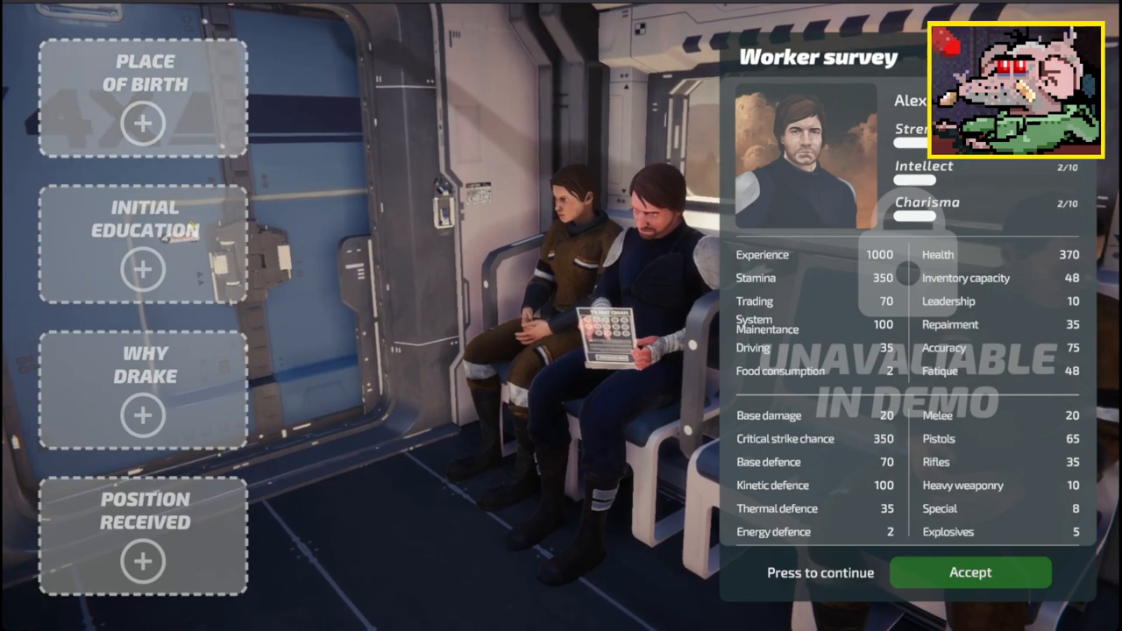
Choose Born in the Periphery as the place of birth
{"action": "left_click", "coordinate": [143, 122]}
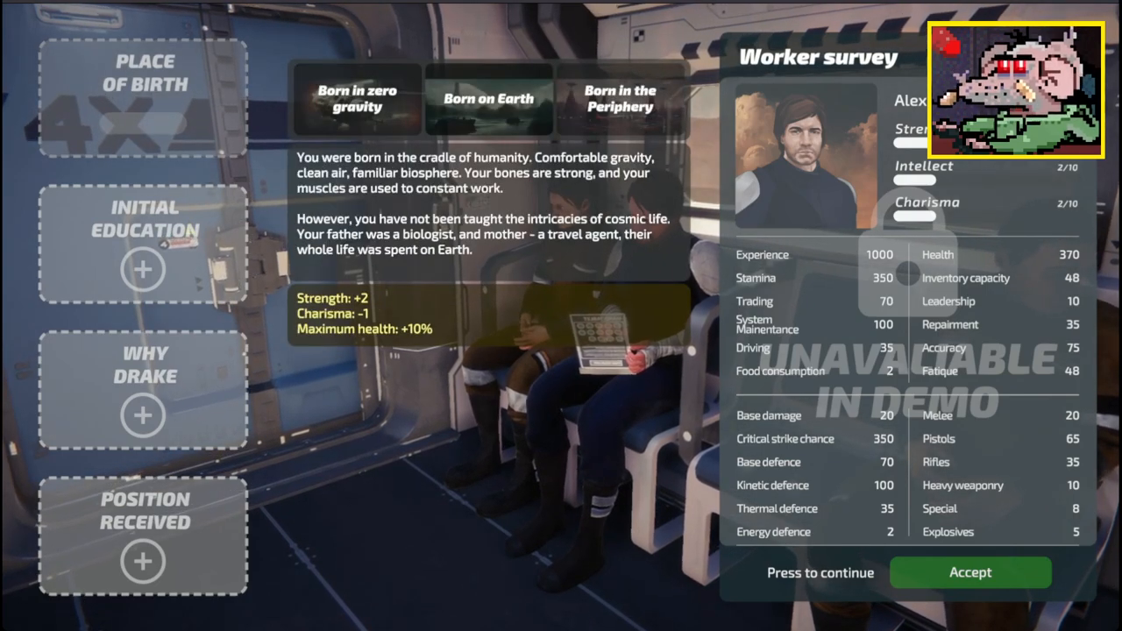
{"action": "left_click", "coordinate": [621, 98]}
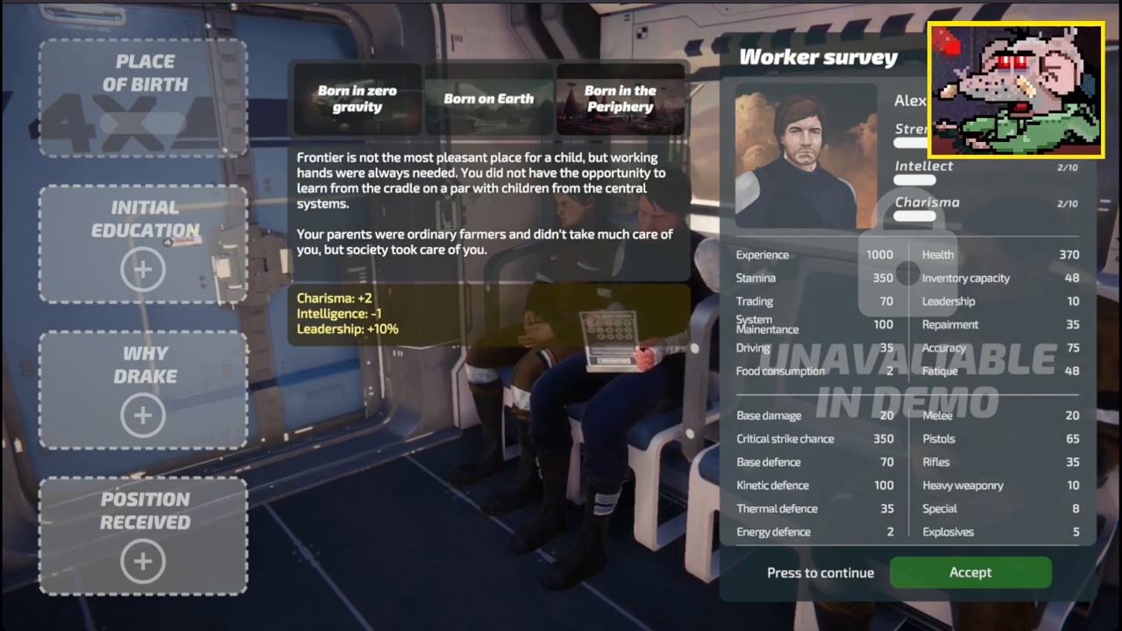
{"action": "left_click", "coordinate": [621, 98]}
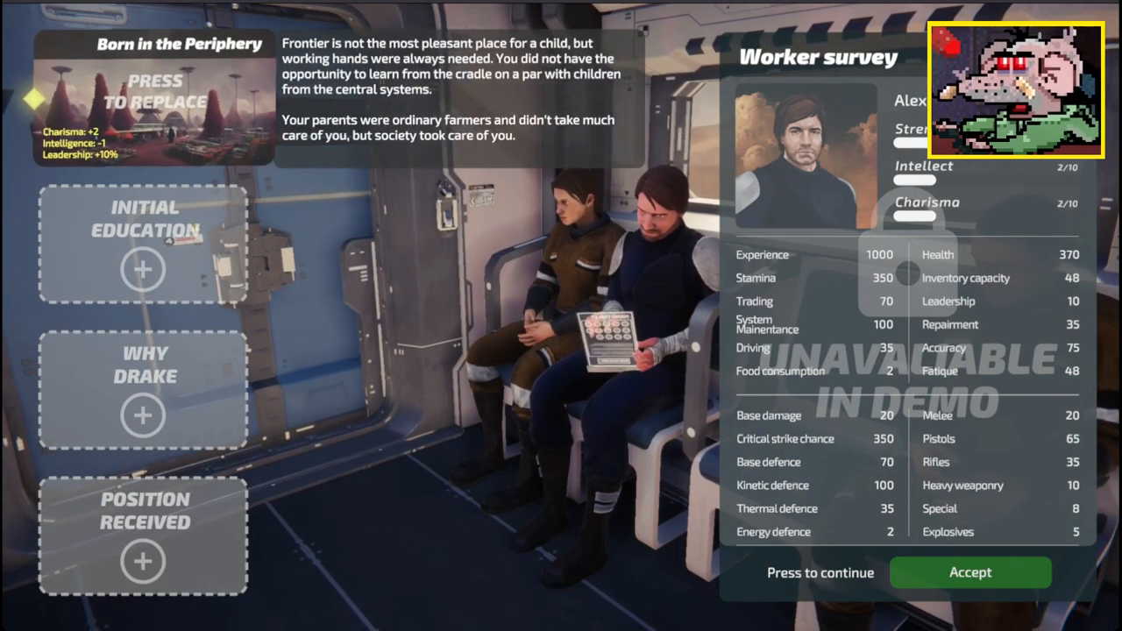
Pick Smuggler as initial education and Bandits' Victim as the reason for Drake
{"action": "left_click", "coordinate": [155, 100]}
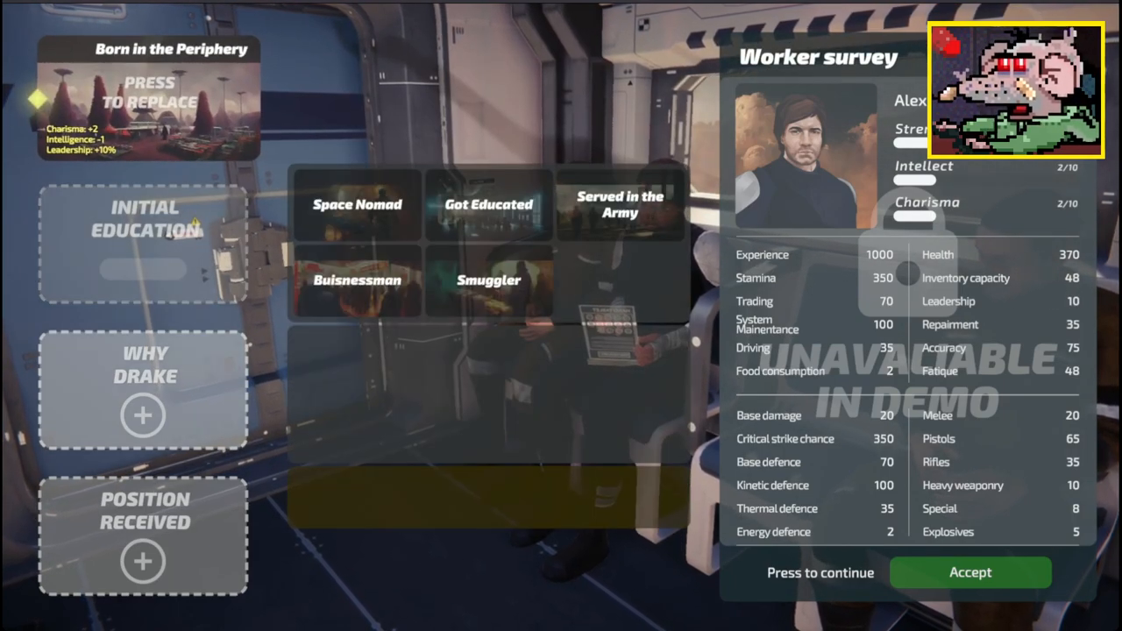
{"action": "left_click", "coordinate": [487, 280]}
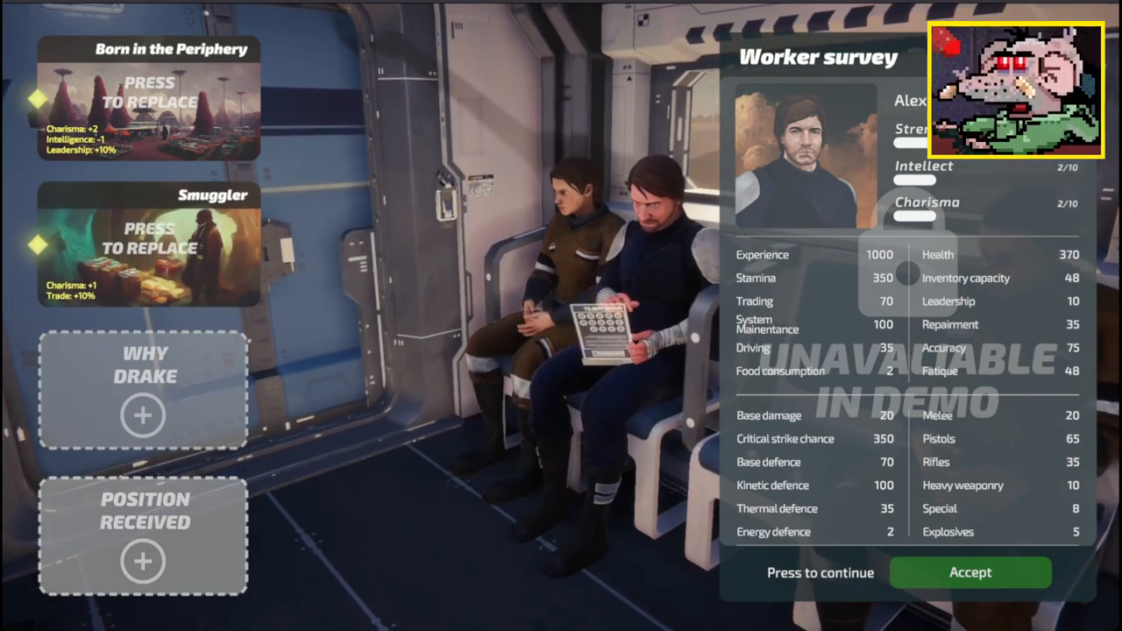
{"action": "left_click", "coordinate": [144, 414]}
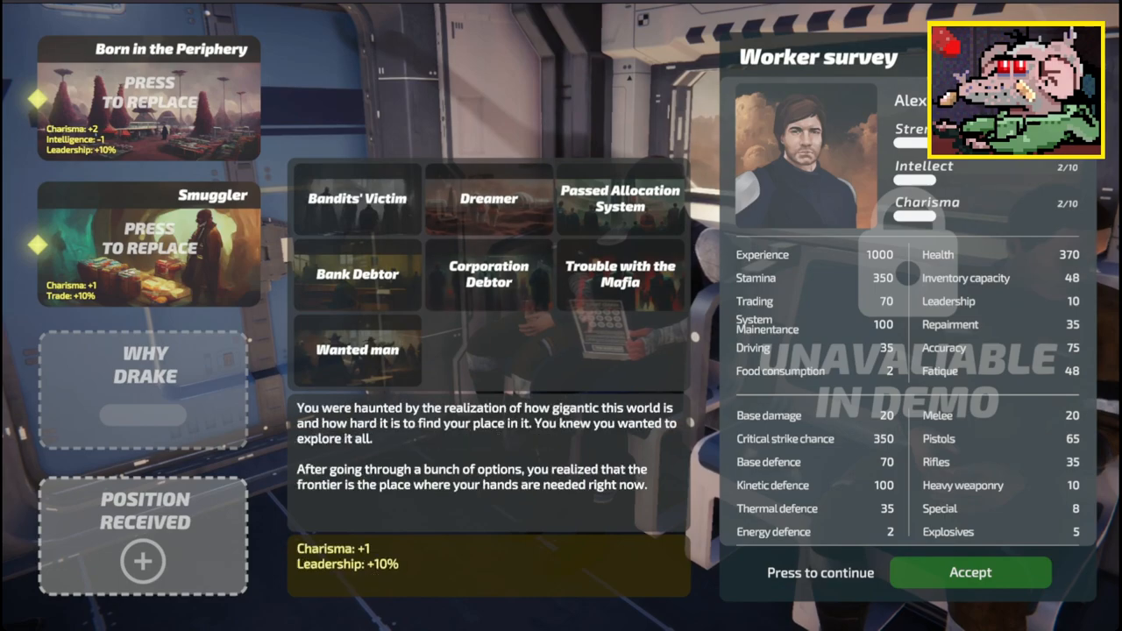
{"action": "left_click", "coordinate": [358, 274]}
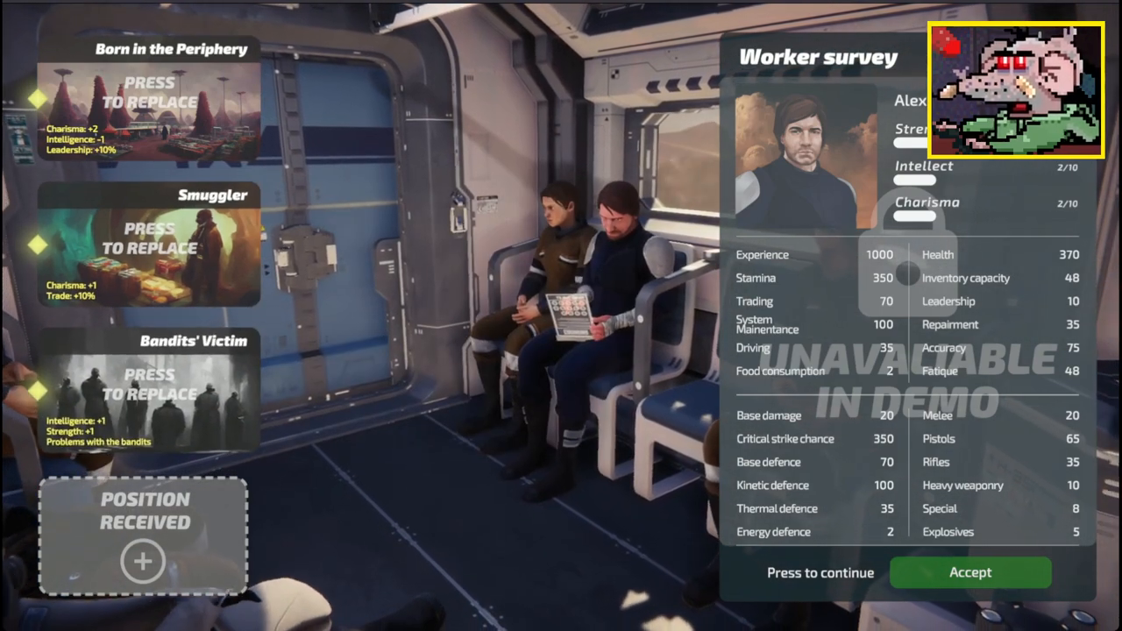
Select Manager as the received position, then reopen the position choices
{"action": "left_click", "coordinate": [144, 561]}
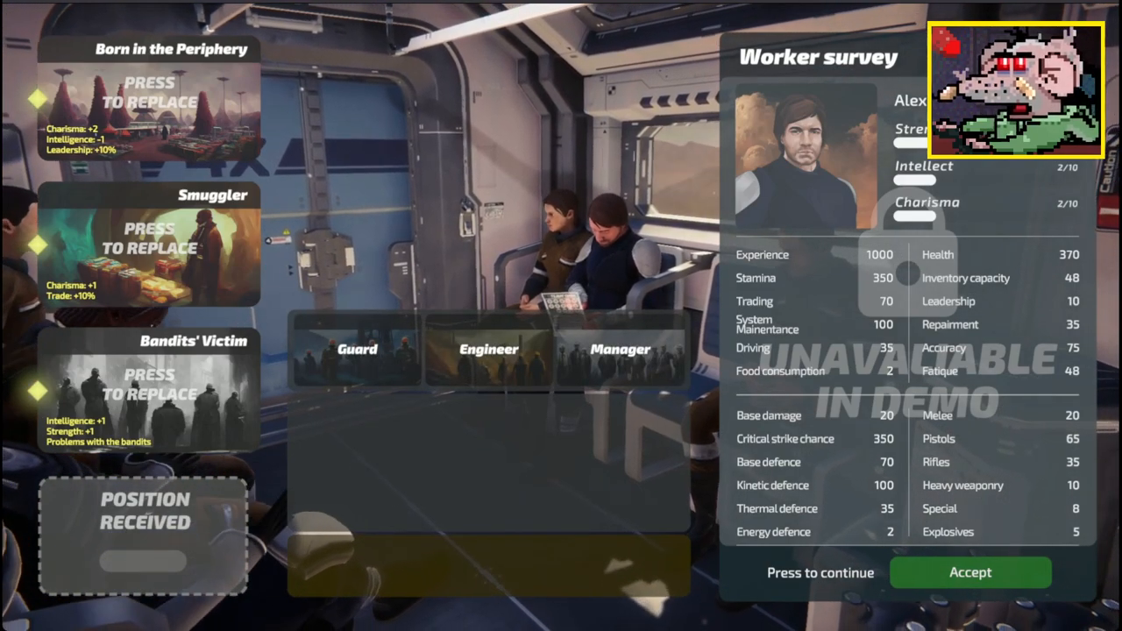
{"action": "left_click", "coordinate": [620, 349]}
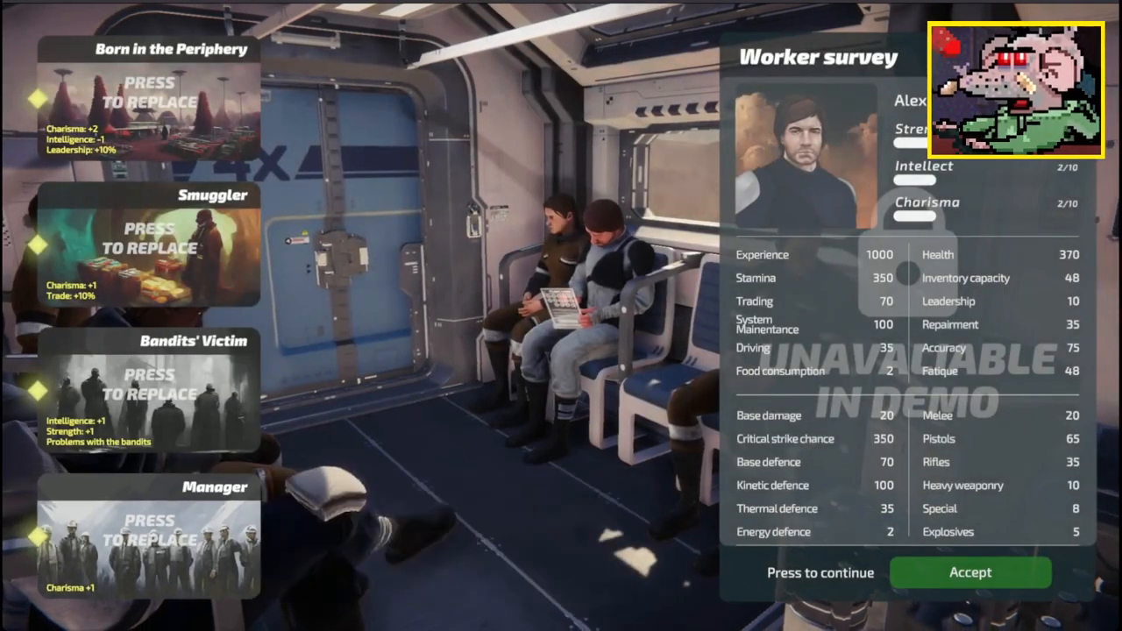
{"action": "left_click", "coordinate": [144, 535]}
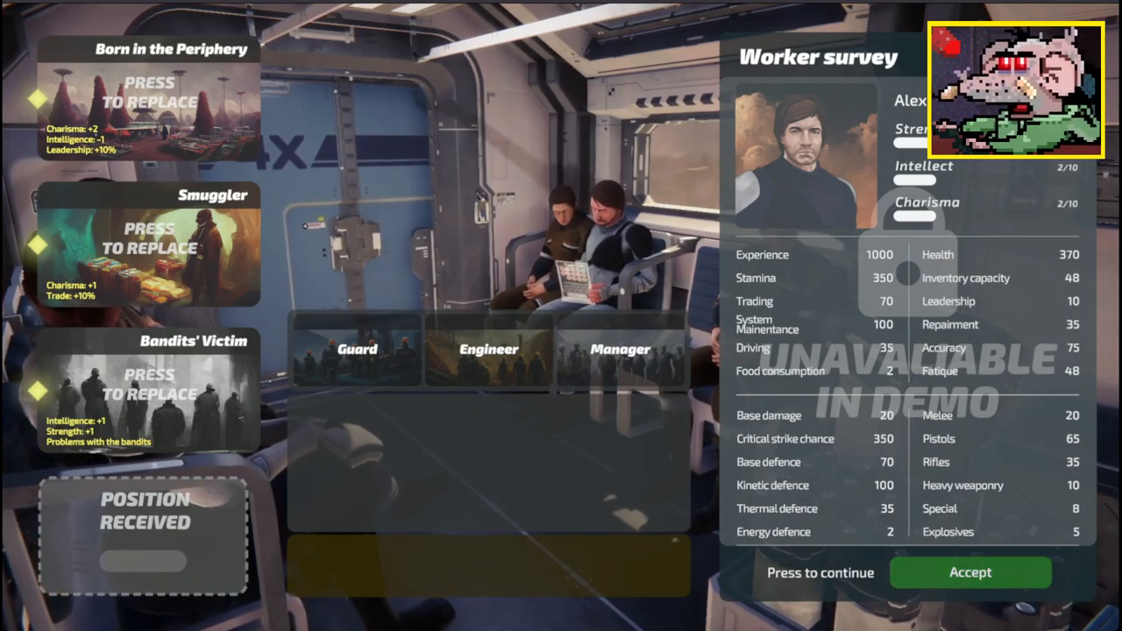
Confirm the position, then ask Captain Roy what to do during the halt and agree to go
{"action": "left_click", "coordinate": [970, 571]}
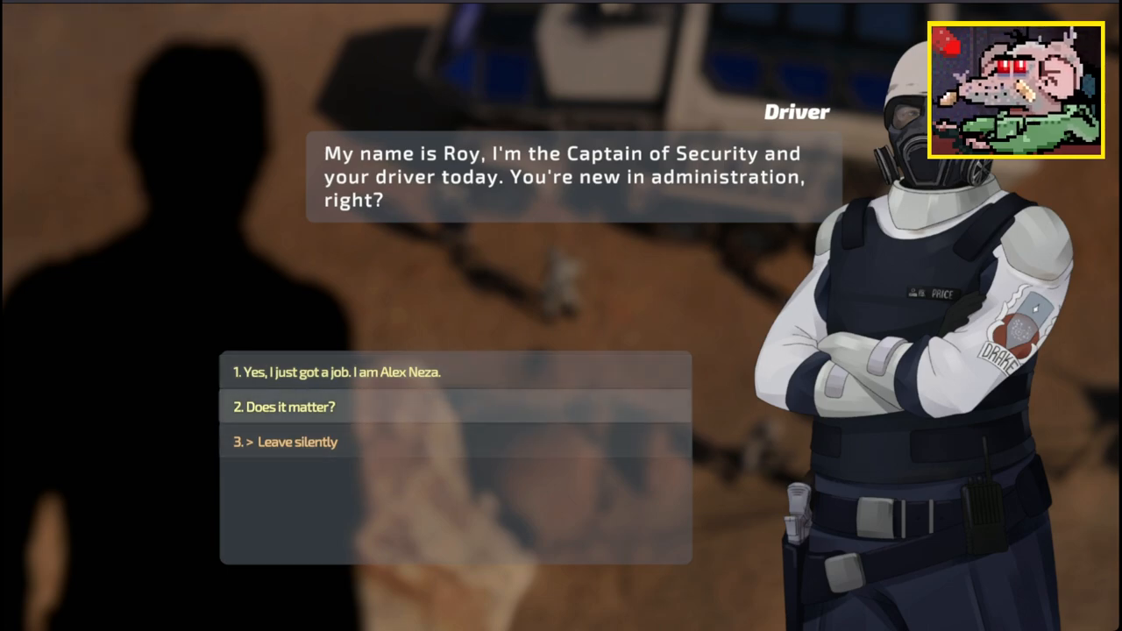
{"action": "left_click", "coordinate": [296, 442]}
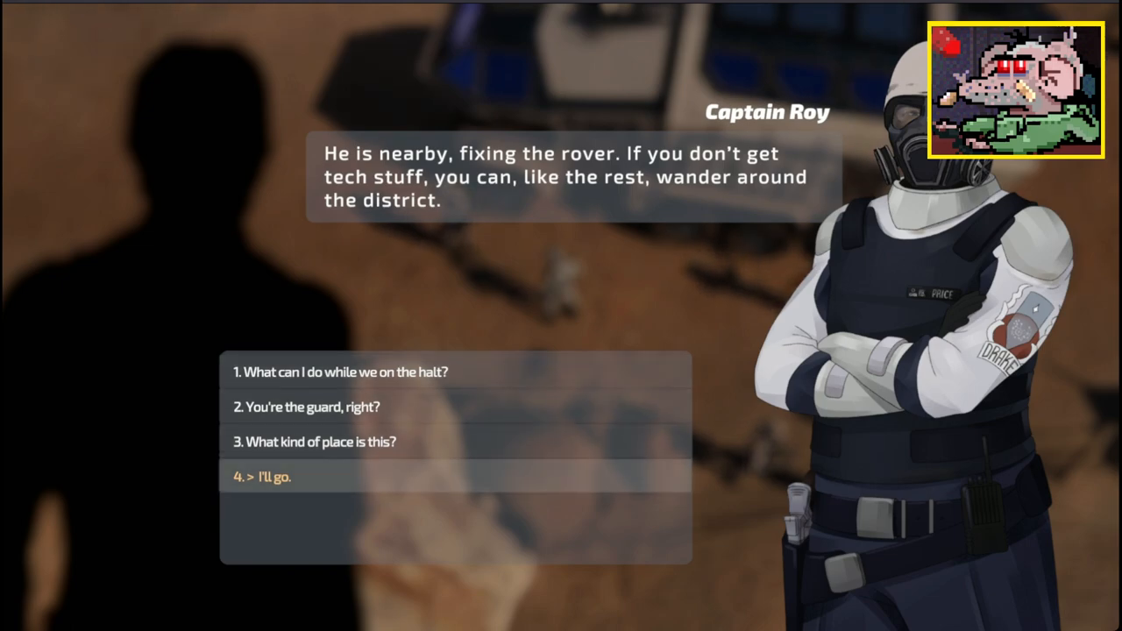
{"action": "left_click", "coordinate": [274, 477]}
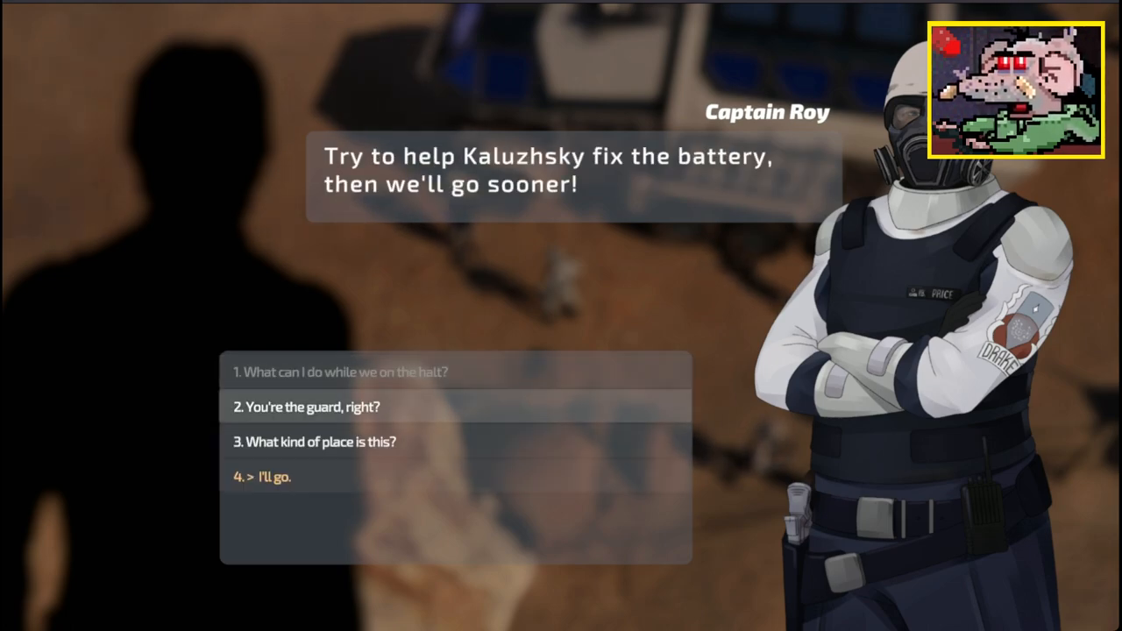
{"action": "left_click", "coordinate": [316, 442]}
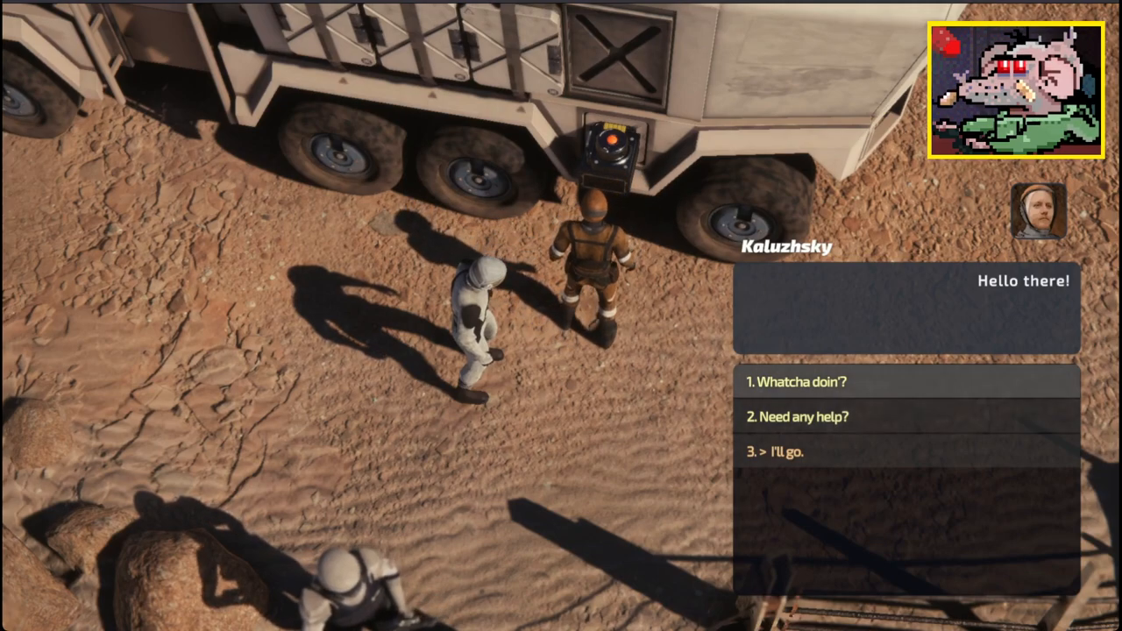
Reply to Kaluzhsky's greeting and respond about the charged power unit
{"action": "left_click", "coordinate": [796, 382]}
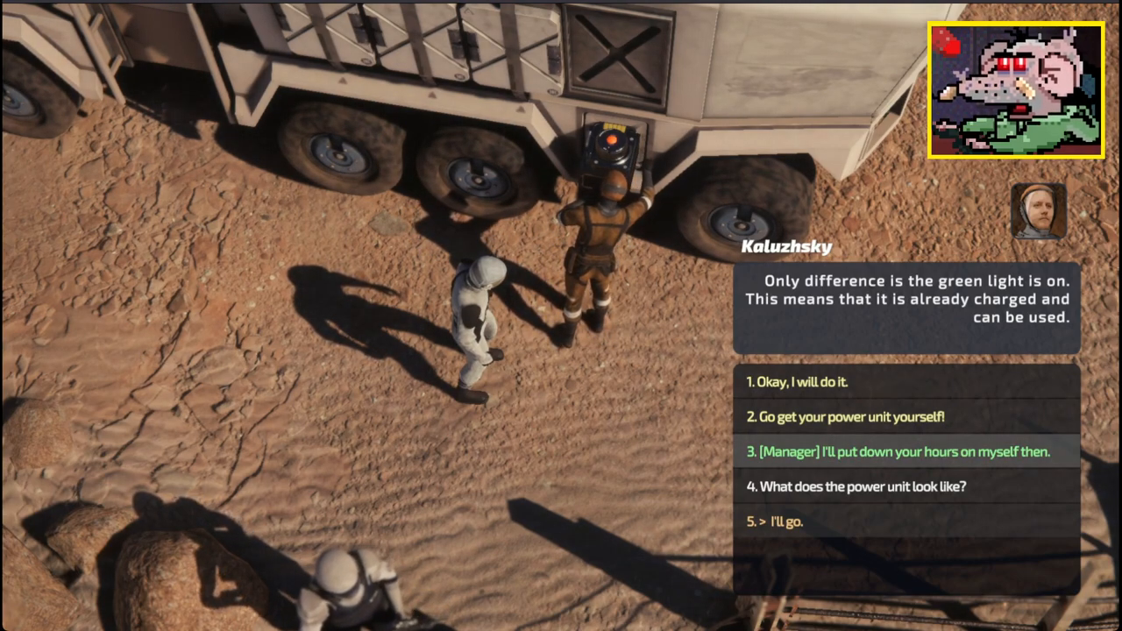
{"action": "left_click", "coordinate": [903, 453]}
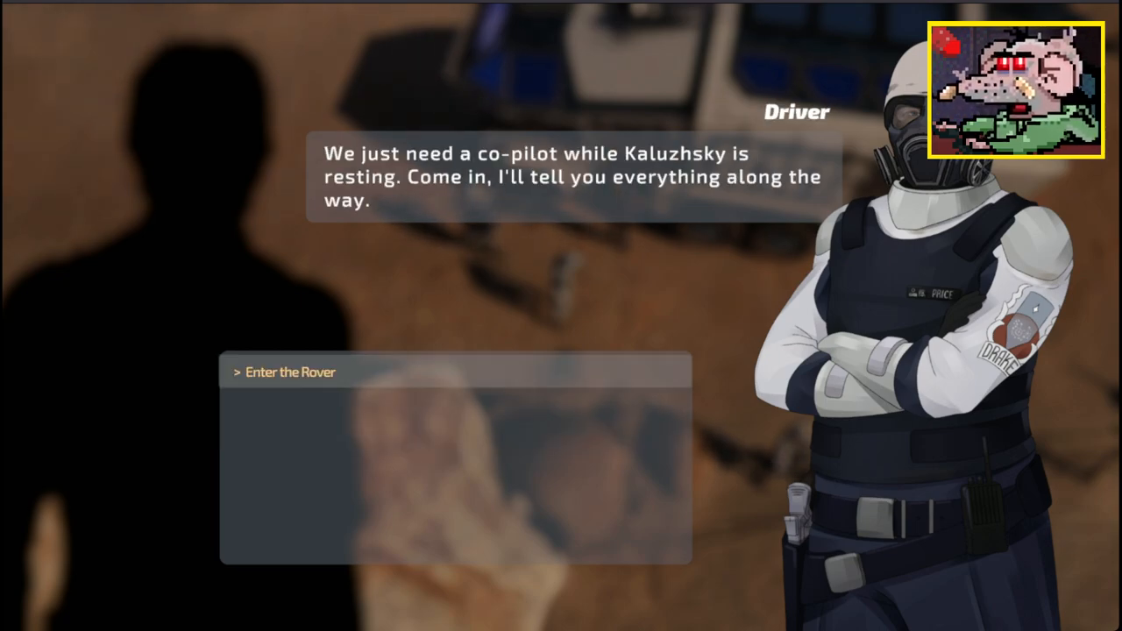
Enter the rover as the driver's co-pilot
{"action": "left_click", "coordinate": [291, 372]}
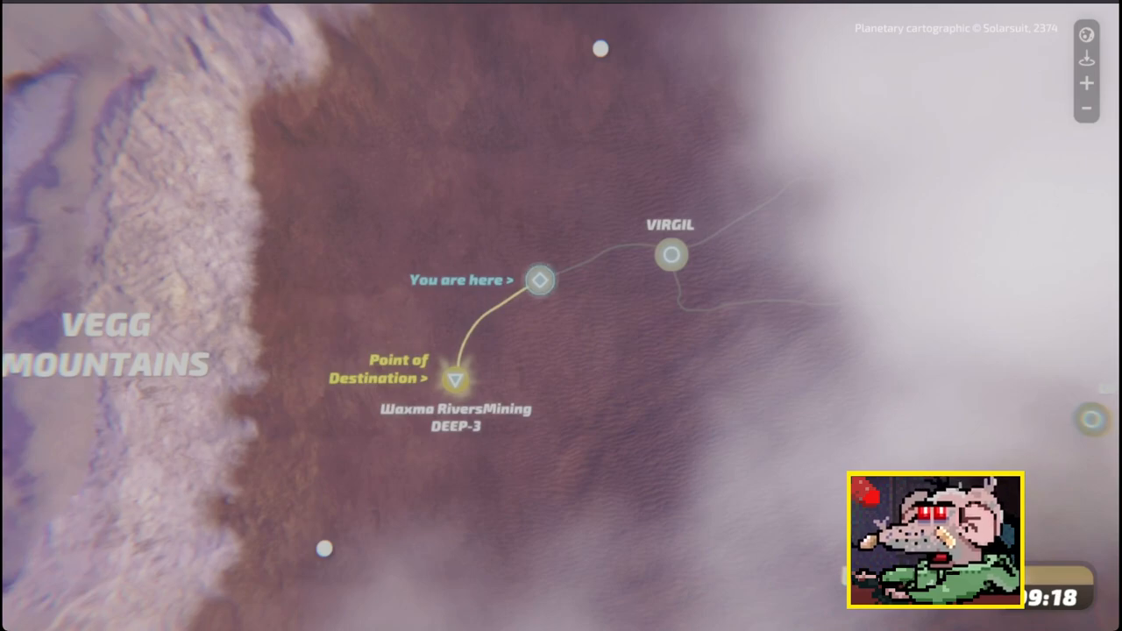
Advance the map journey toward Waxma RiversMining DEEP-3 until the power-failure event
{"action": "left_click", "coordinate": [456, 379]}
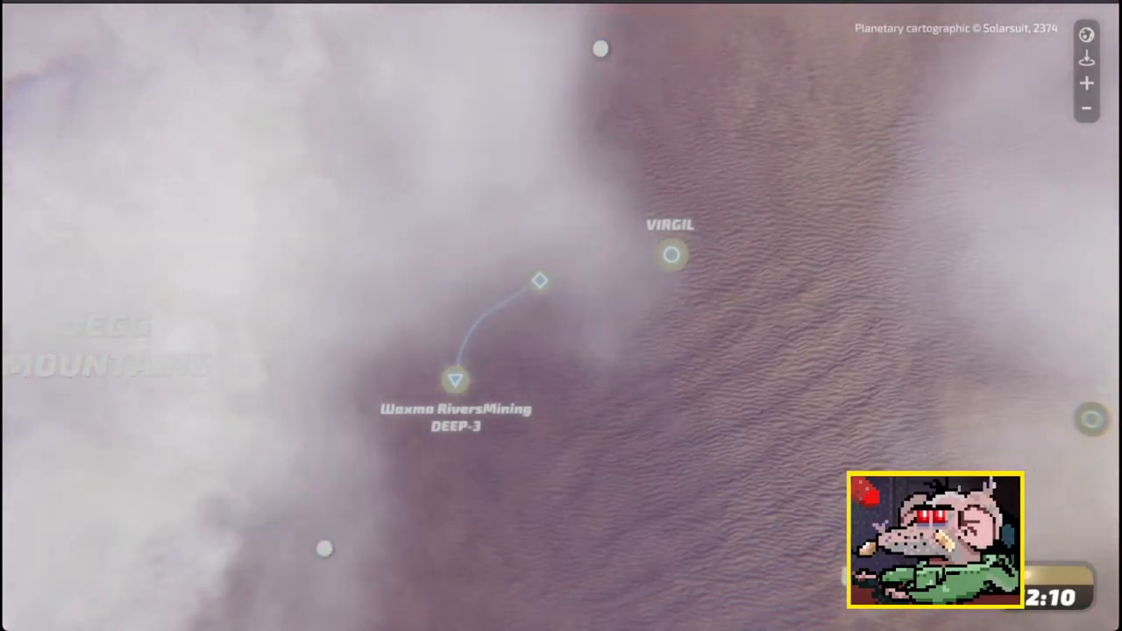
{"action": "left_click", "coordinate": [456, 379]}
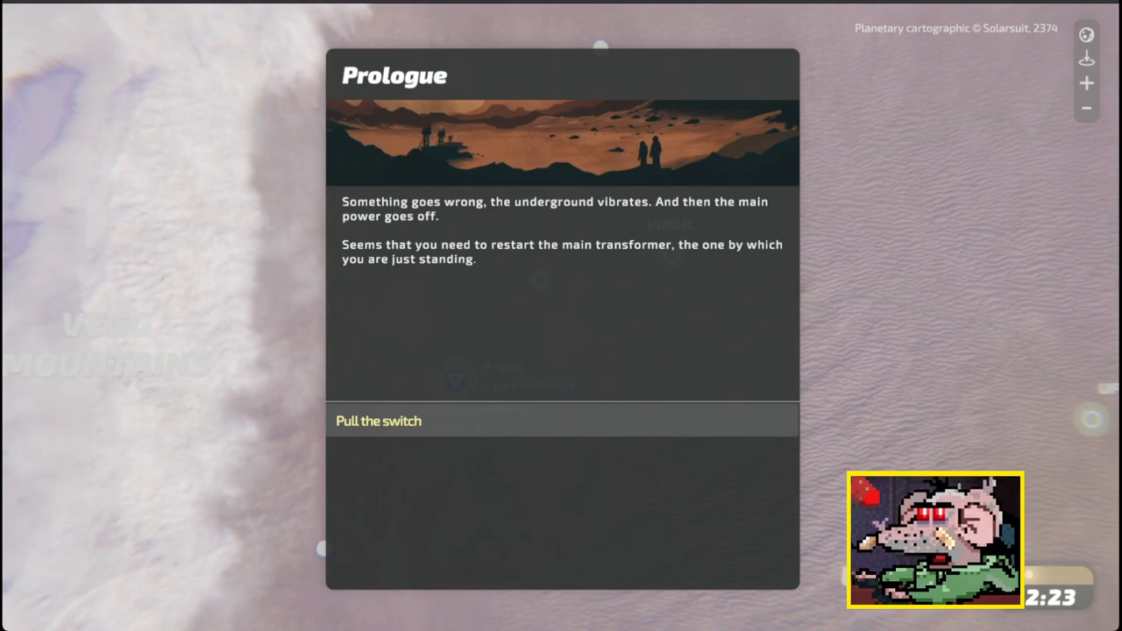
Pull the transformer switch, then load the level after the mine collapse
{"action": "left_click", "coordinate": [379, 421]}
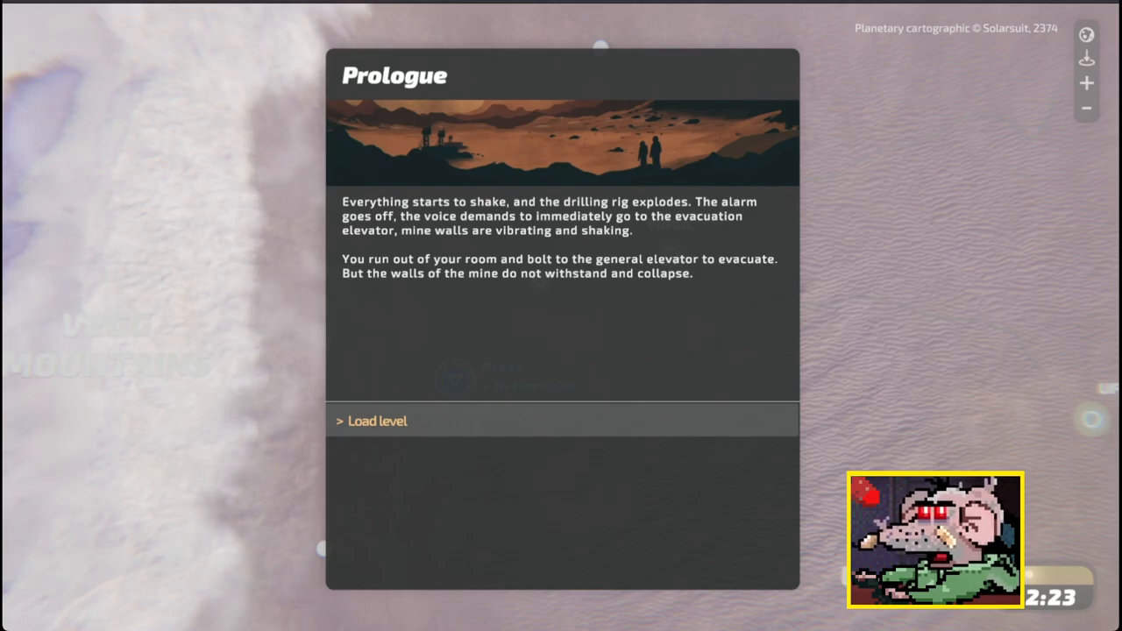
{"action": "left_click", "coordinate": [377, 421]}
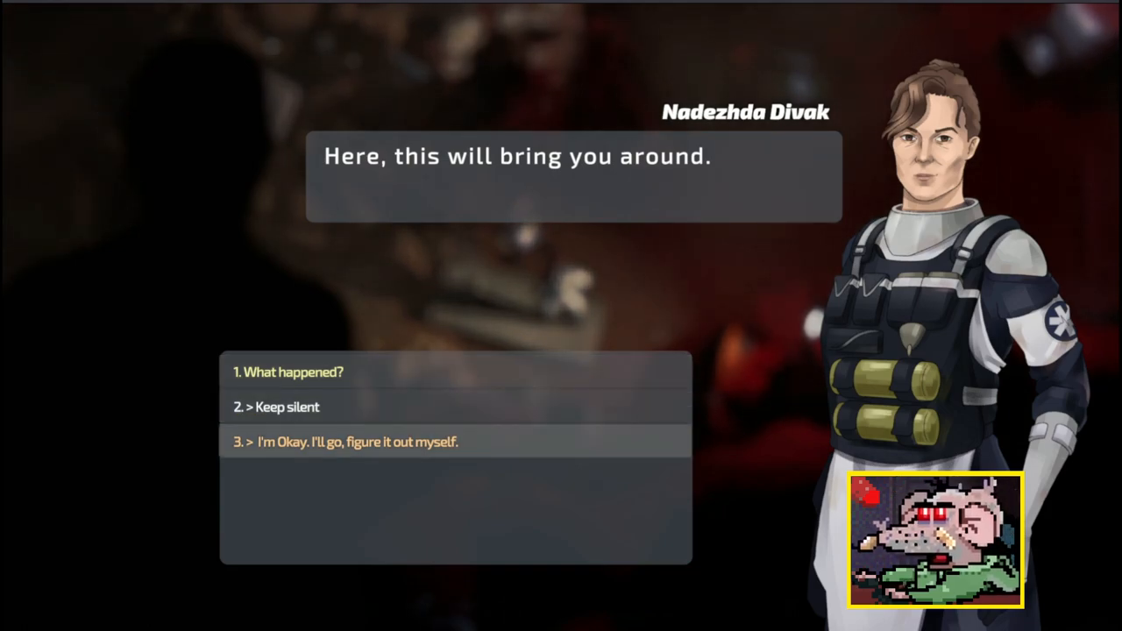
Reply to Nadezhda Divak in the collapsed mine
{"action": "left_click", "coordinate": [358, 442]}
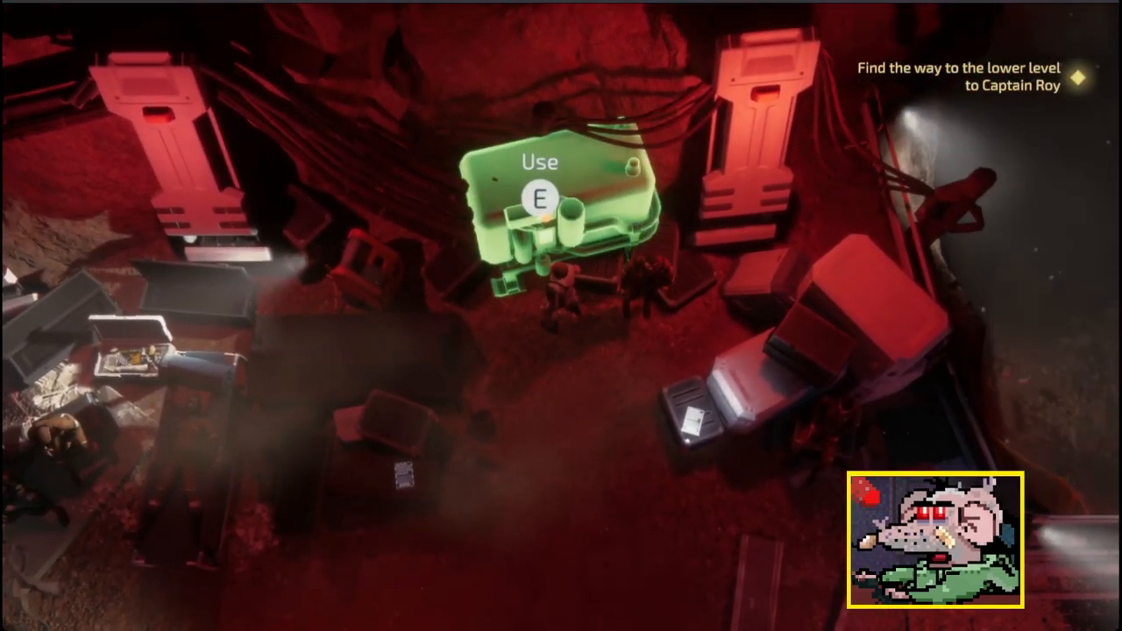
Use the green power control terminal, view its System State, then Close the Multitool
{"action": "key", "text": "e"}
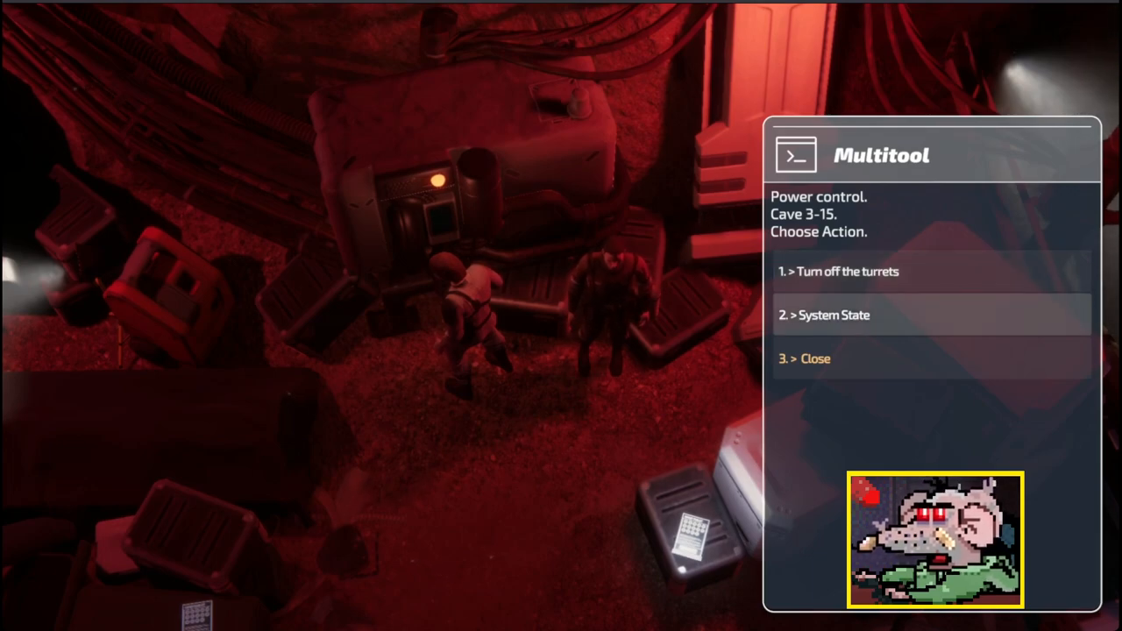
{"action": "left_click", "coordinate": [831, 316]}
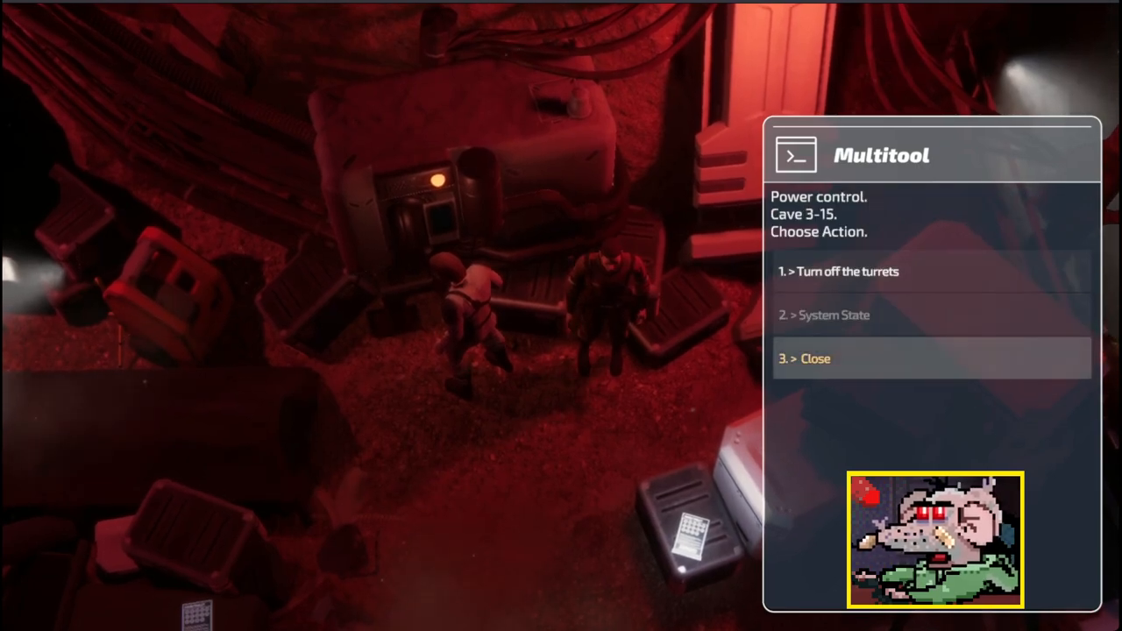
{"action": "left_click", "coordinate": [814, 358]}
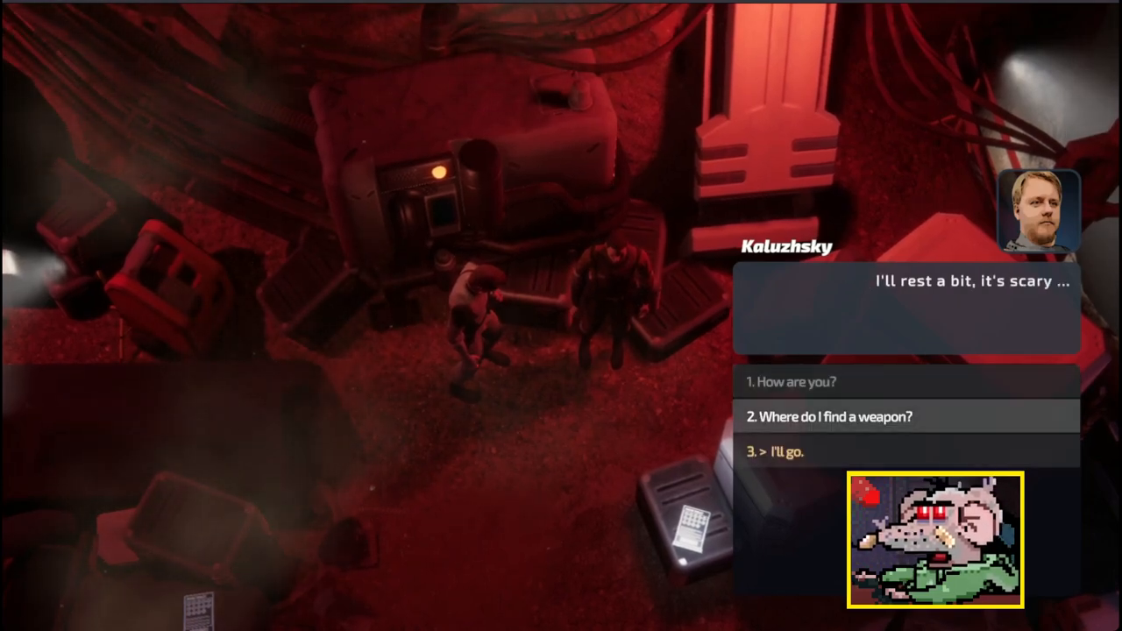
Tell the resting Kaluzhsky 'I'll go.' and leave the conversation
{"action": "left_click", "coordinate": [831, 418]}
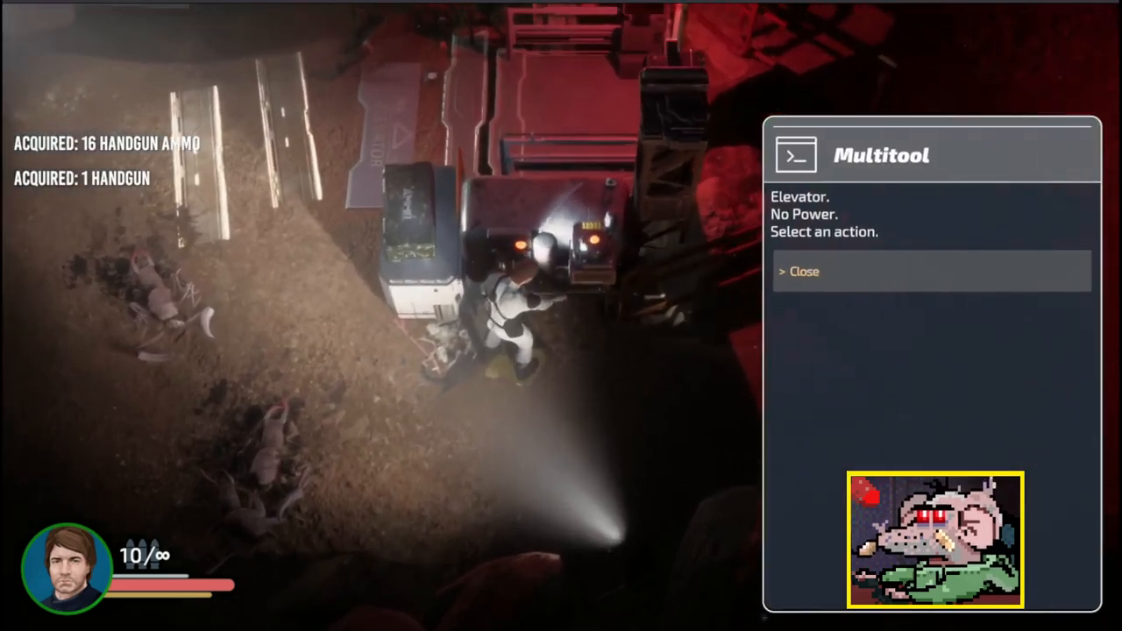
Close the elevator Multitool after it reports no power
{"action": "left_click", "coordinate": [804, 270]}
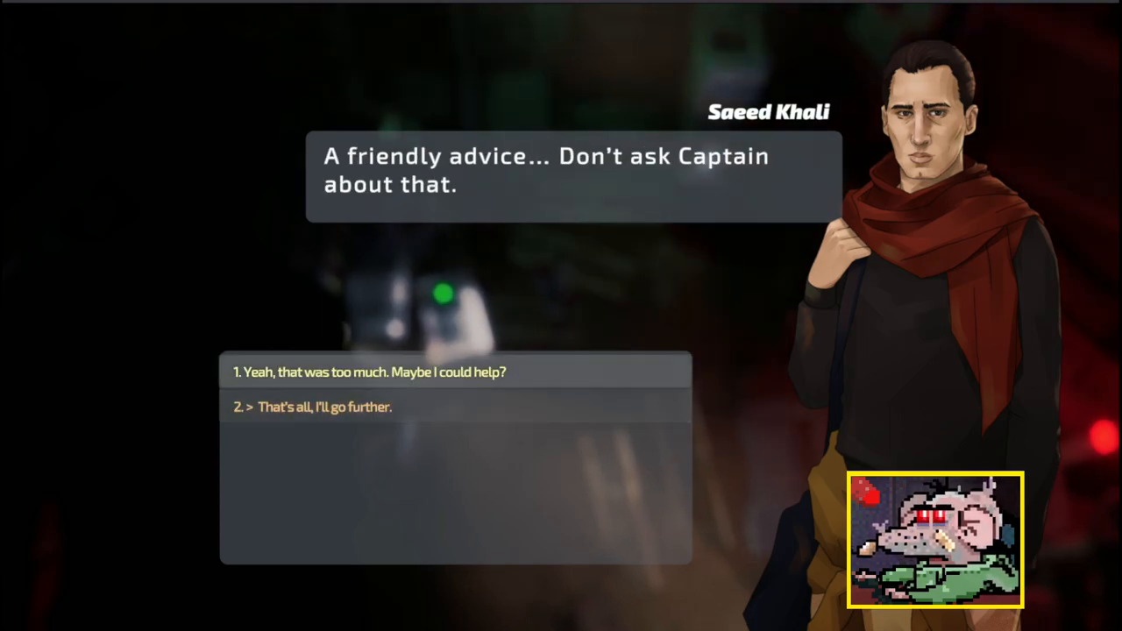
Answer Saeed Khali with 'That's all, I'll go further.' to end the talk
{"action": "left_click", "coordinate": [326, 407]}
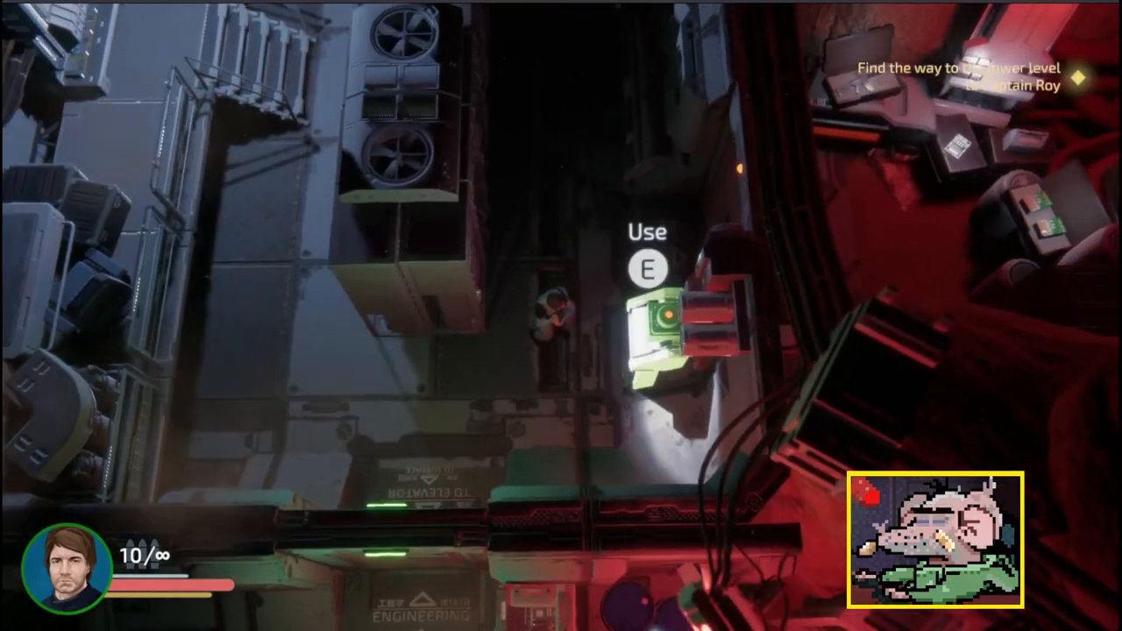
Use the interactive device beside the passage toward the lower level
{"action": "key", "text": "e"}
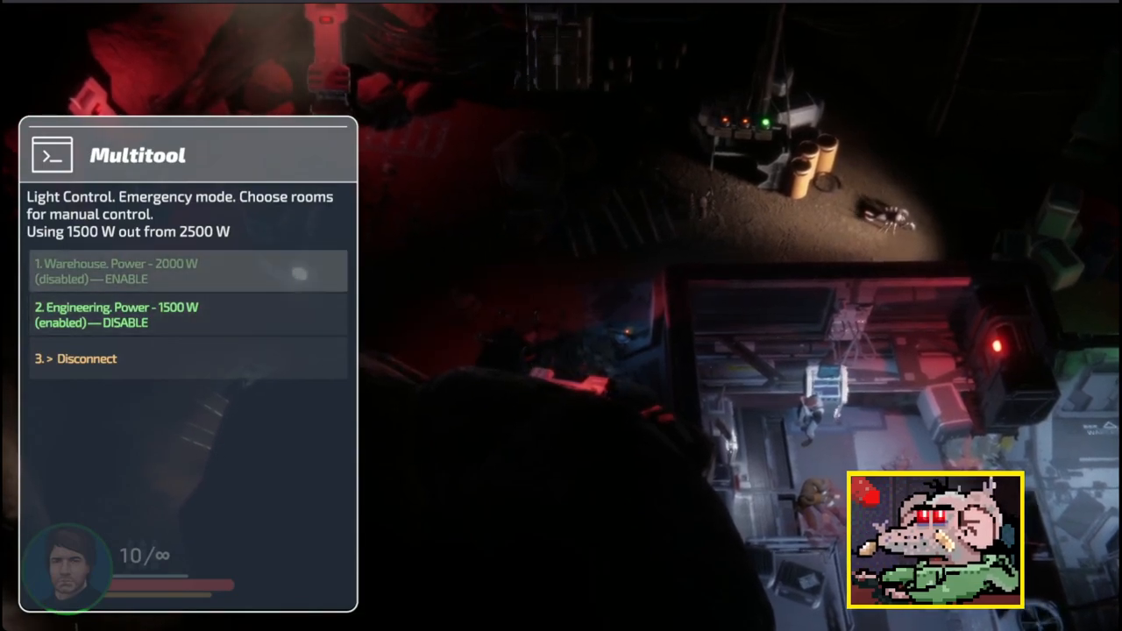
Enable the Warehouse room and disable Engineering at the Light Control terminal
{"action": "left_click", "coordinate": [116, 270]}
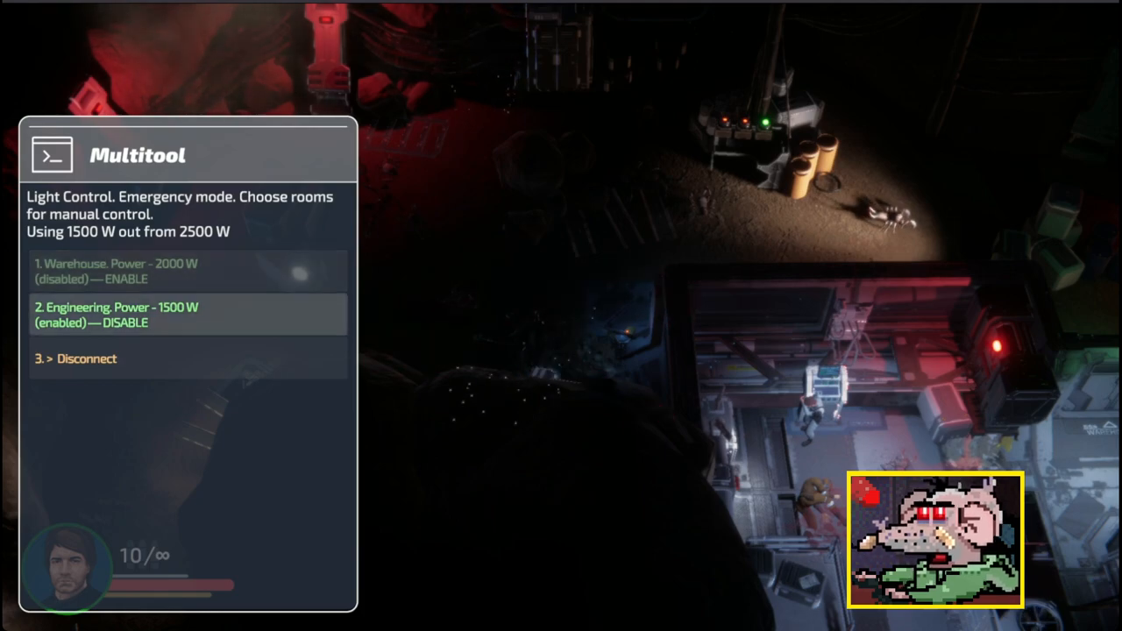
{"action": "left_click", "coordinate": [115, 315]}
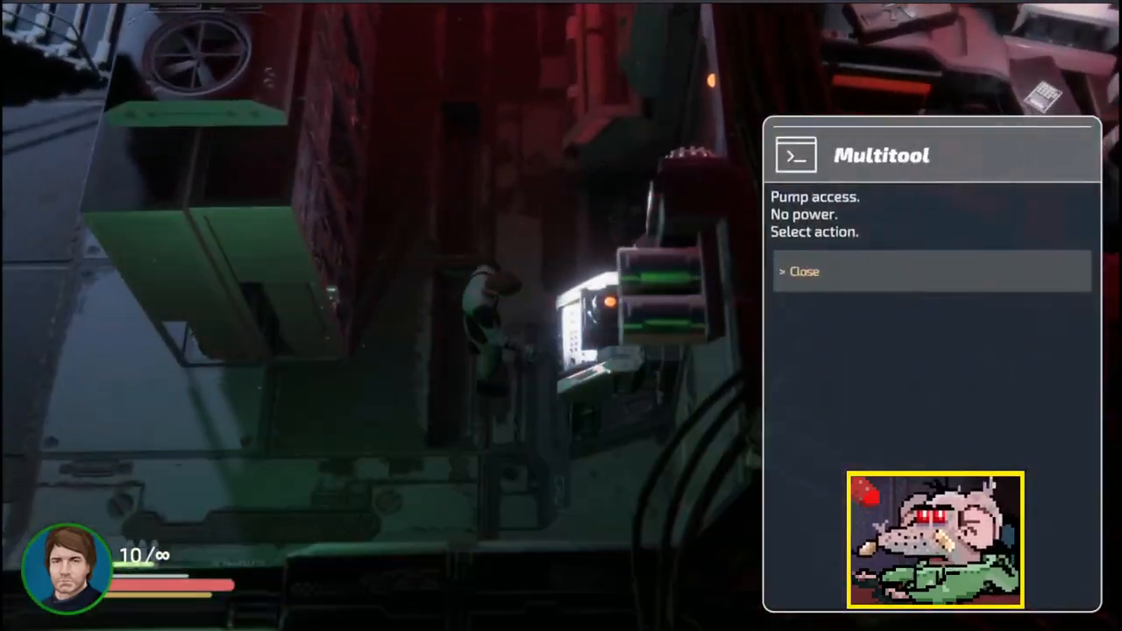
Close the pump access Multitool after it reports no power
{"action": "left_click", "coordinate": [803, 270]}
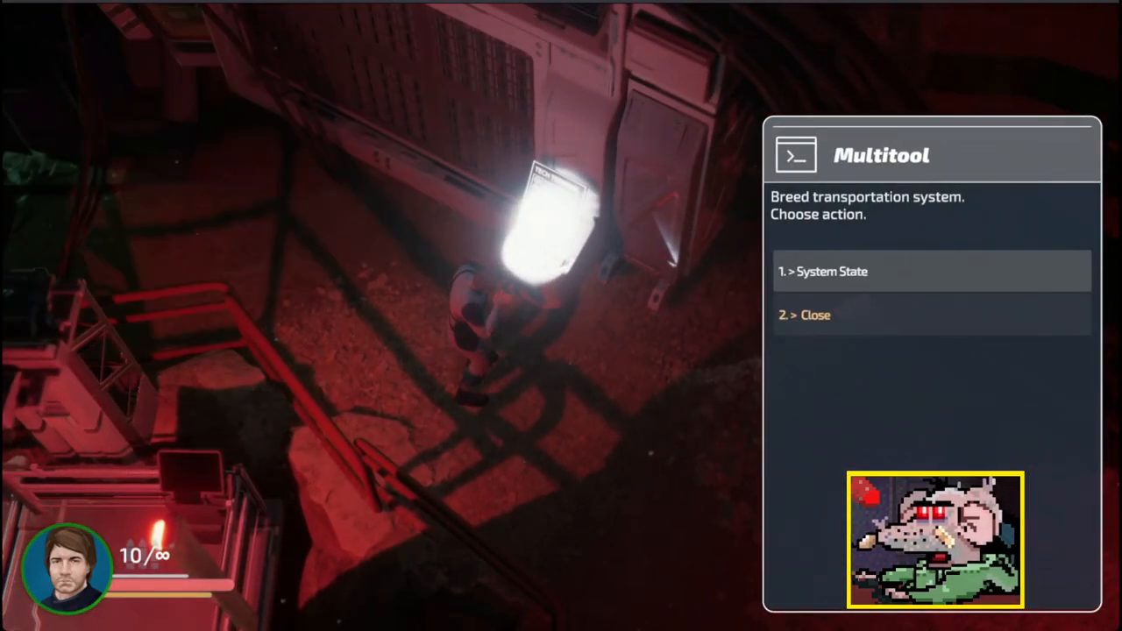
Check the breed transportation system's state via '1. > System State'
{"action": "left_click", "coordinate": [828, 270]}
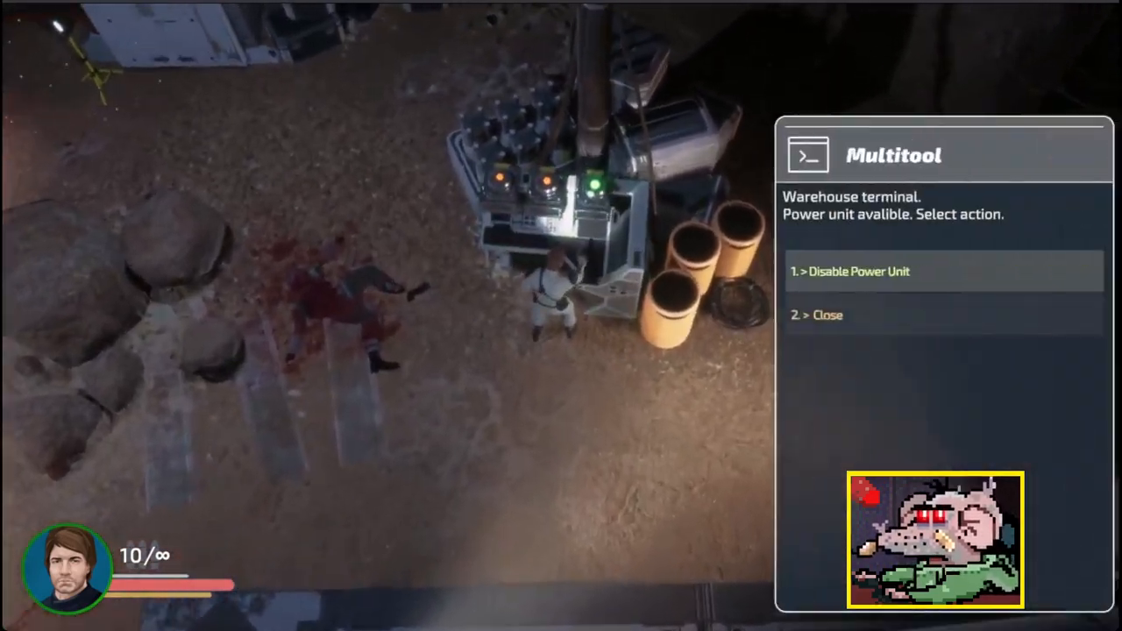
Disable the available power unit at the Warehouse terminal
{"action": "left_click", "coordinate": [857, 271]}
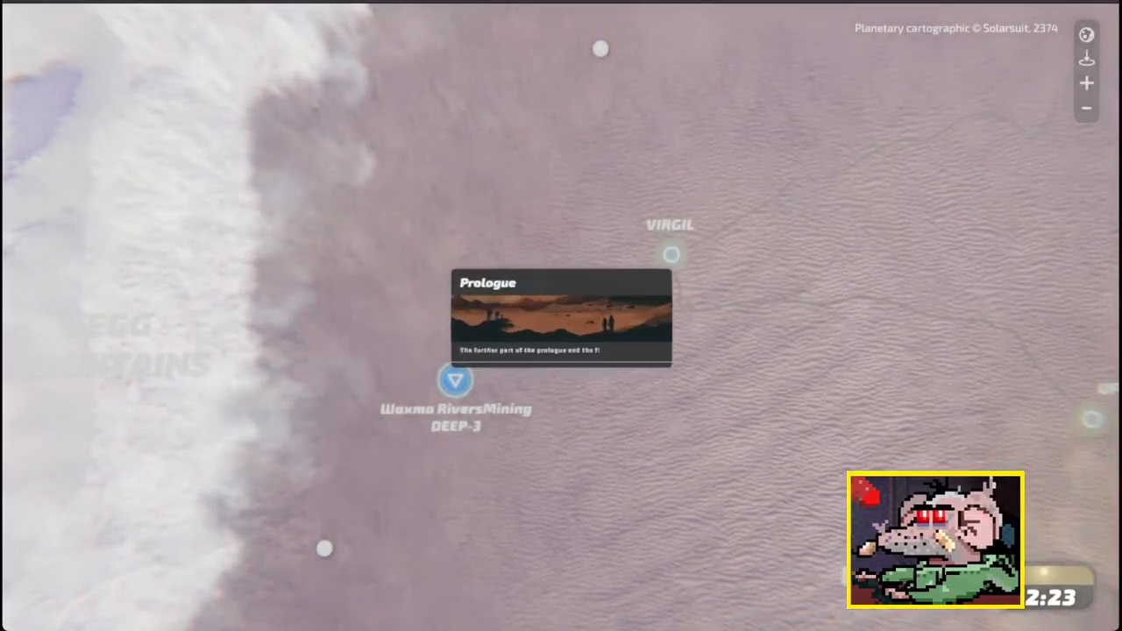
Enter the Prologue event, read its story, keep exploring the cave, walk to the light and touch the artifact
{"action": "left_click", "coordinate": [456, 380]}
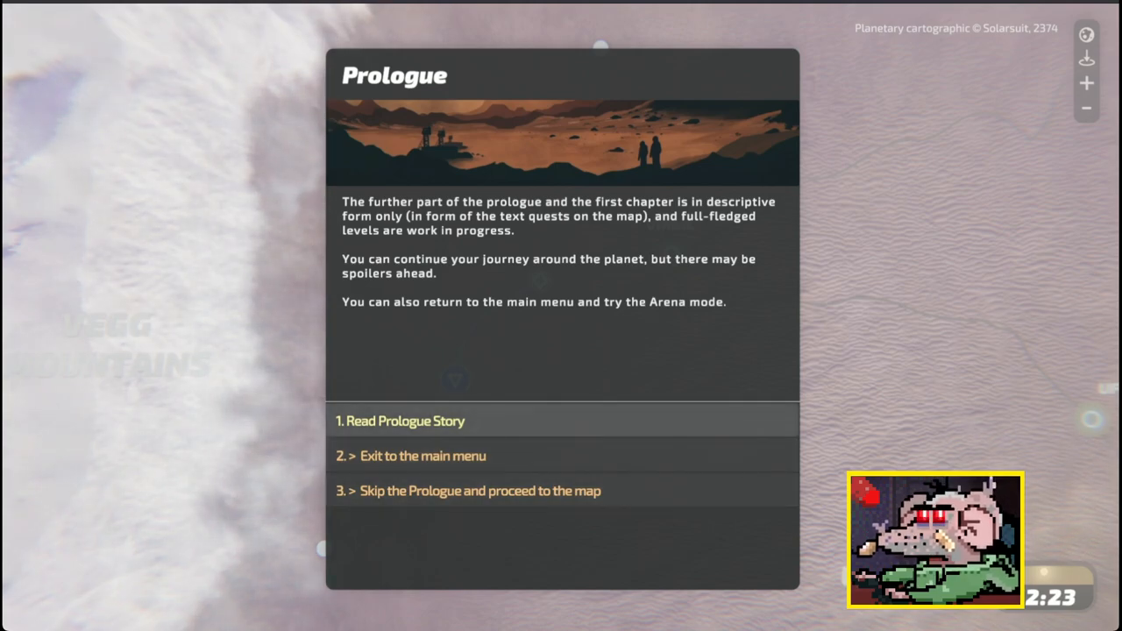
{"action": "left_click", "coordinate": [400, 421]}
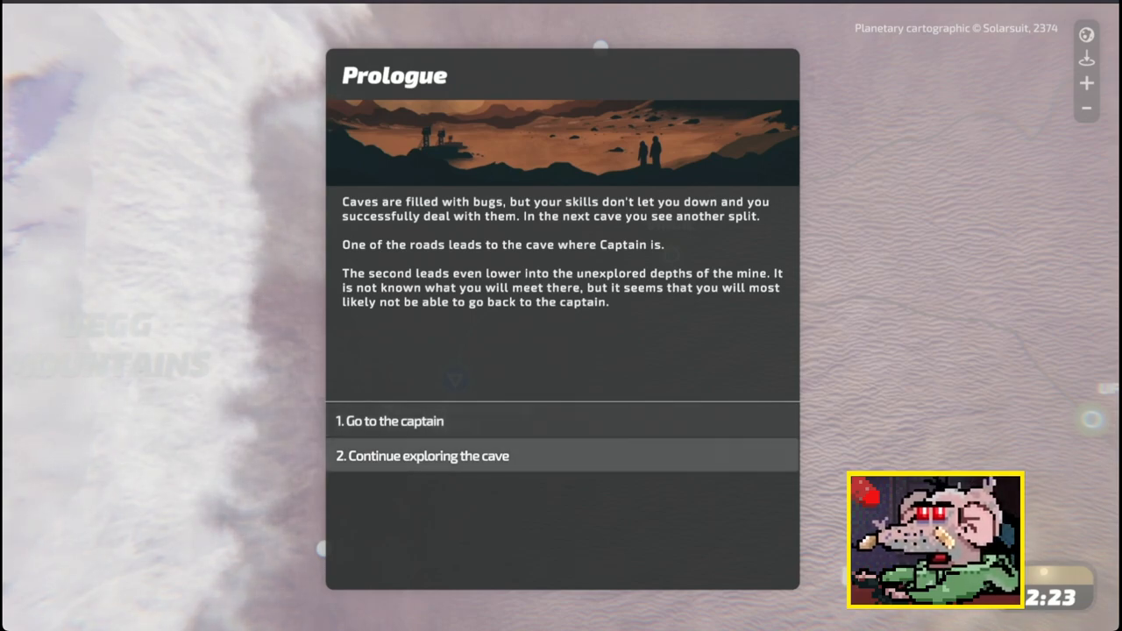
{"action": "left_click", "coordinate": [428, 456]}
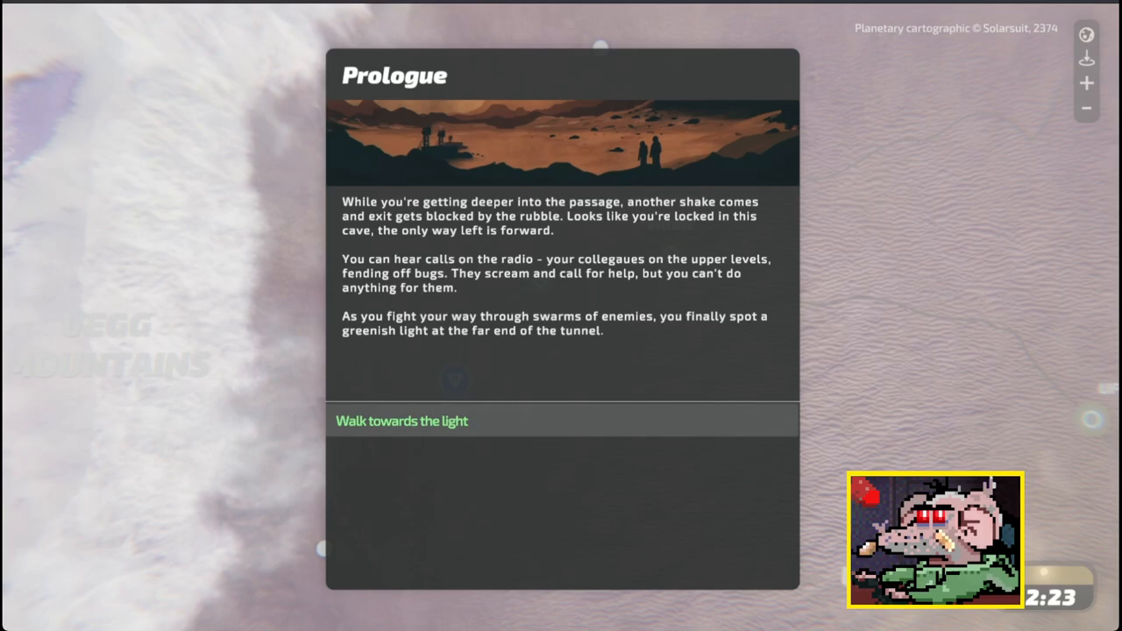
{"action": "left_click", "coordinate": [401, 421]}
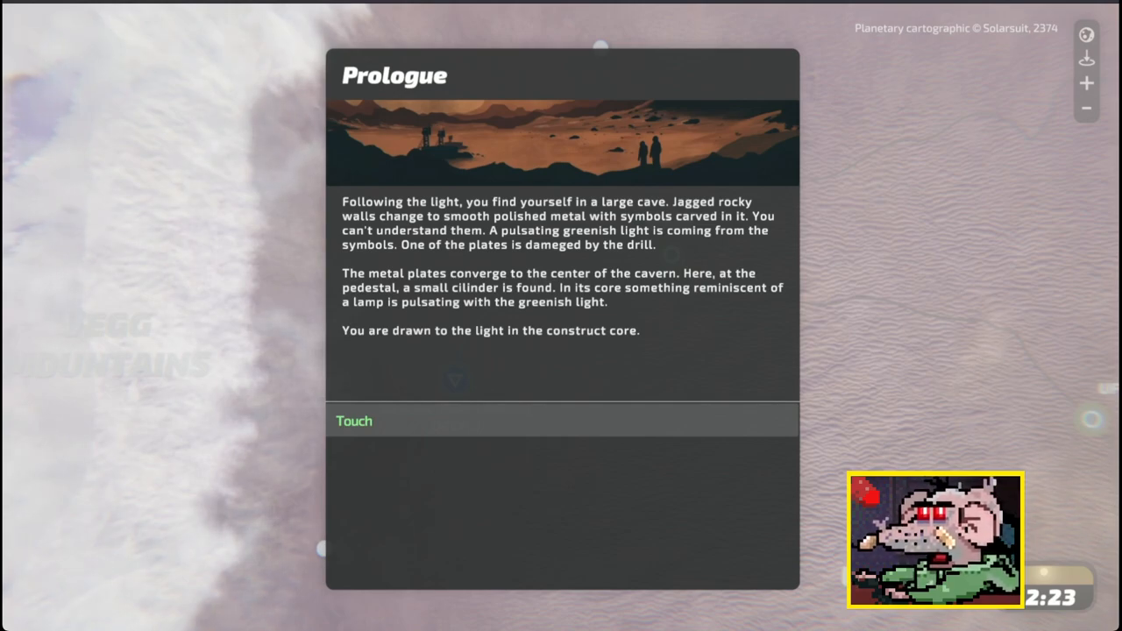
{"action": "left_click", "coordinate": [355, 421]}
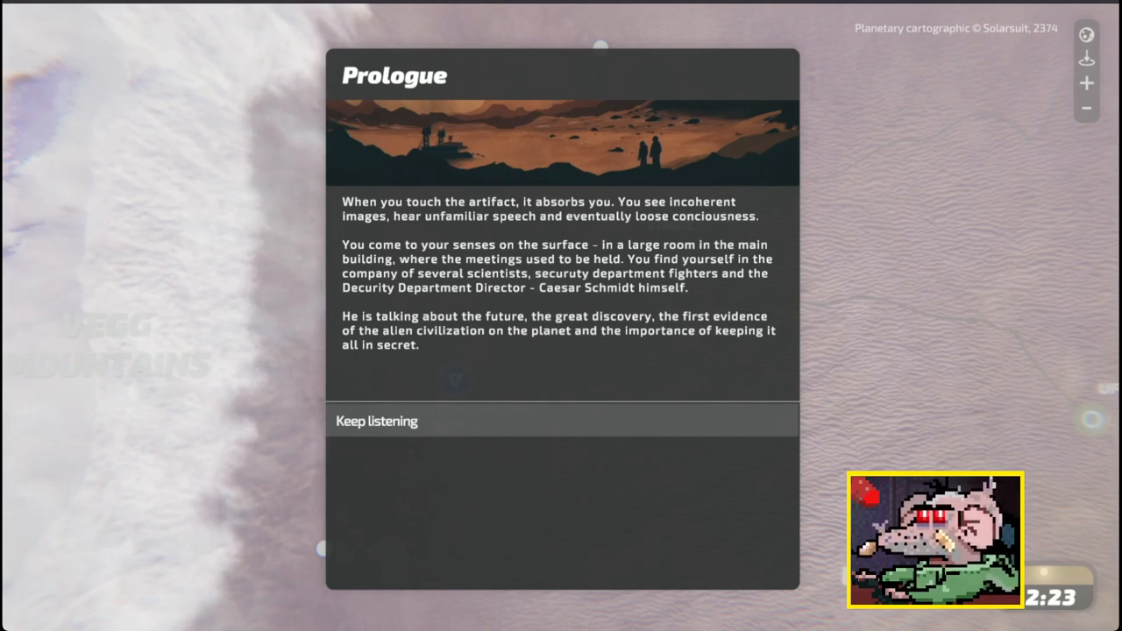
Keep listening to the Director, try to run, try to speak, then escape through the steam to the map
{"action": "left_click", "coordinate": [376, 421]}
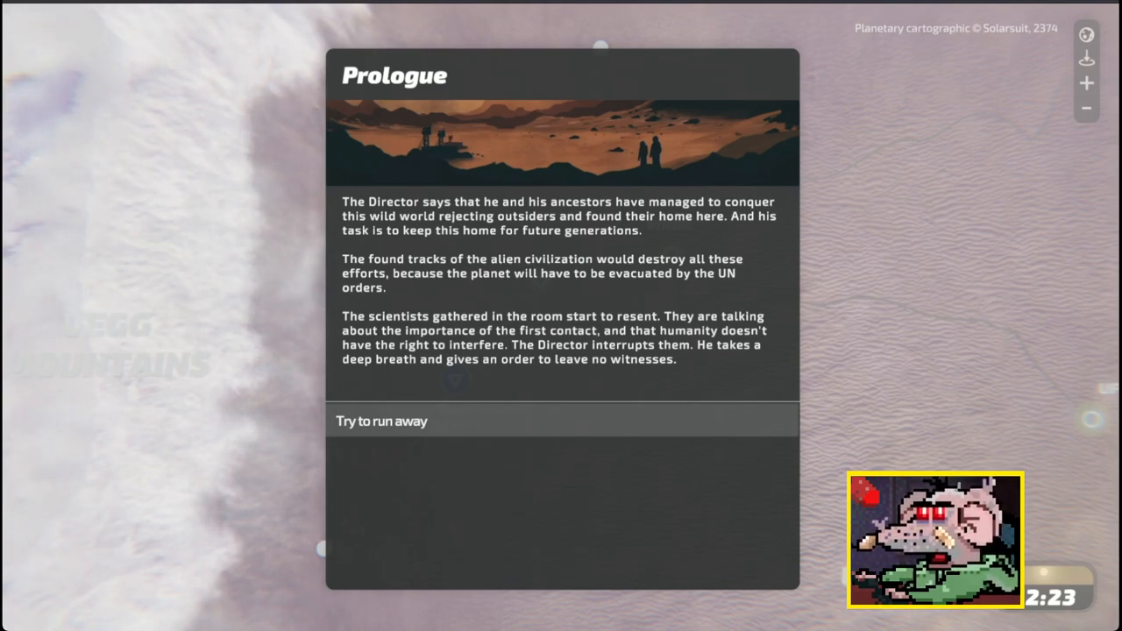
{"action": "left_click", "coordinate": [382, 421]}
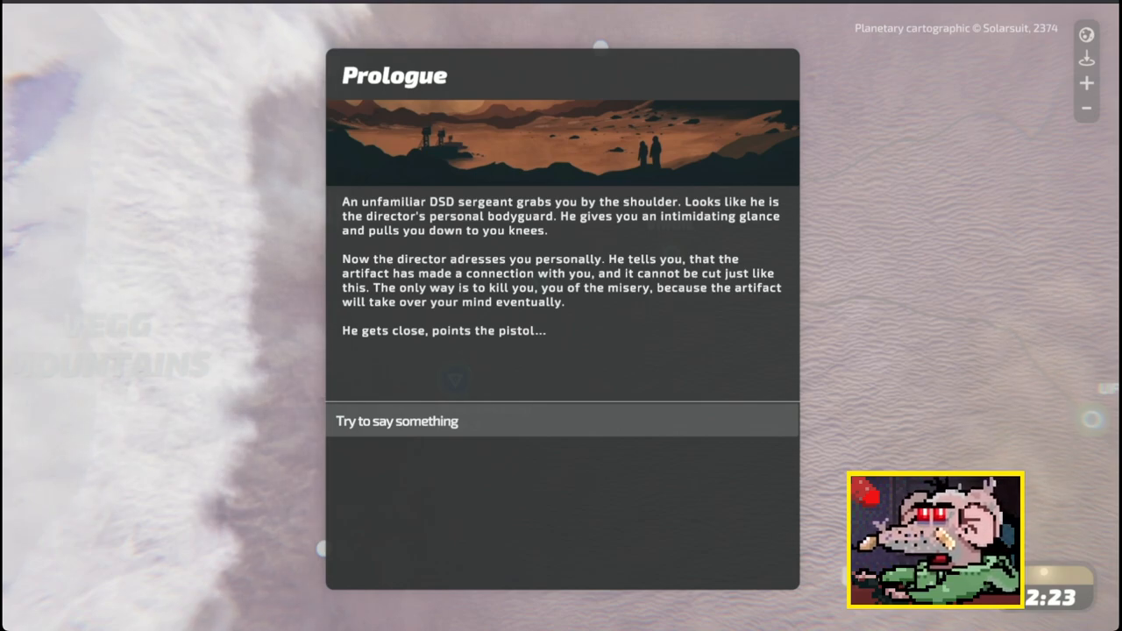
{"action": "left_click", "coordinate": [396, 421]}
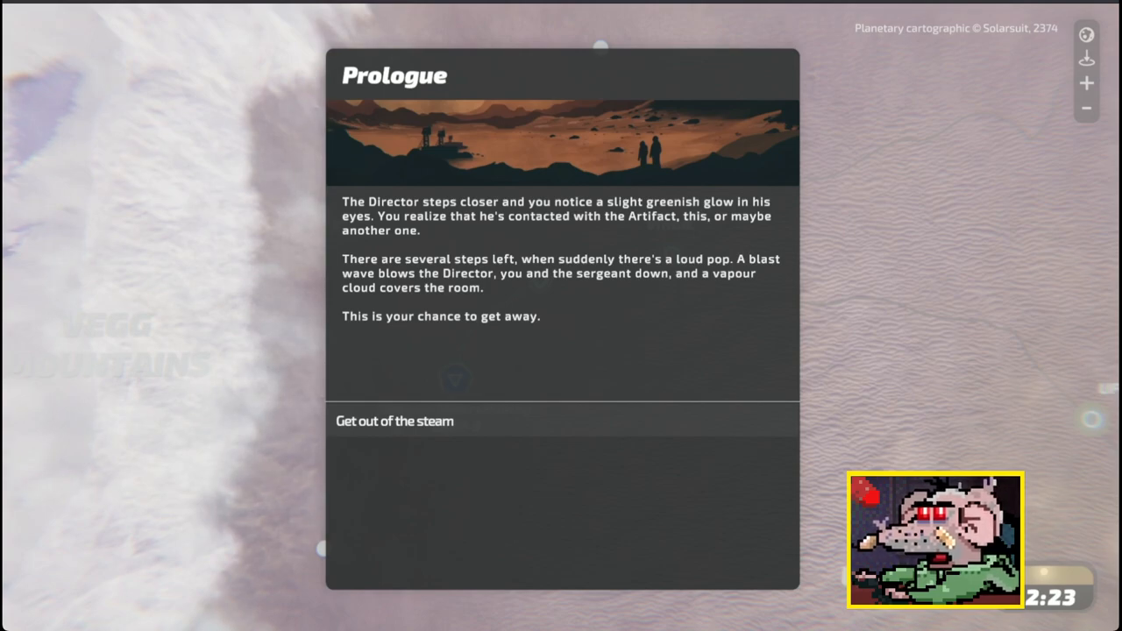
{"action": "left_click", "coordinate": [394, 421]}
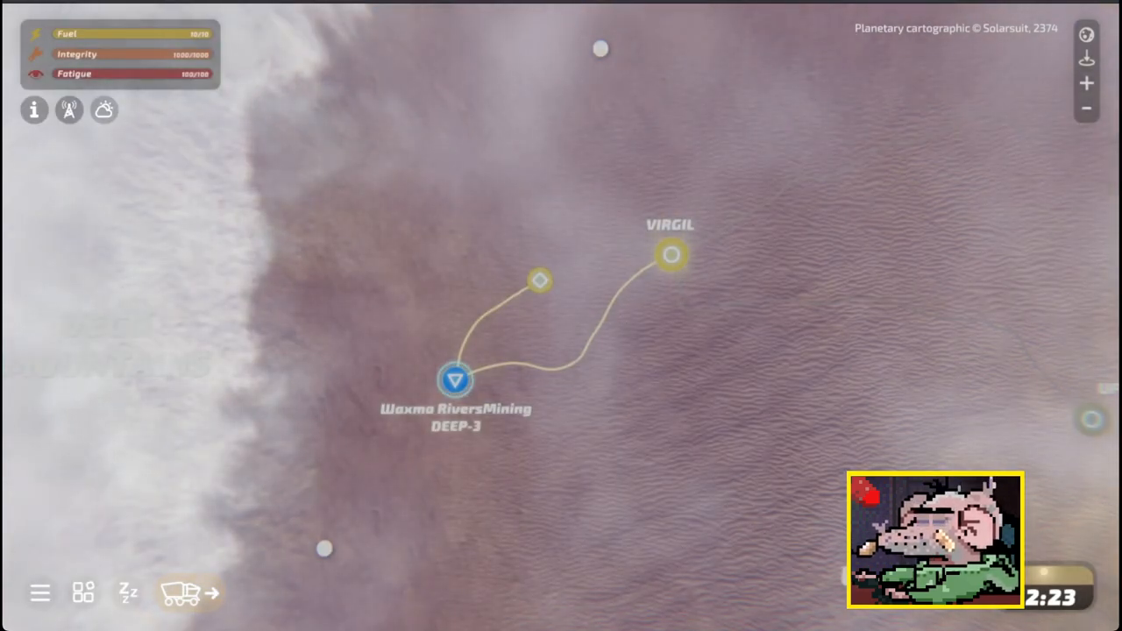
Drive toward VIRGIL, dismiss the pursuit warning and approach the buried Kuga S300 rover
{"action": "left_click", "coordinate": [670, 256]}
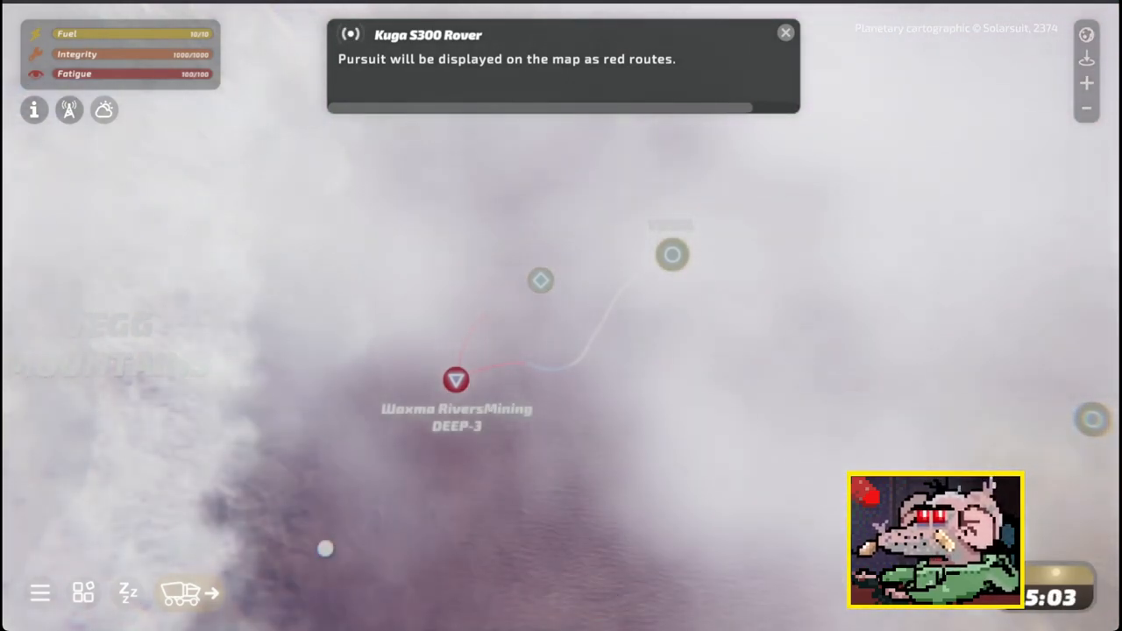
{"action": "left_click", "coordinate": [785, 32]}
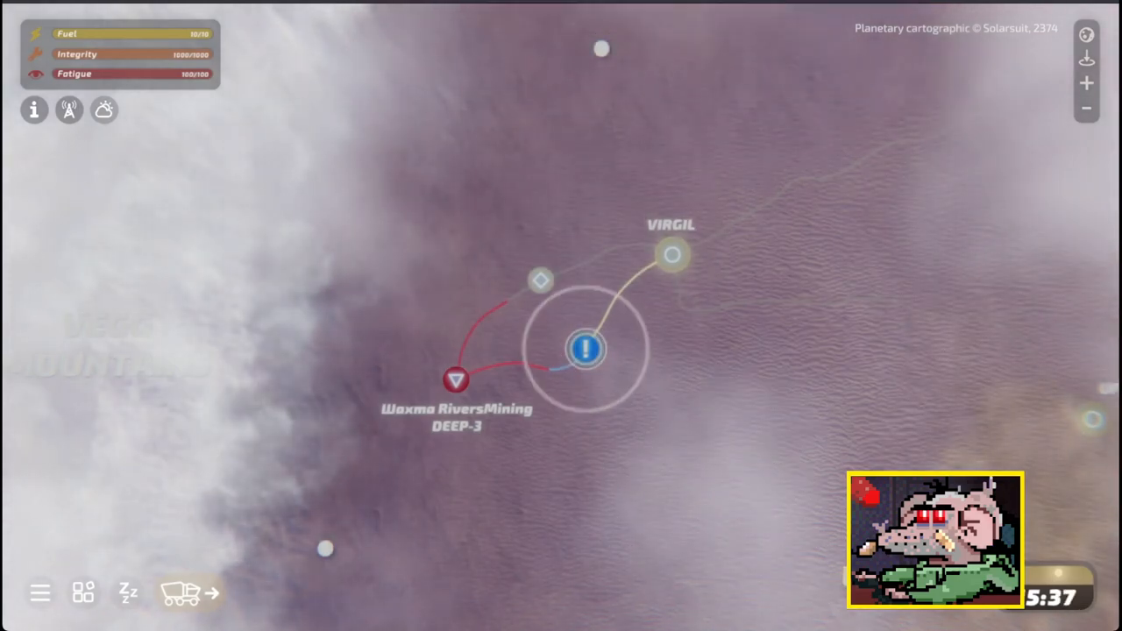
{"action": "left_click", "coordinate": [586, 349]}
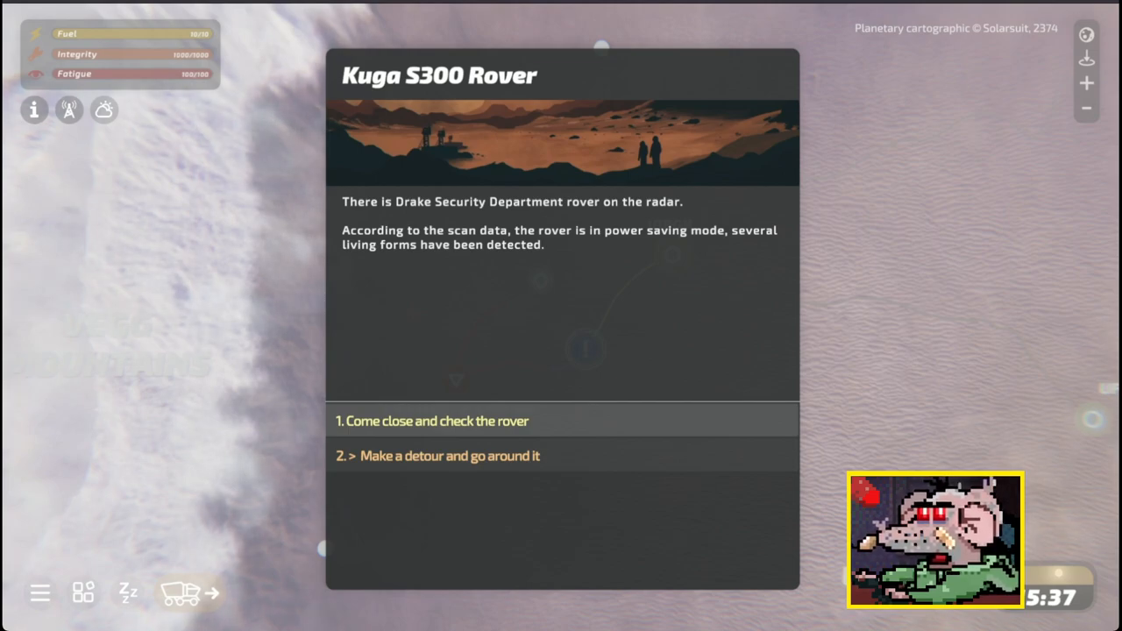
{"action": "left_click", "coordinate": [432, 421]}
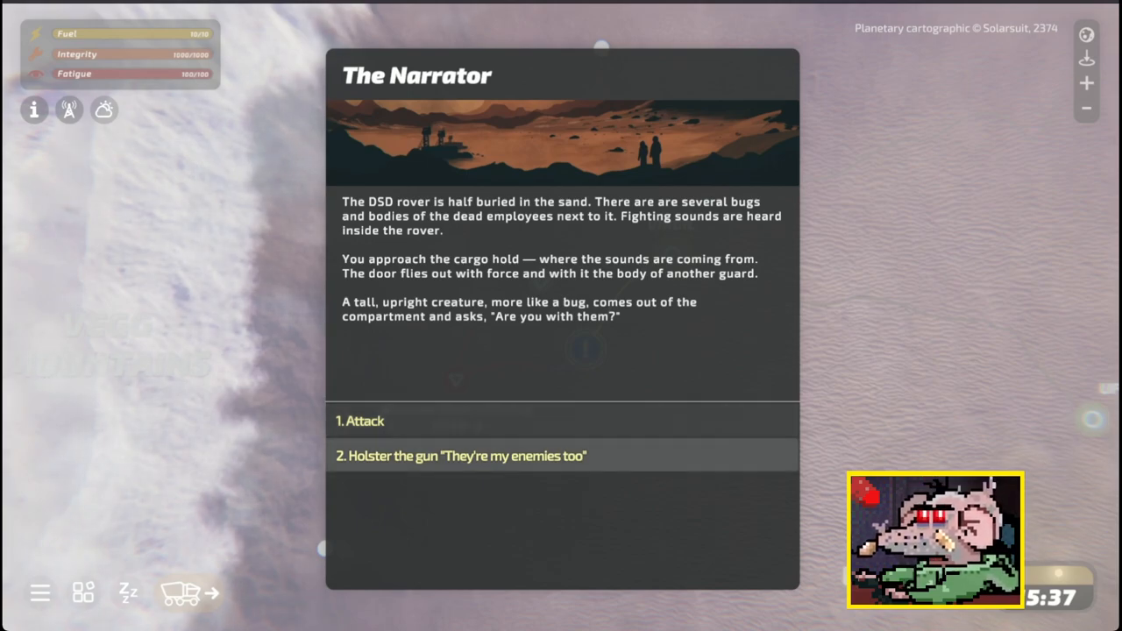
Holster the gun, agree to take Khar along and return to the rover
{"action": "left_click", "coordinate": [463, 456]}
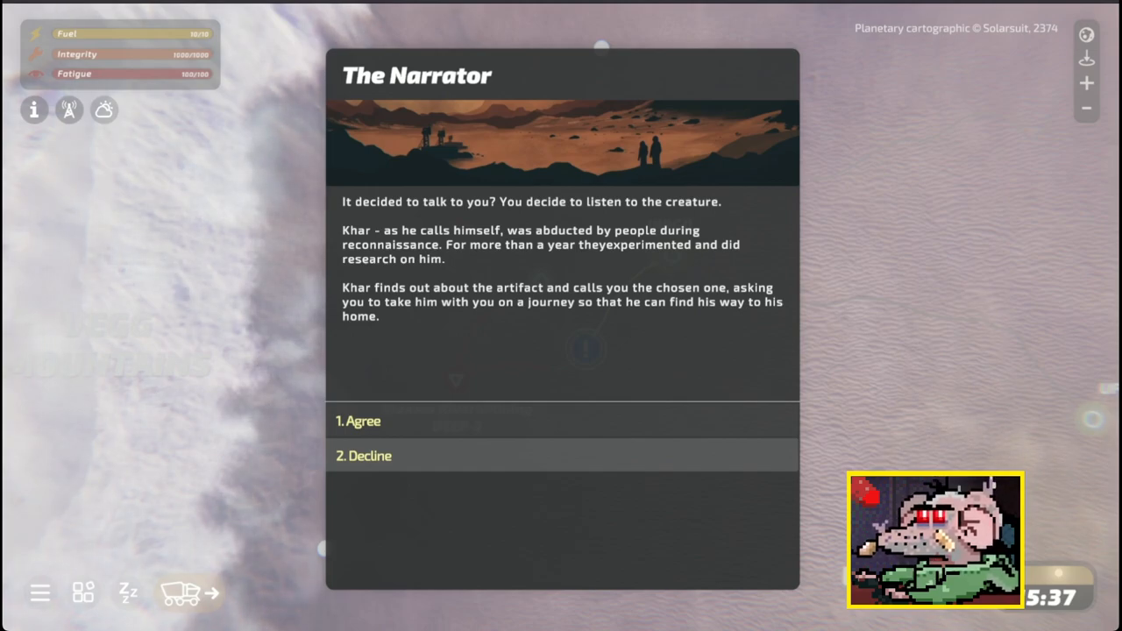
{"action": "left_click", "coordinate": [358, 421]}
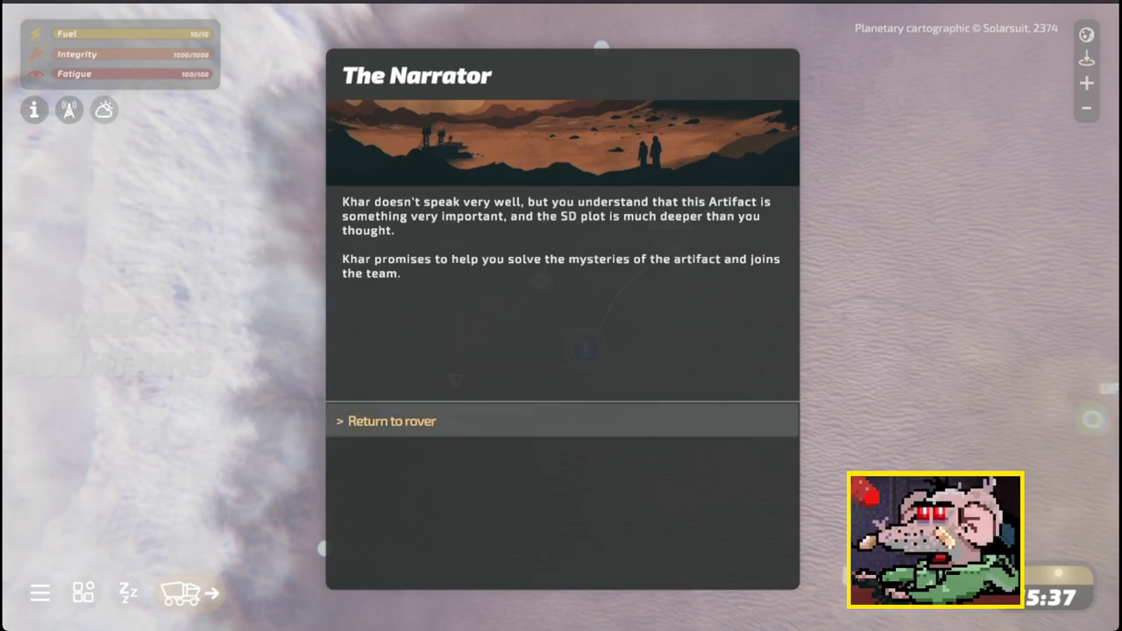
{"action": "left_click", "coordinate": [391, 421]}
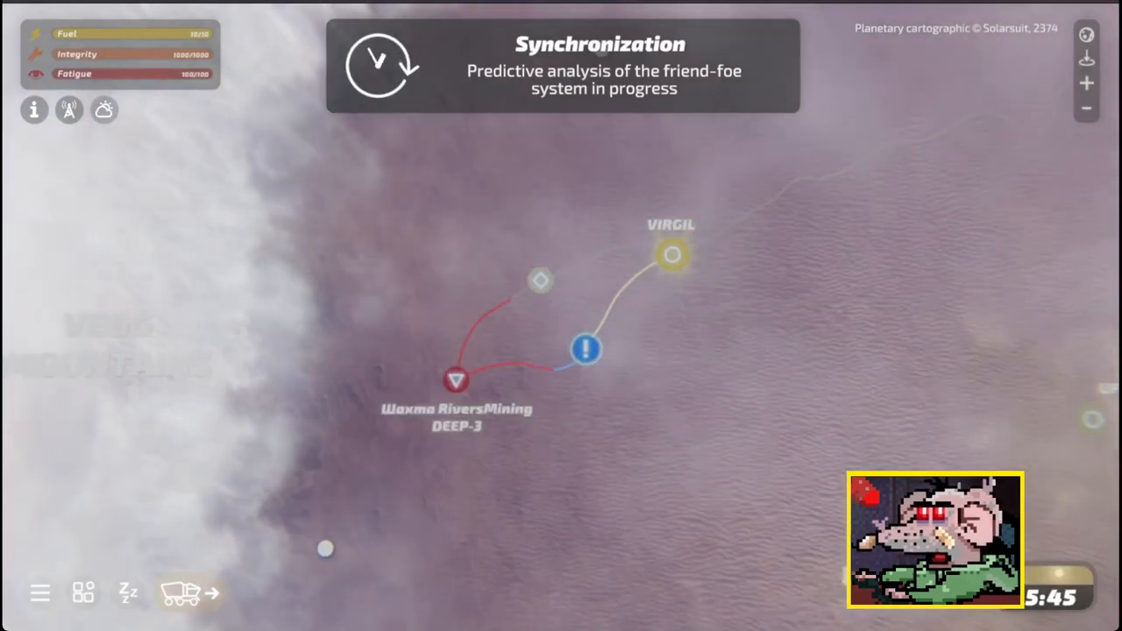
Continue driving toward VIRGIL and dismiss the radio notice on arrival
{"action": "left_click", "coordinate": [671, 254]}
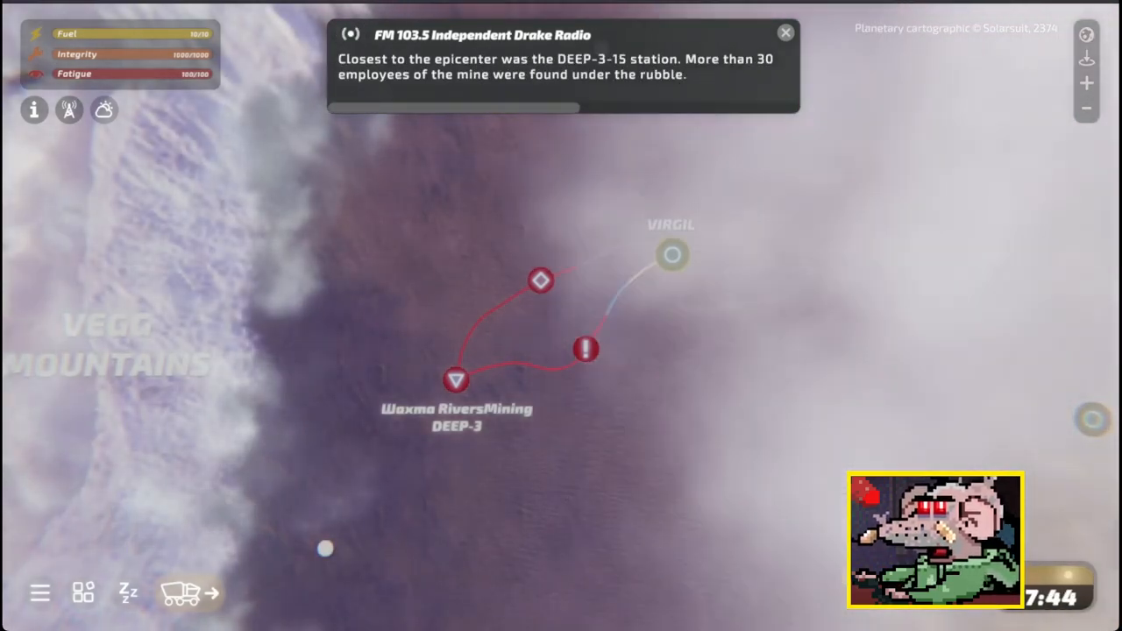
{"action": "left_click", "coordinate": [785, 31]}
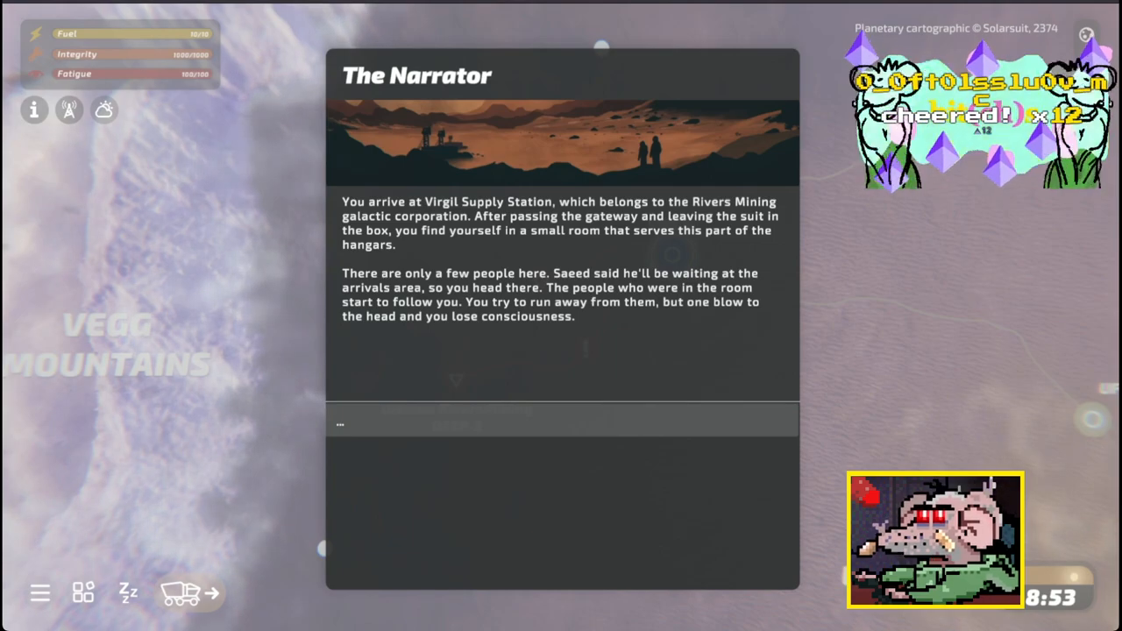
Escape captivity disguised as a soldier and follow Saeed into the nearby office
{"action": "left_click", "coordinate": [561, 424]}
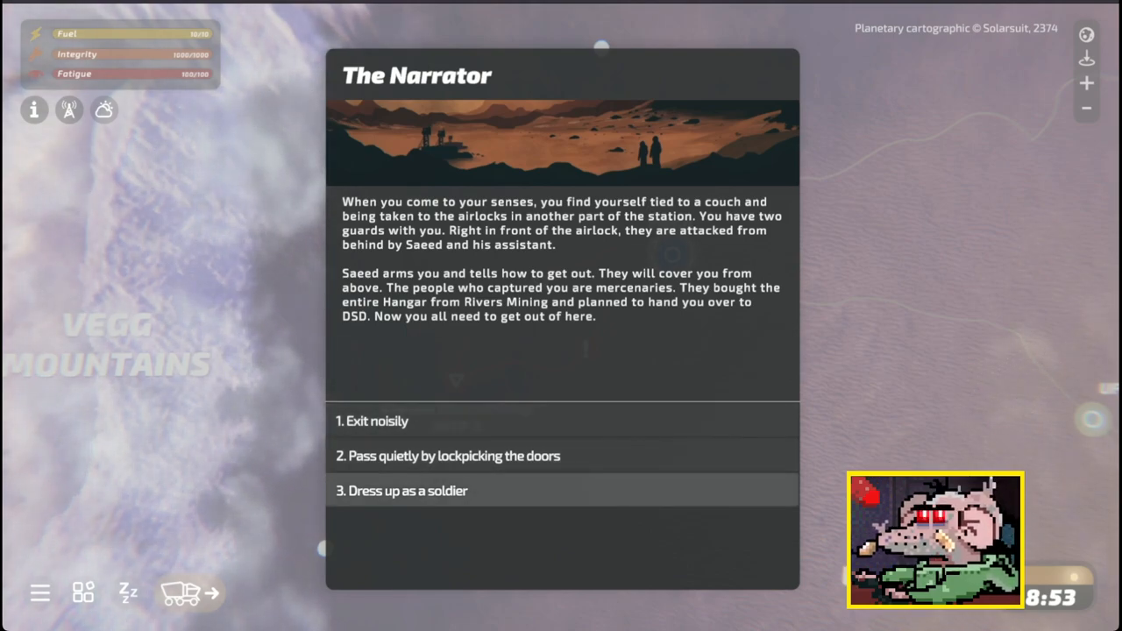
{"action": "left_click", "coordinate": [401, 491]}
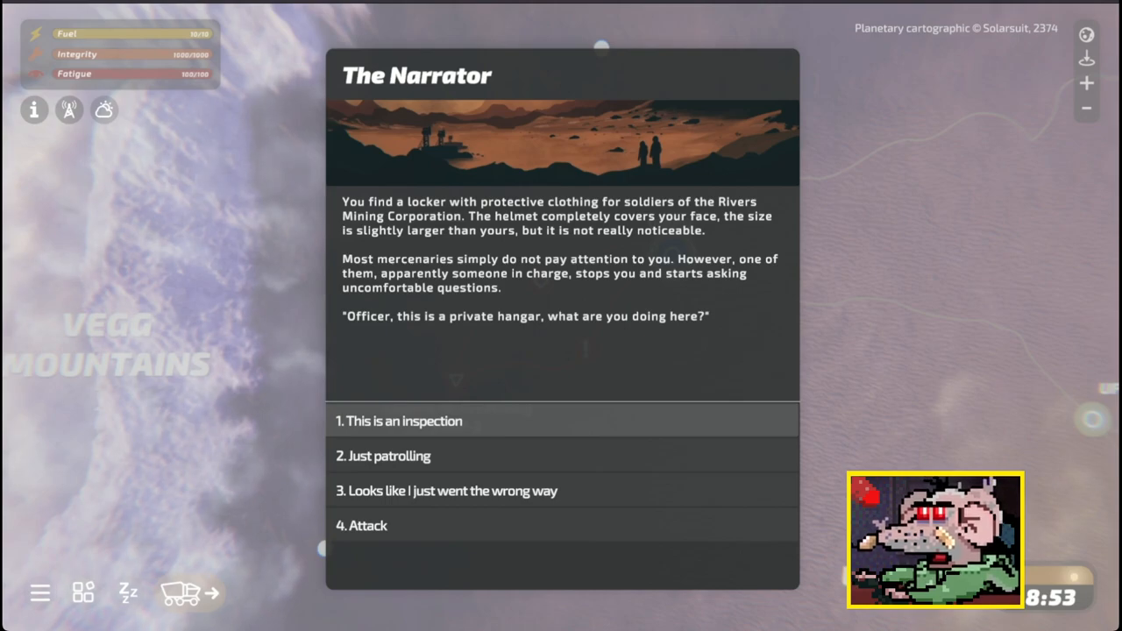
{"action": "mouse_move", "coordinate": [562, 491]}
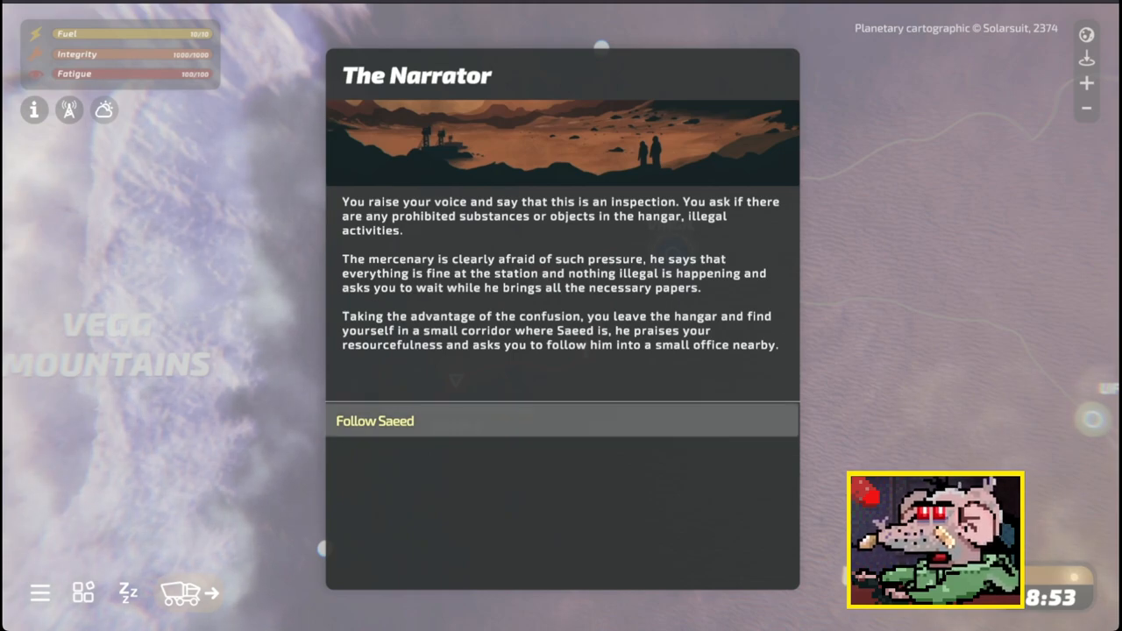
{"action": "left_click", "coordinate": [375, 421]}
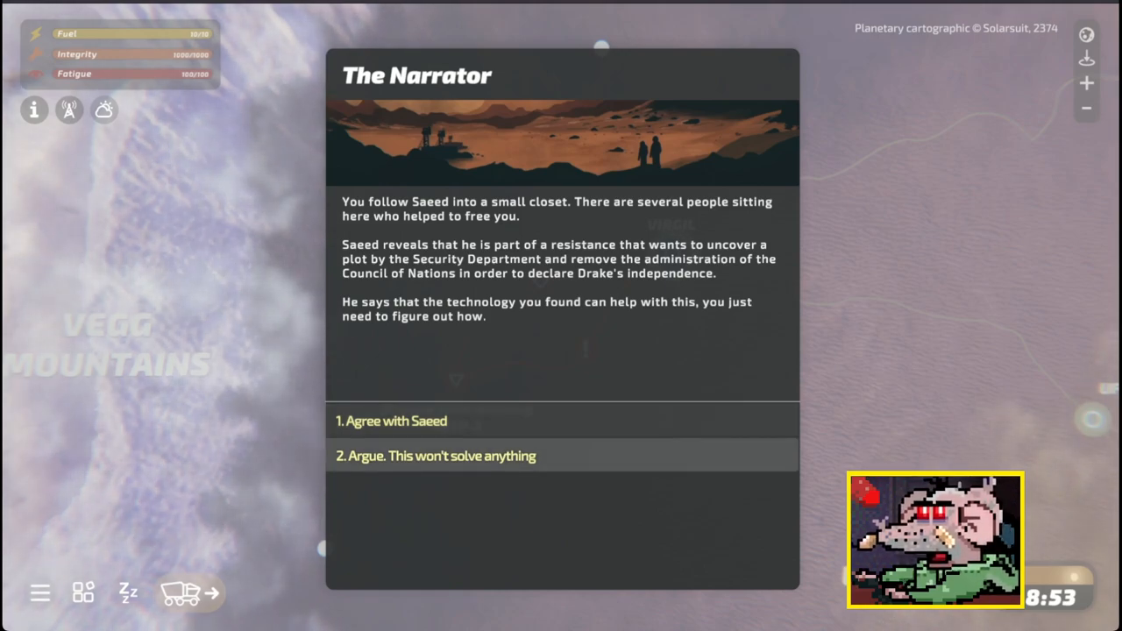
Answer Saeed's proposal, ask about the alien and the partner, then end the questions
{"action": "left_click", "coordinate": [435, 456]}
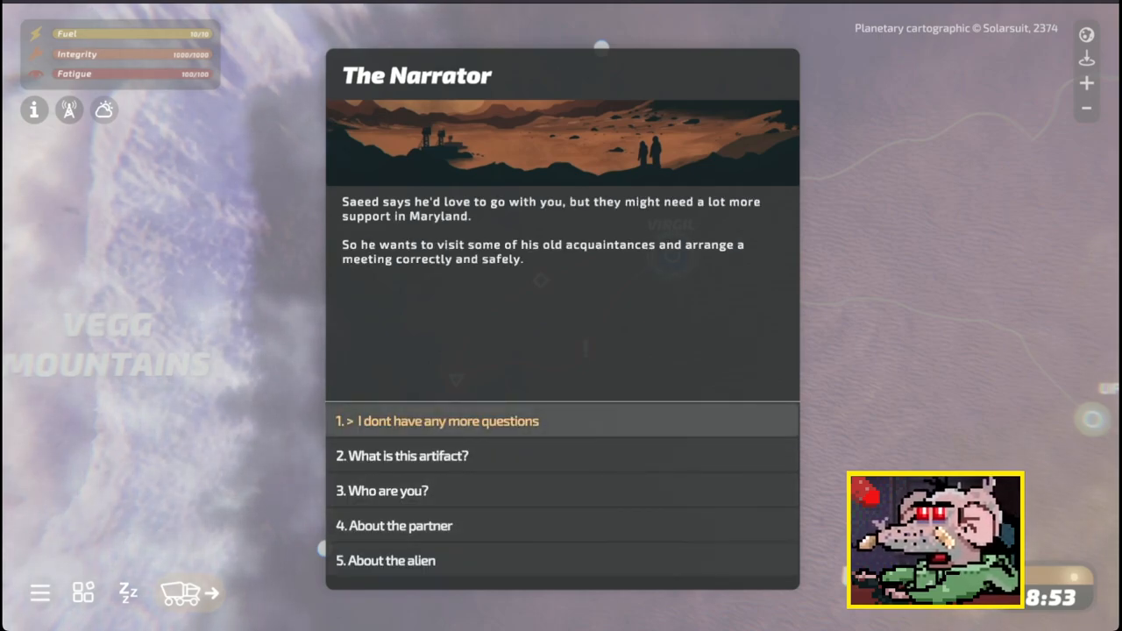
{"action": "left_click", "coordinate": [447, 421]}
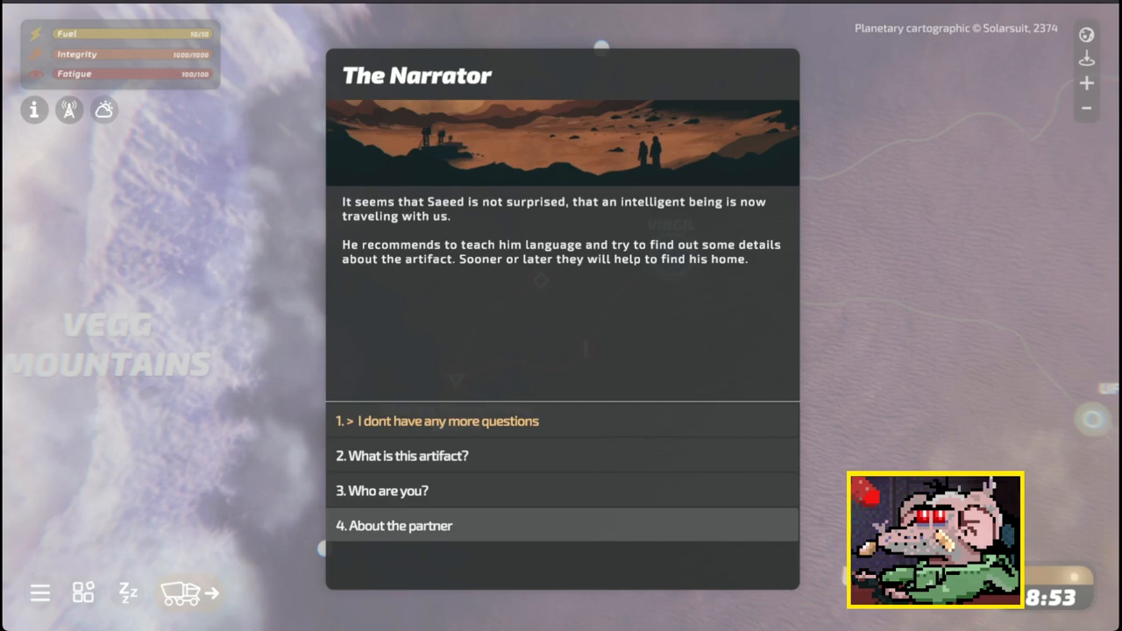
{"action": "left_click", "coordinate": [400, 526]}
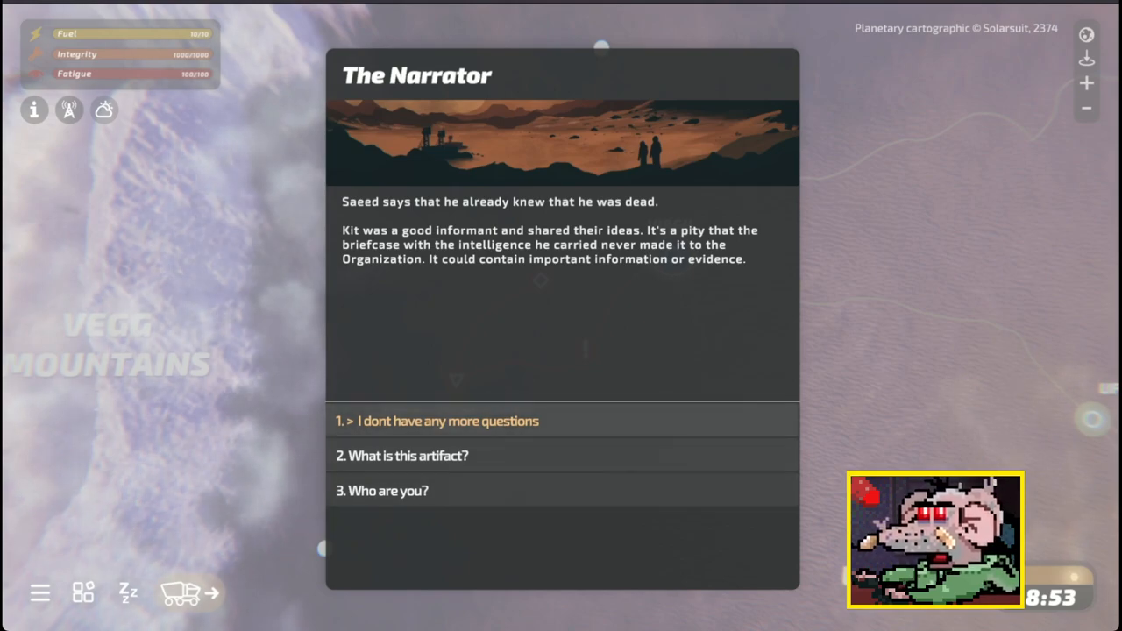
{"action": "left_click", "coordinate": [447, 421]}
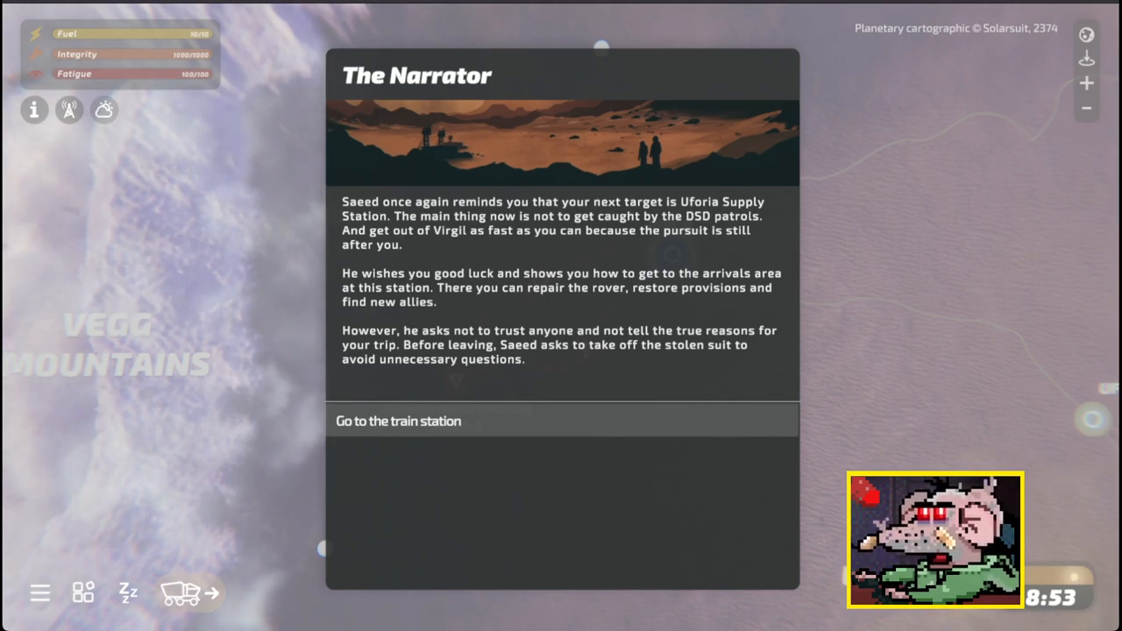
Reach the station, deflect the young girl in the bar and answer bartender Mitch's package request
{"action": "left_click", "coordinate": [398, 421]}
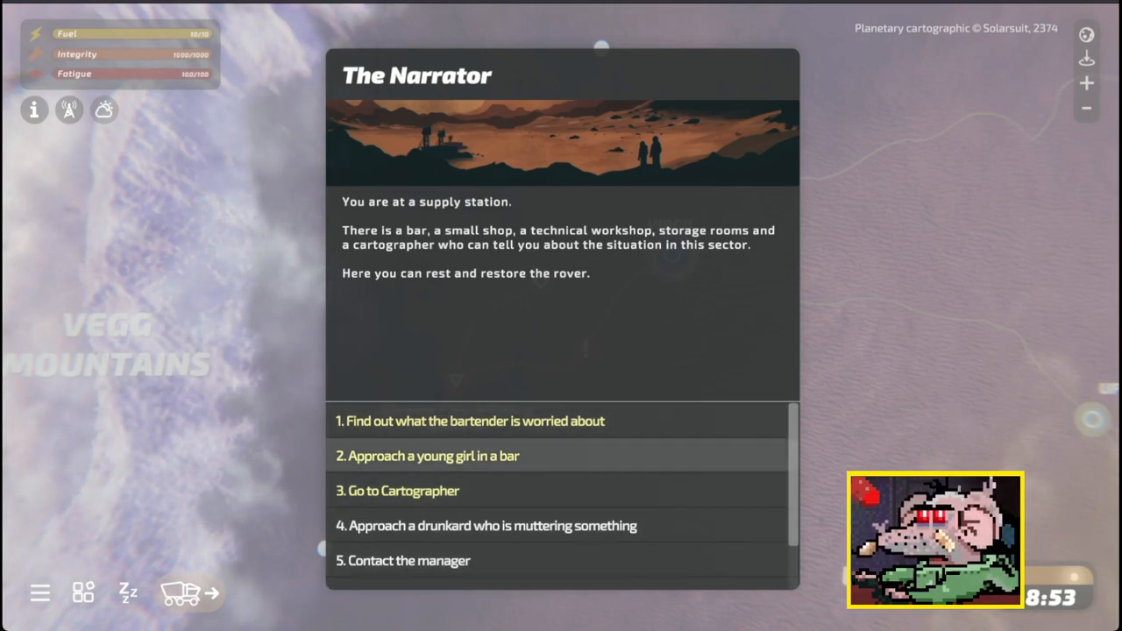
{"action": "left_click", "coordinate": [435, 456]}
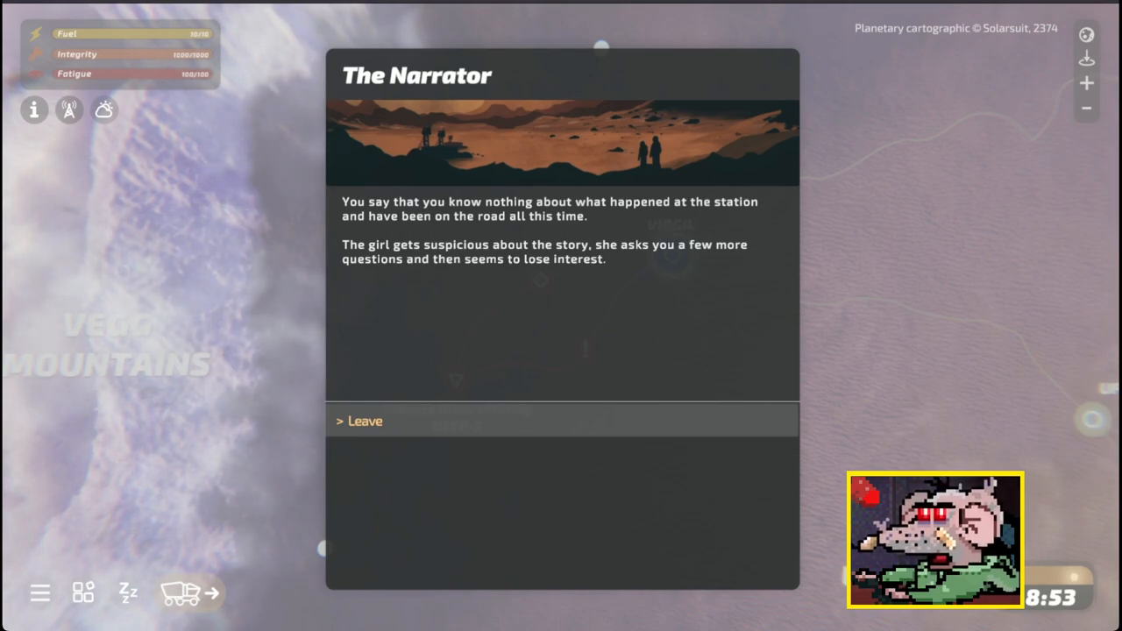
{"action": "left_click", "coordinate": [364, 421]}
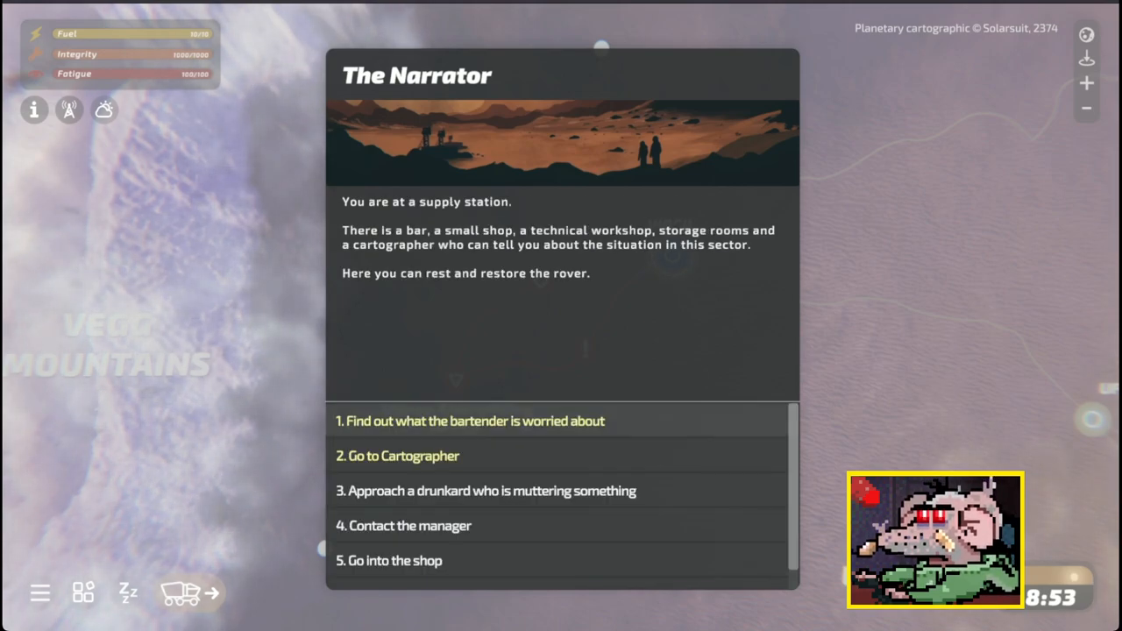
{"action": "left_click", "coordinate": [470, 421]}
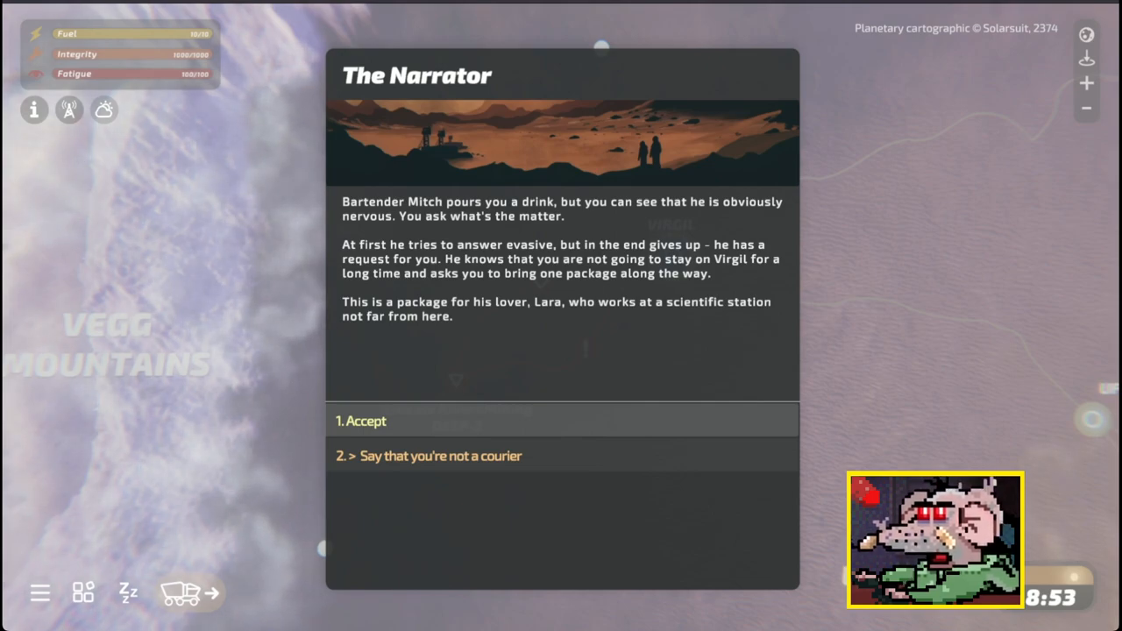
{"action": "left_click", "coordinate": [361, 421]}
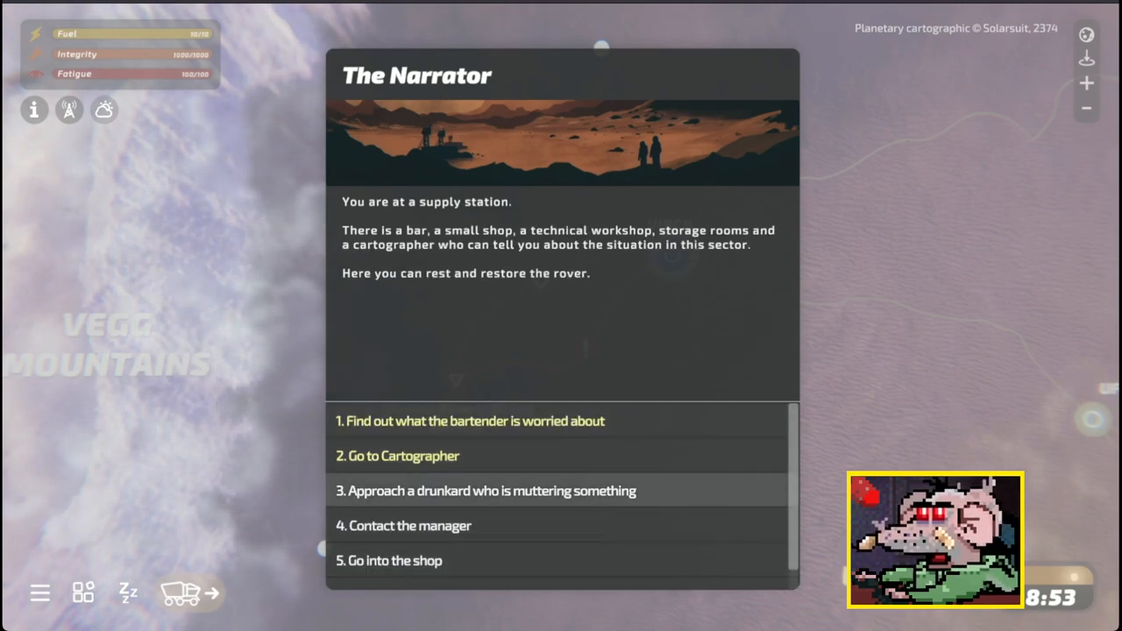
Give the drunkard beer found in the lockers and accept his free suspension upgrade
{"action": "left_click", "coordinate": [485, 491]}
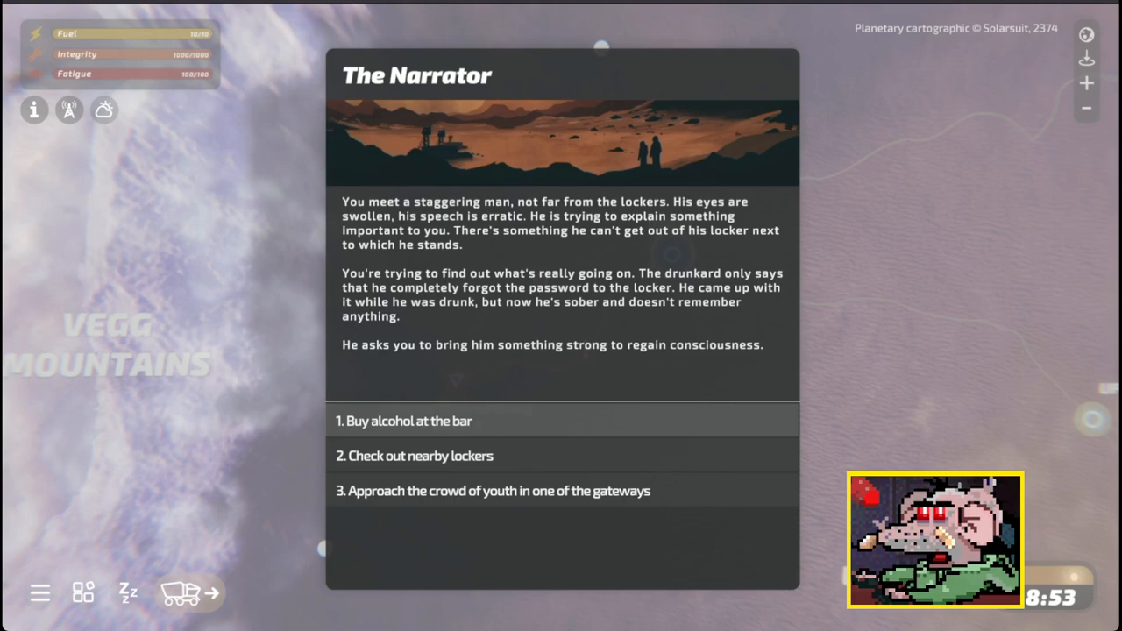
{"action": "left_click", "coordinate": [403, 420]}
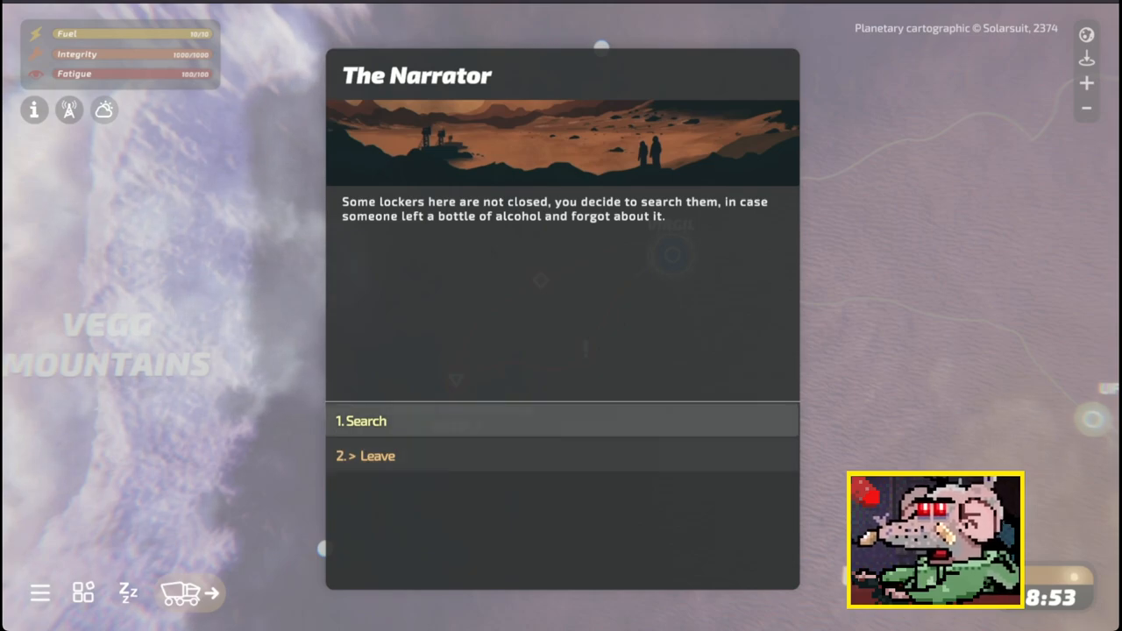
{"action": "left_click", "coordinate": [362, 420]}
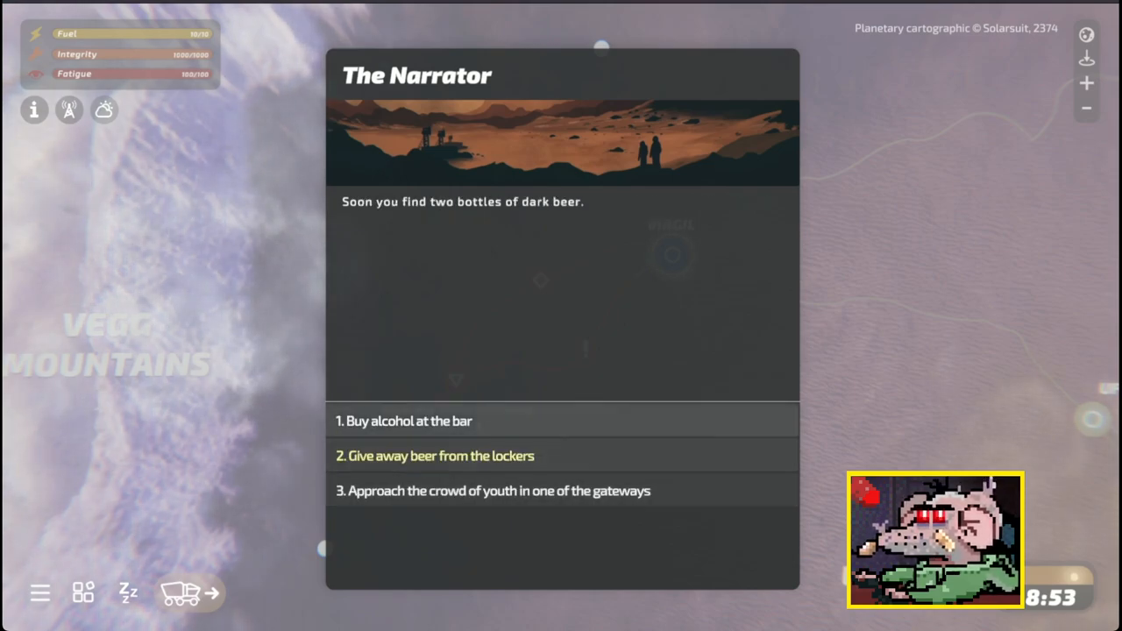
{"action": "left_click", "coordinate": [435, 456]}
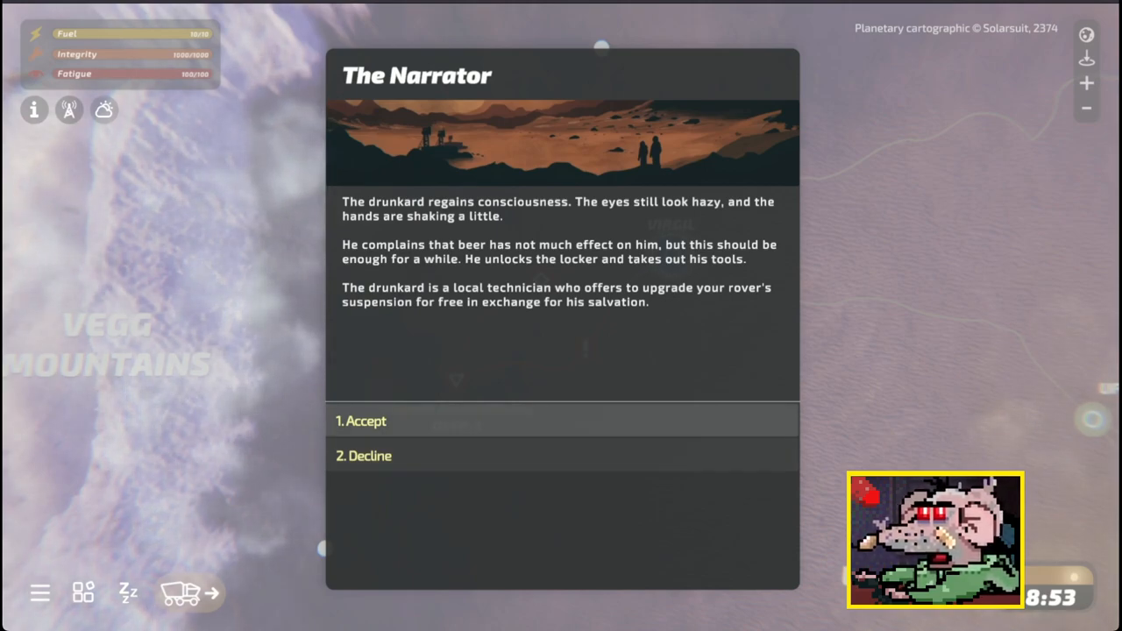
{"action": "left_click", "coordinate": [365, 421]}
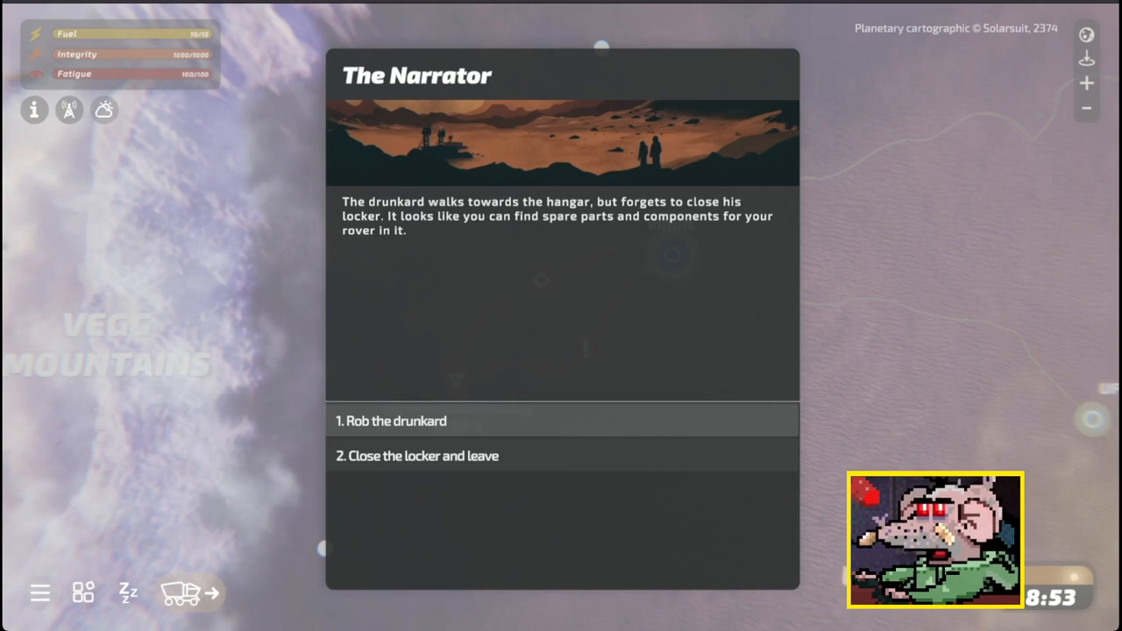
{"action": "left_click", "coordinate": [417, 456]}
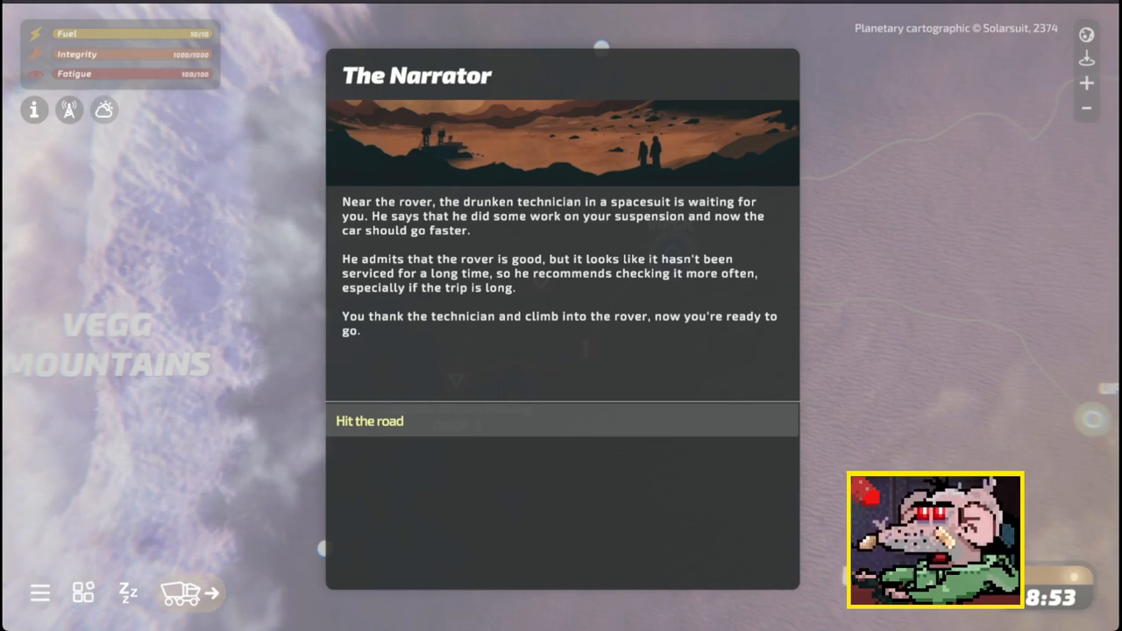
Hit the road and set off driving toward Uforia
{"action": "left_click", "coordinate": [369, 421]}
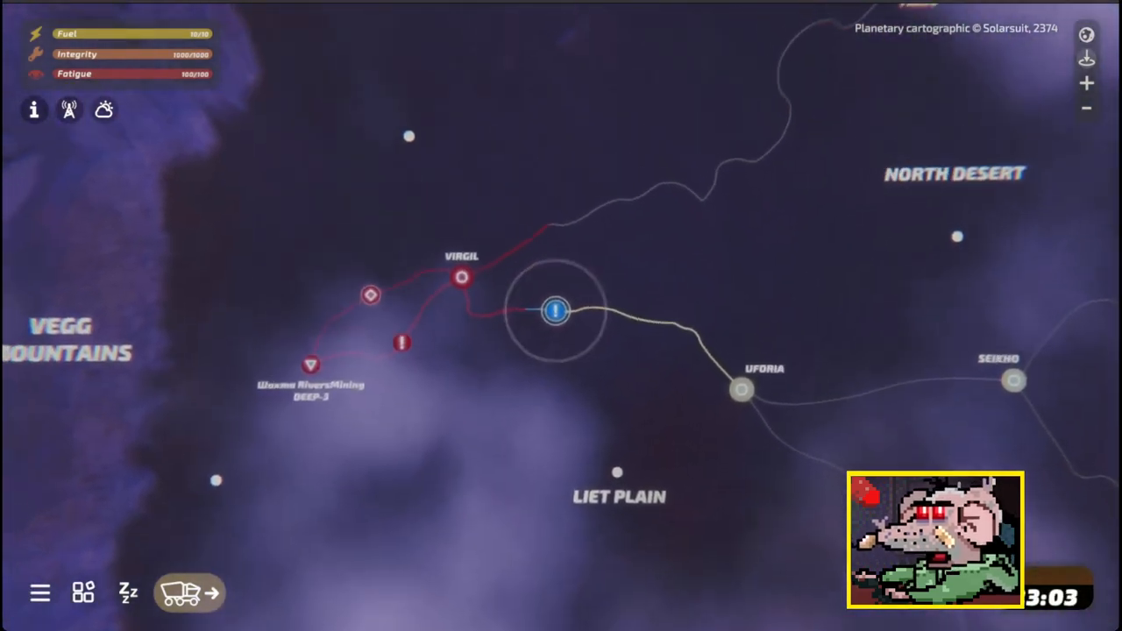
{"action": "left_click", "coordinate": [554, 312]}
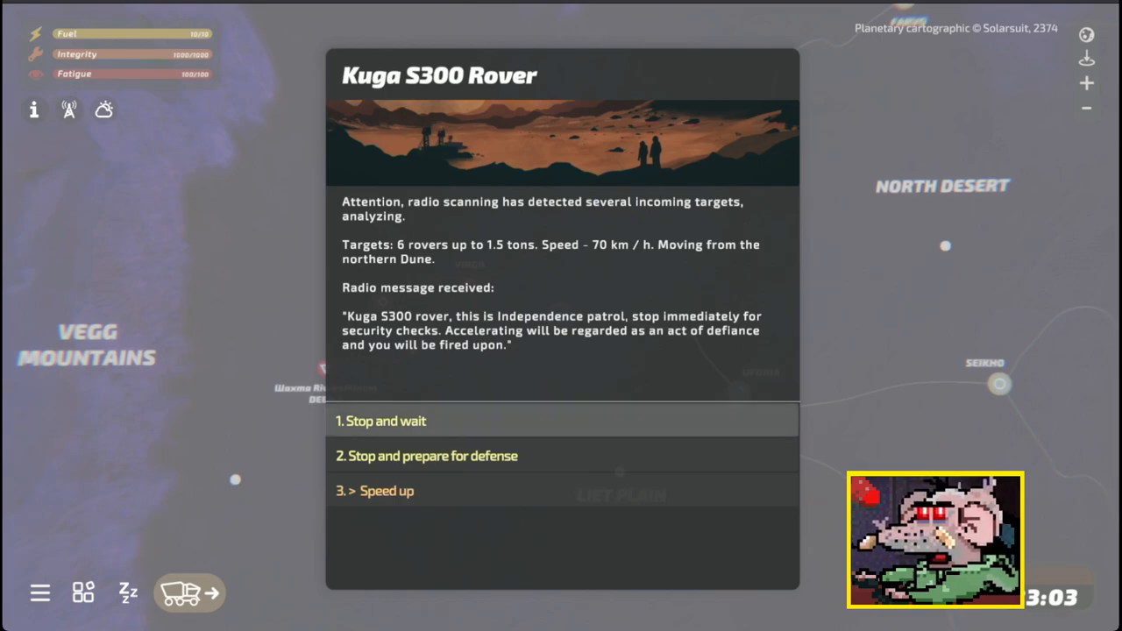
Comply with the patrol stop, then continue the journey until the cave event appears
{"action": "left_click", "coordinate": [380, 421]}
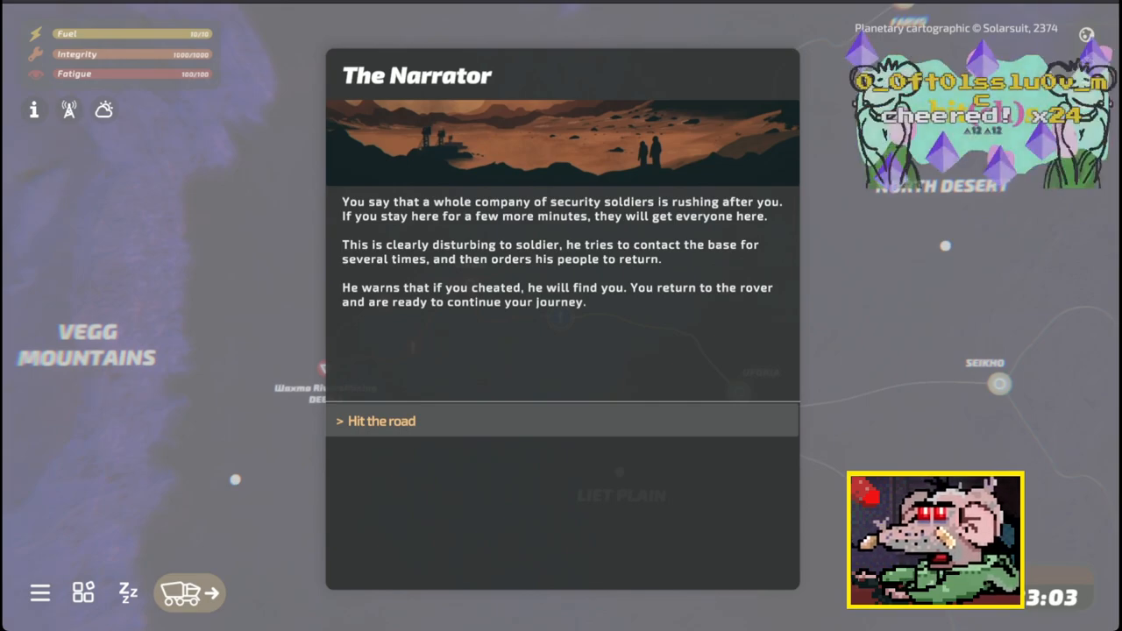
{"action": "left_click", "coordinate": [381, 421]}
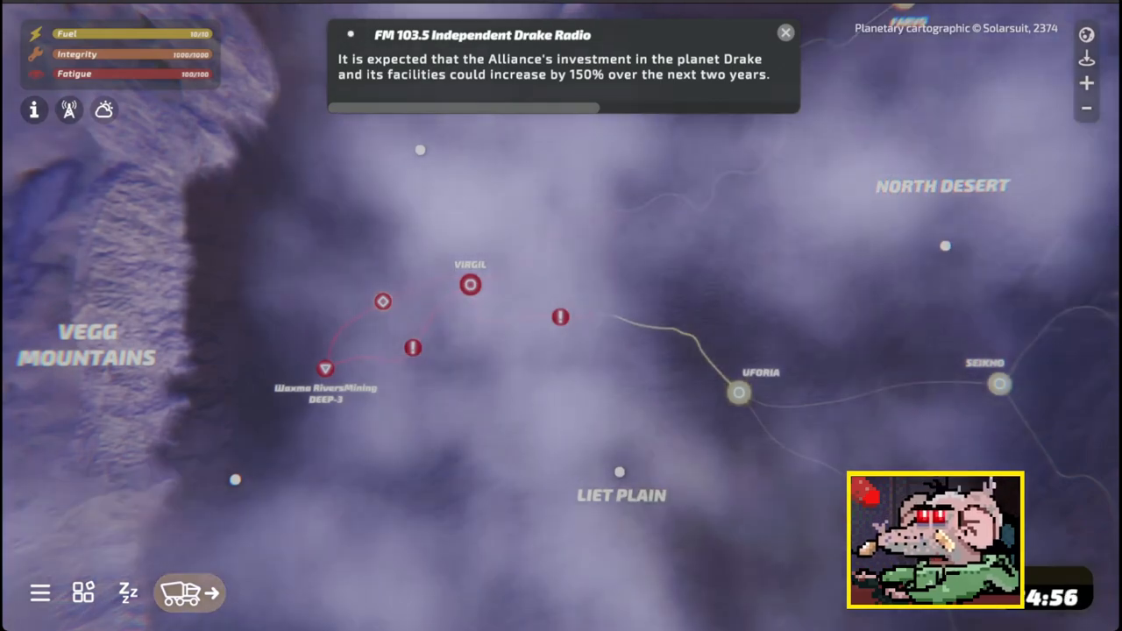
{"action": "left_click", "coordinate": [786, 31]}
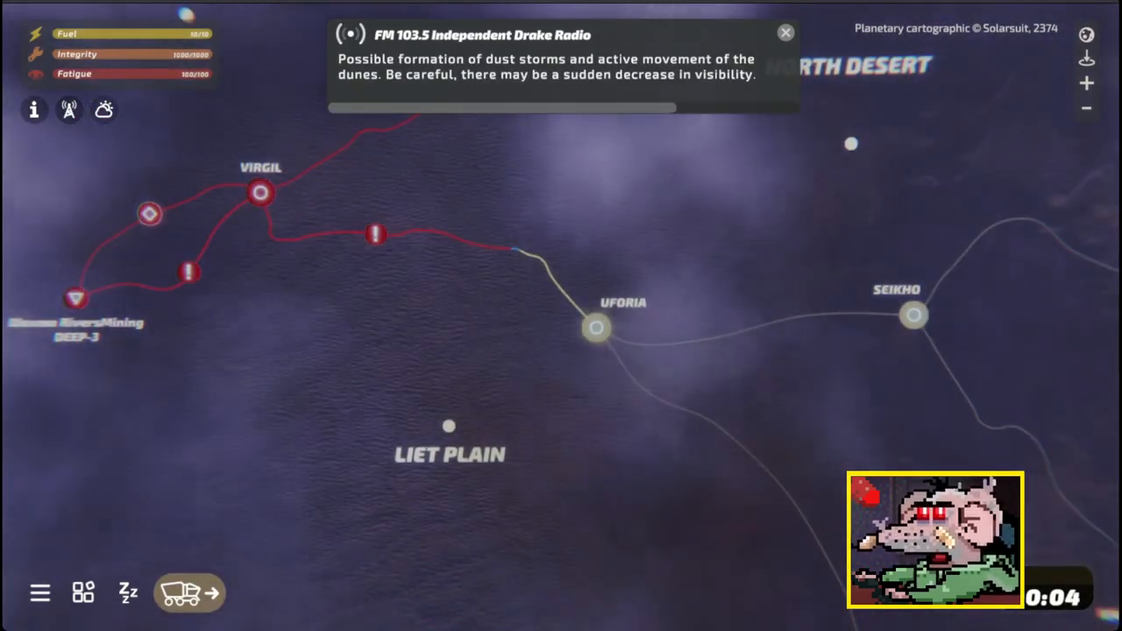
{"action": "left_click", "coordinate": [786, 33]}
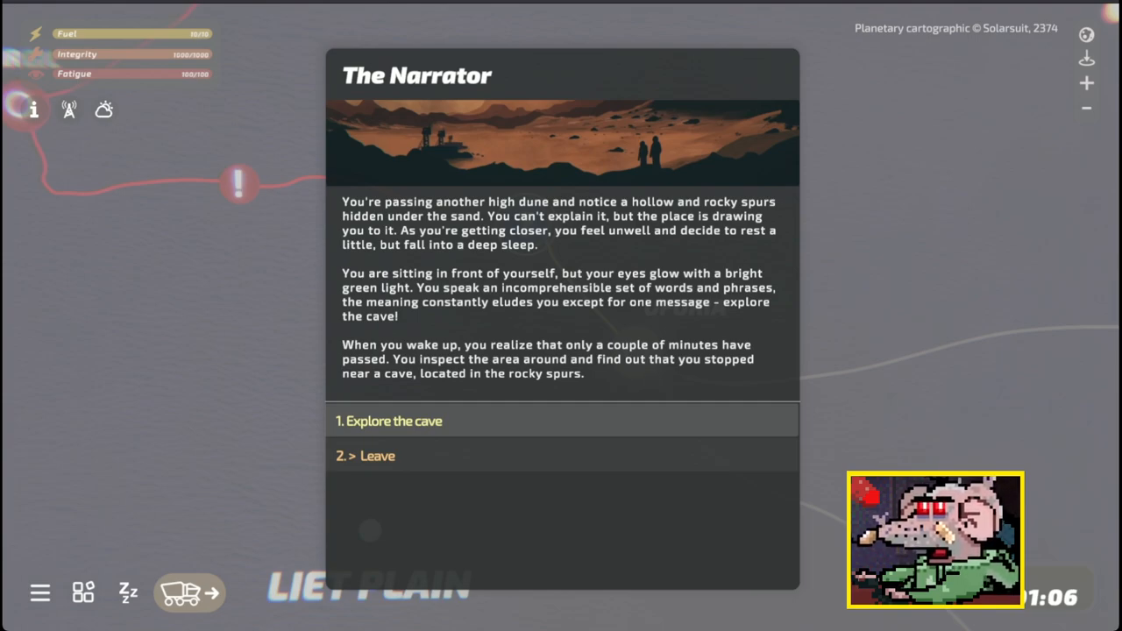
Explore the cave, touch the pedestal for the ancient beam pistol and continue travelling
{"action": "left_click", "coordinate": [393, 420]}
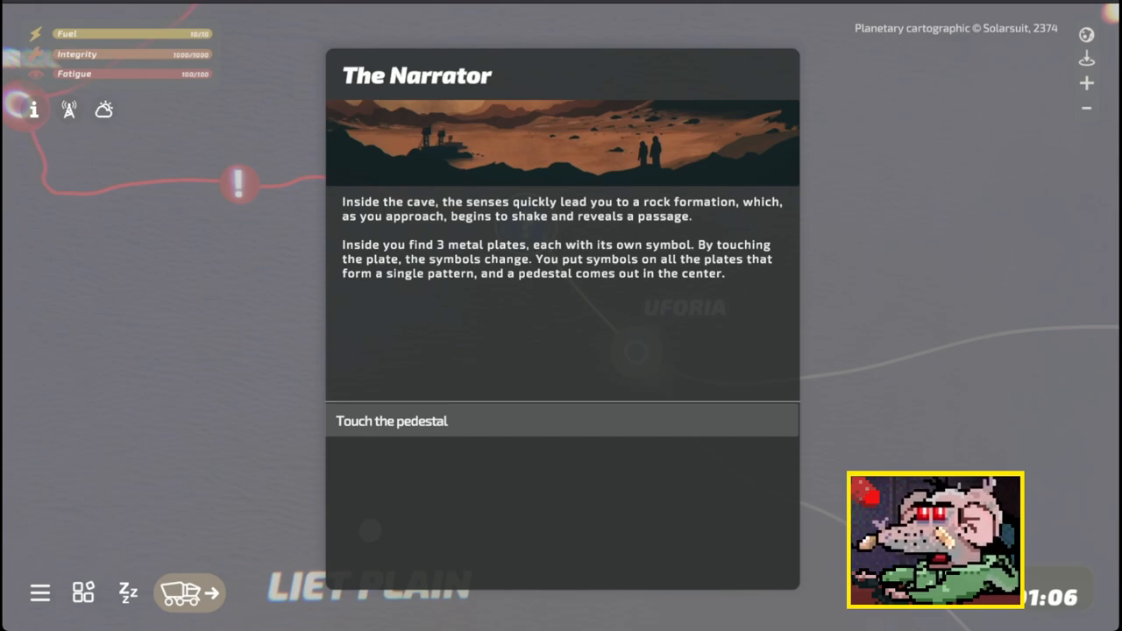
{"action": "left_click", "coordinate": [561, 421]}
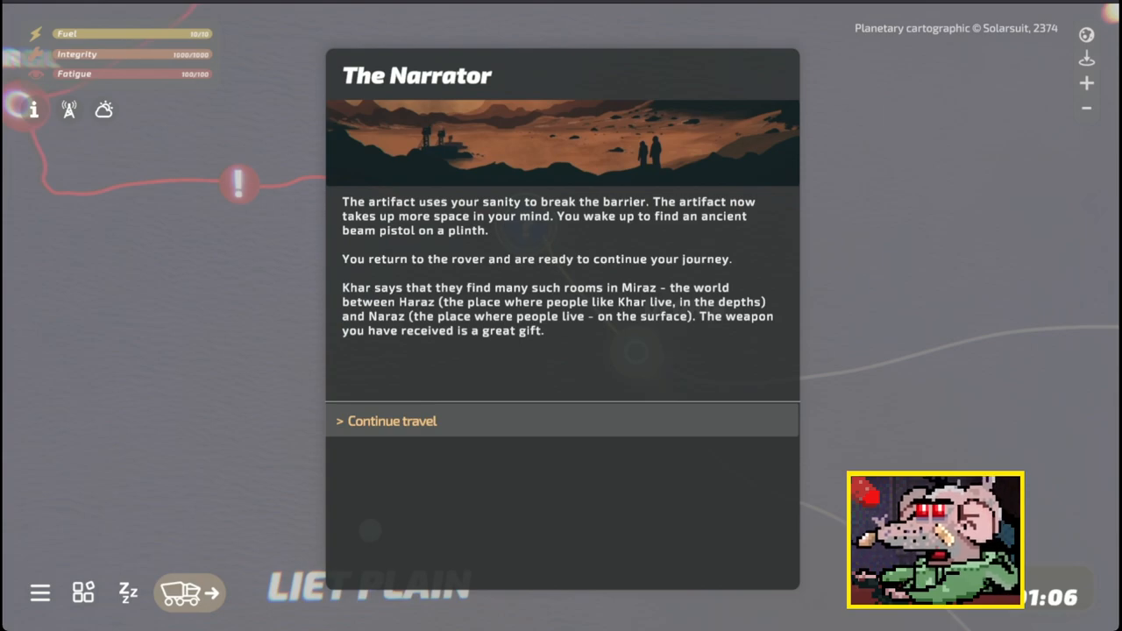
{"action": "left_click", "coordinate": [391, 420]}
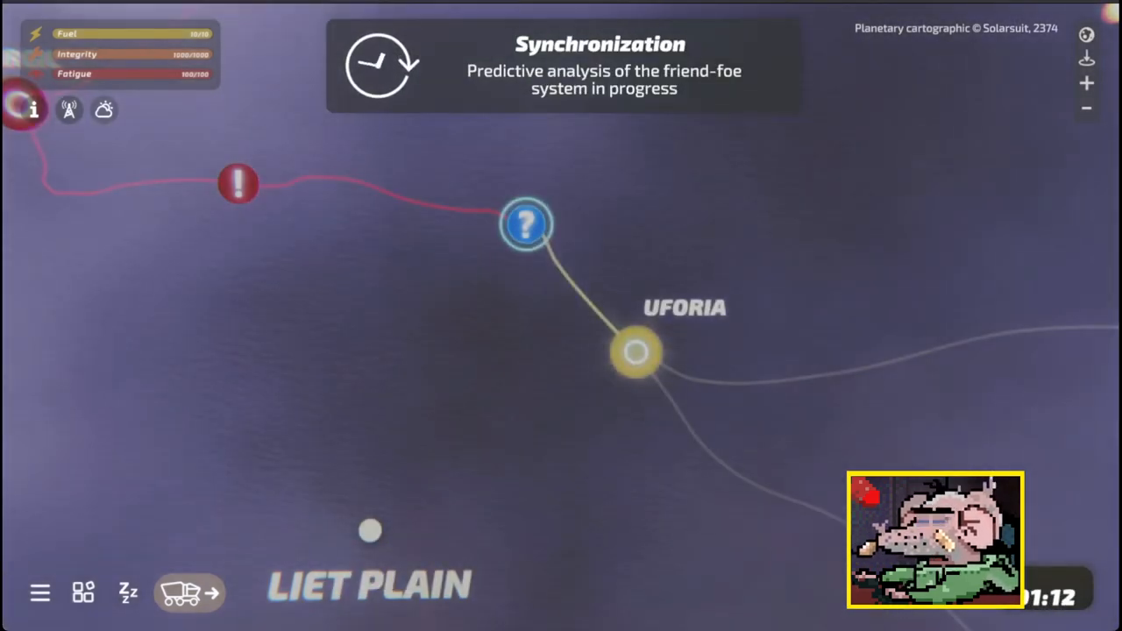
Pick Uforia as the destination, check the cave-under-the-sands marker, and drive forward to the checkpoint
{"action": "left_click", "coordinate": [635, 350]}
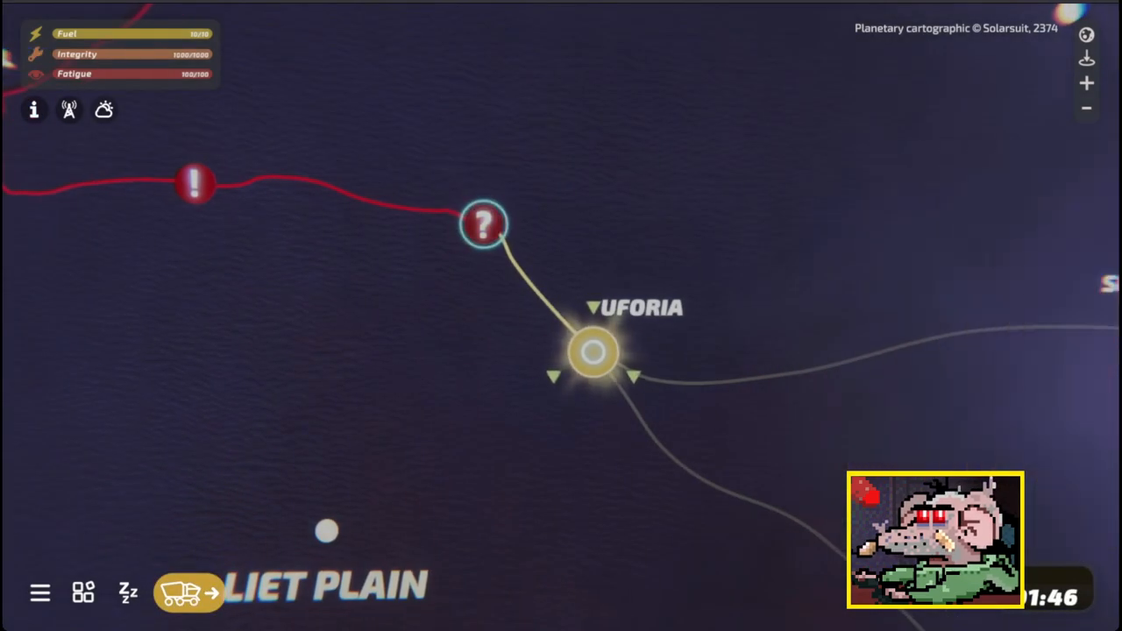
{"action": "left_click", "coordinate": [592, 352]}
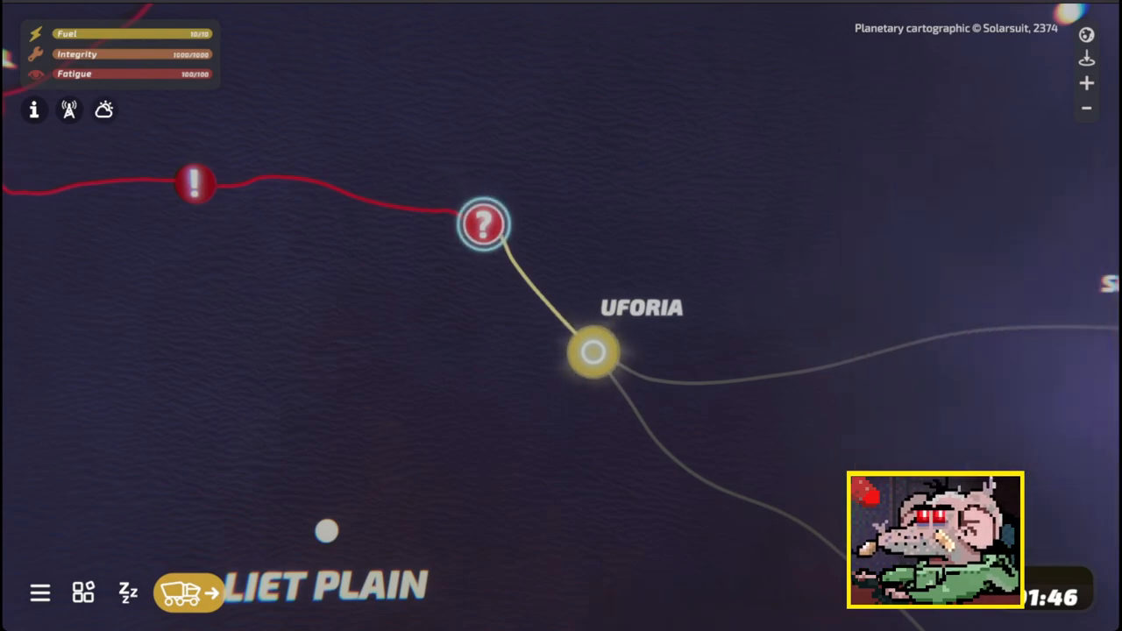
{"action": "left_click", "coordinate": [593, 353]}
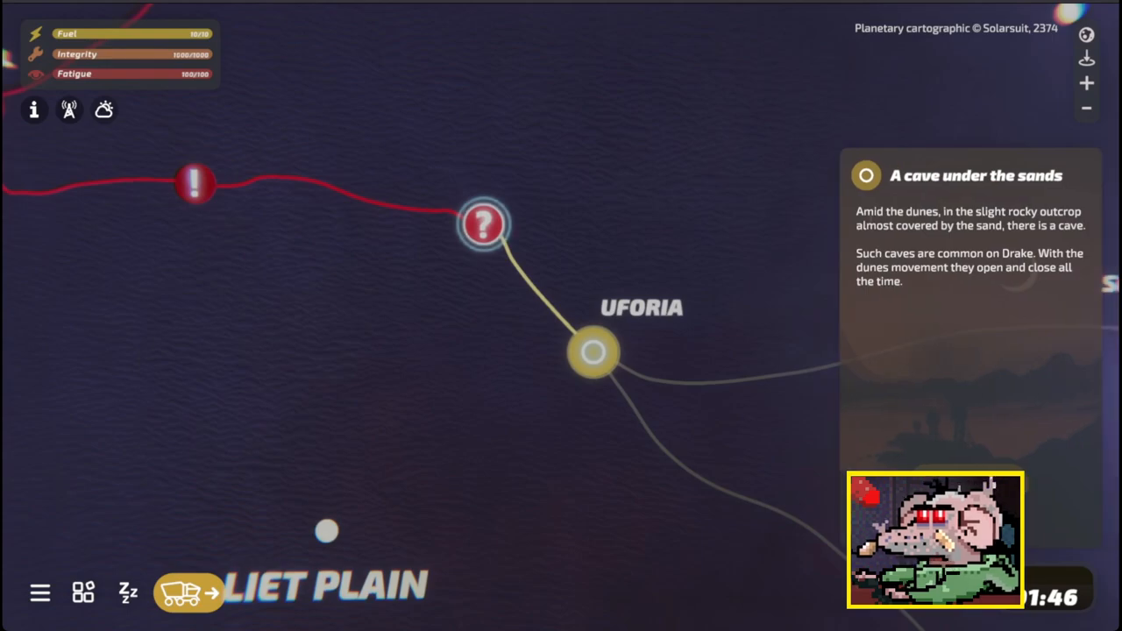
{"action": "left_click_drag", "start_coordinate": [614, 351], "coordinate": [570, 348]}
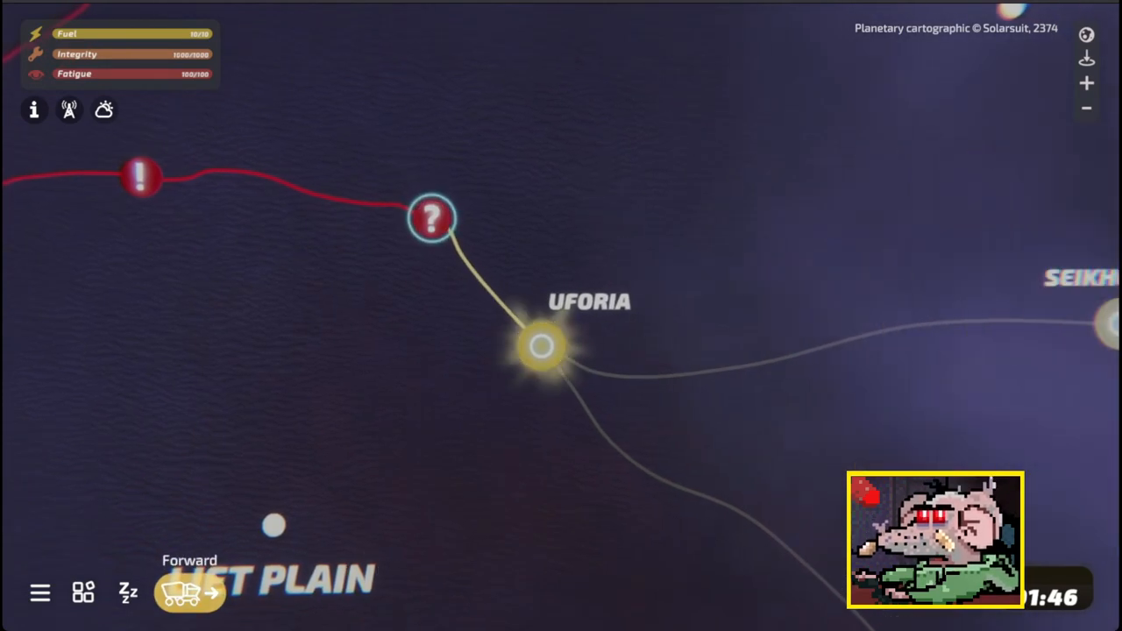
{"action": "left_click", "coordinate": [431, 217]}
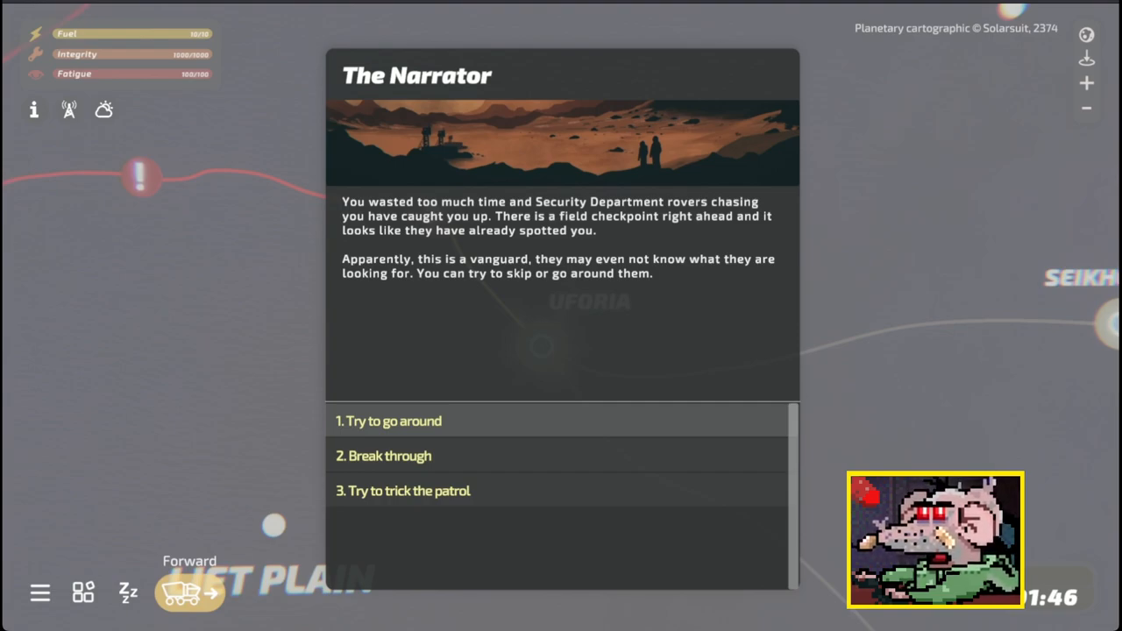
Handle the checkpoint patrol in a firefight and continue the journey back to the map
{"action": "left_click", "coordinate": [389, 421]}
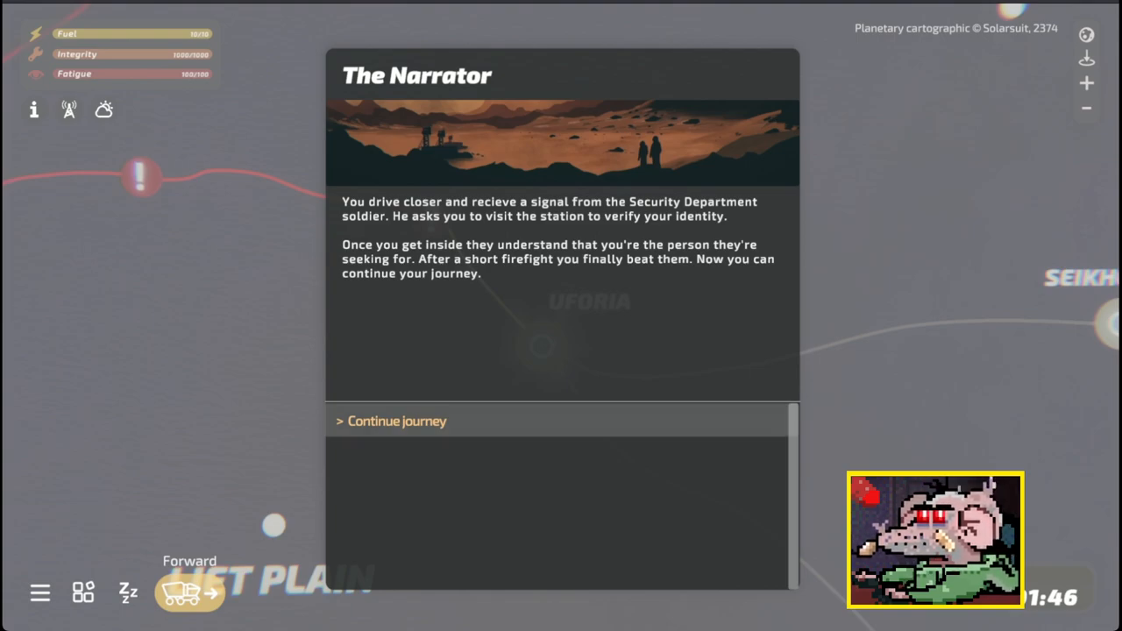
{"action": "left_click", "coordinate": [397, 421]}
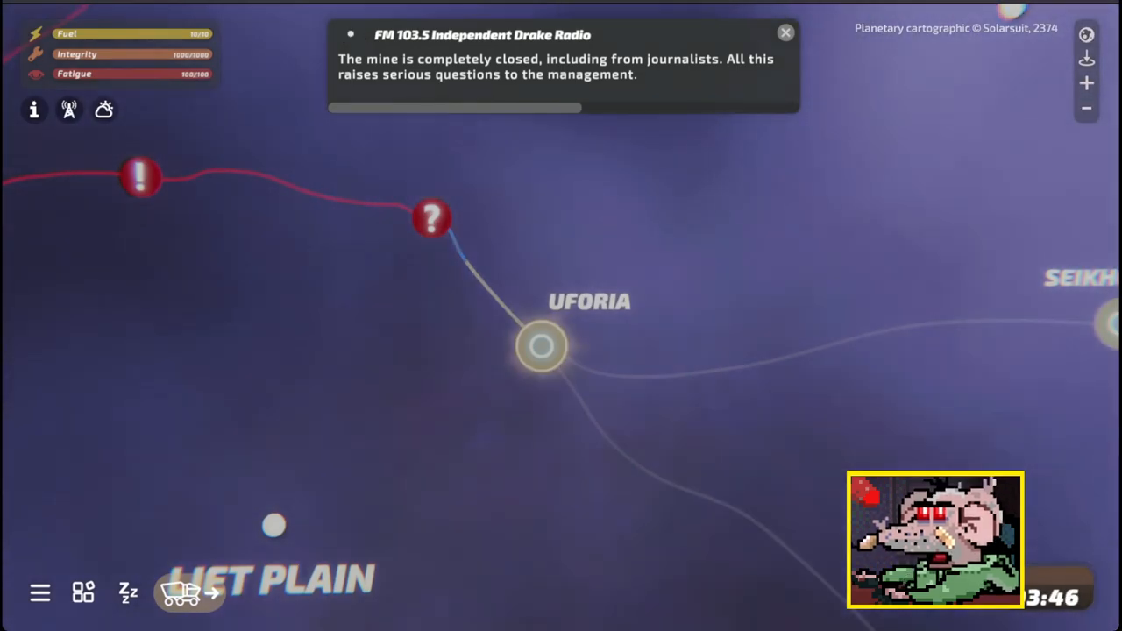
Dismiss the closed-mine radio bulletin and trigger the exclamation event near Uforia
{"action": "left_click", "coordinate": [785, 32]}
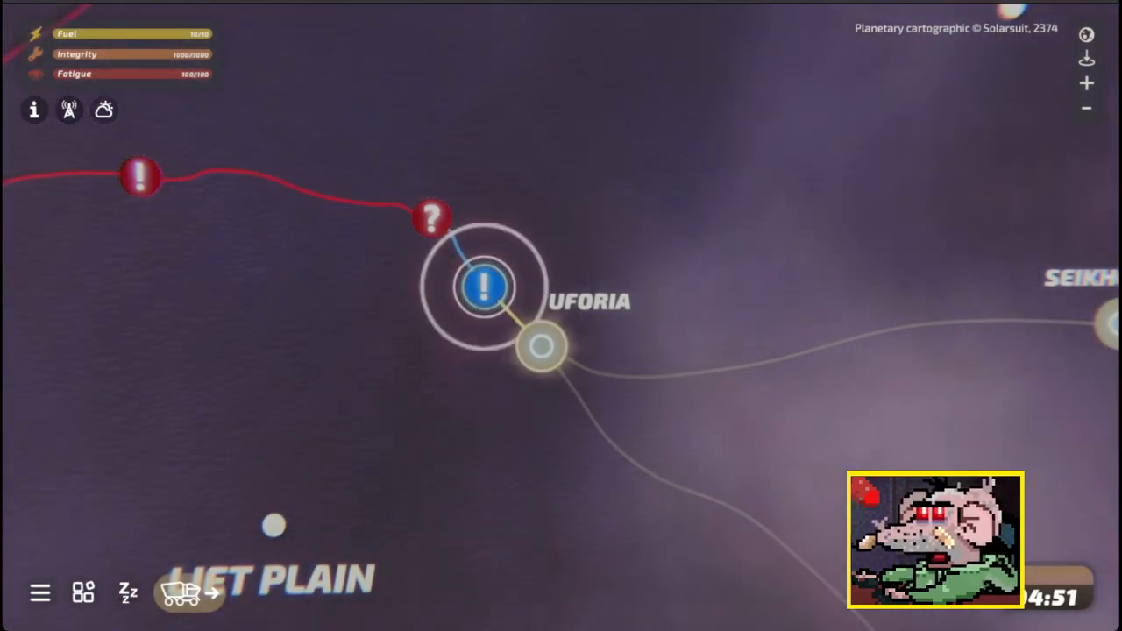
{"action": "left_click", "coordinate": [484, 287]}
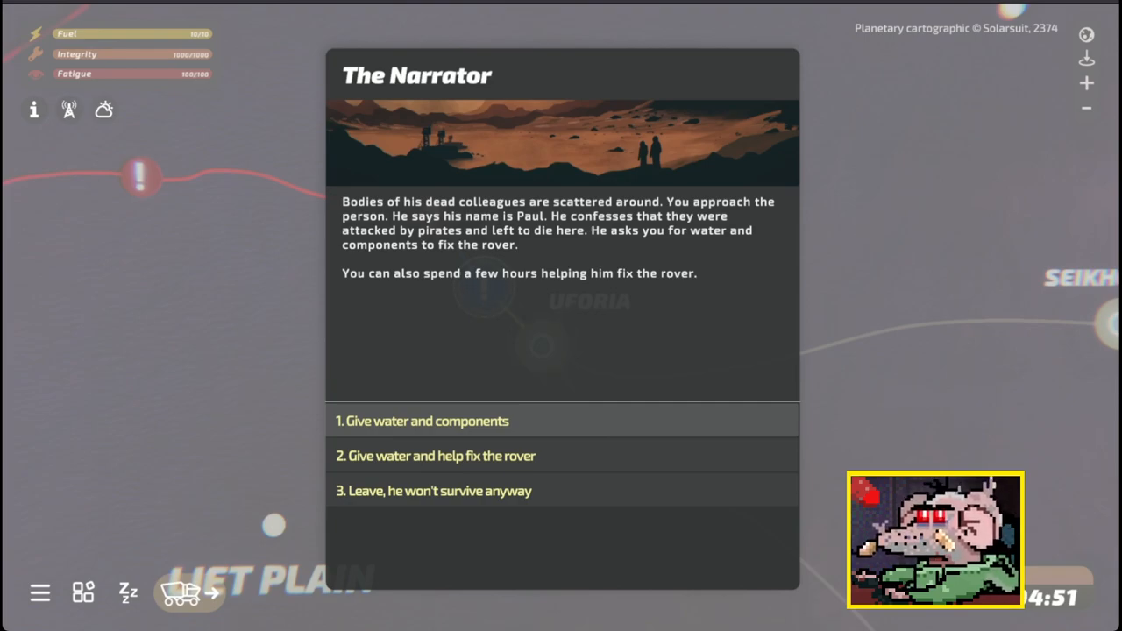
Leave Paul behind, win the resulting ambush, and hit the road with spare parts and his sonic gun
{"action": "left_click", "coordinate": [433, 491]}
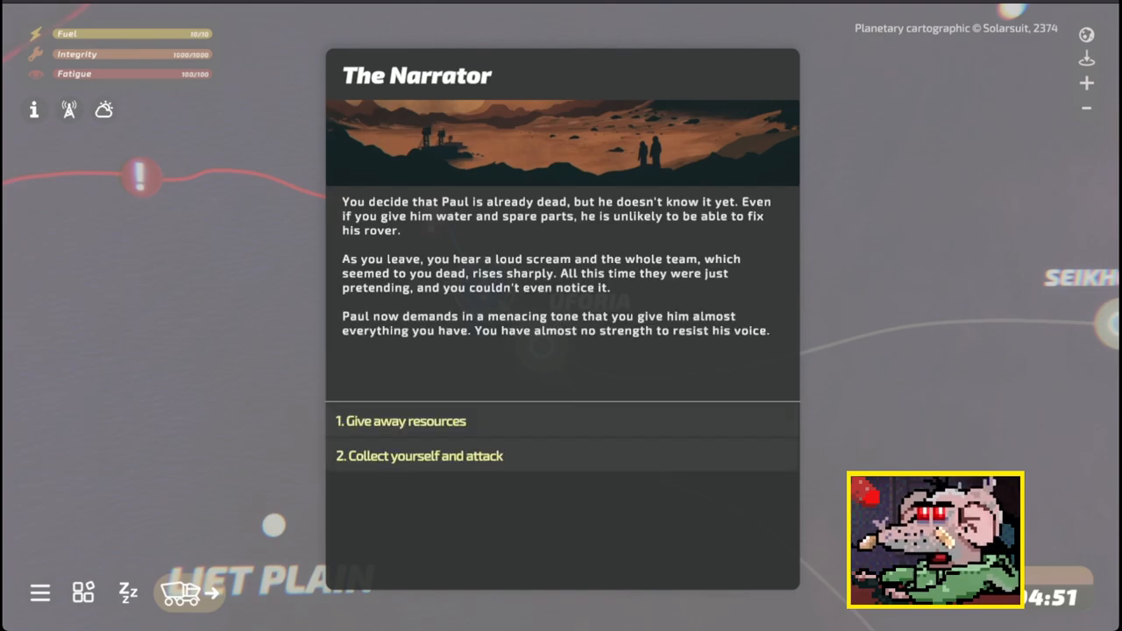
{"action": "mouse_move", "coordinate": [419, 456]}
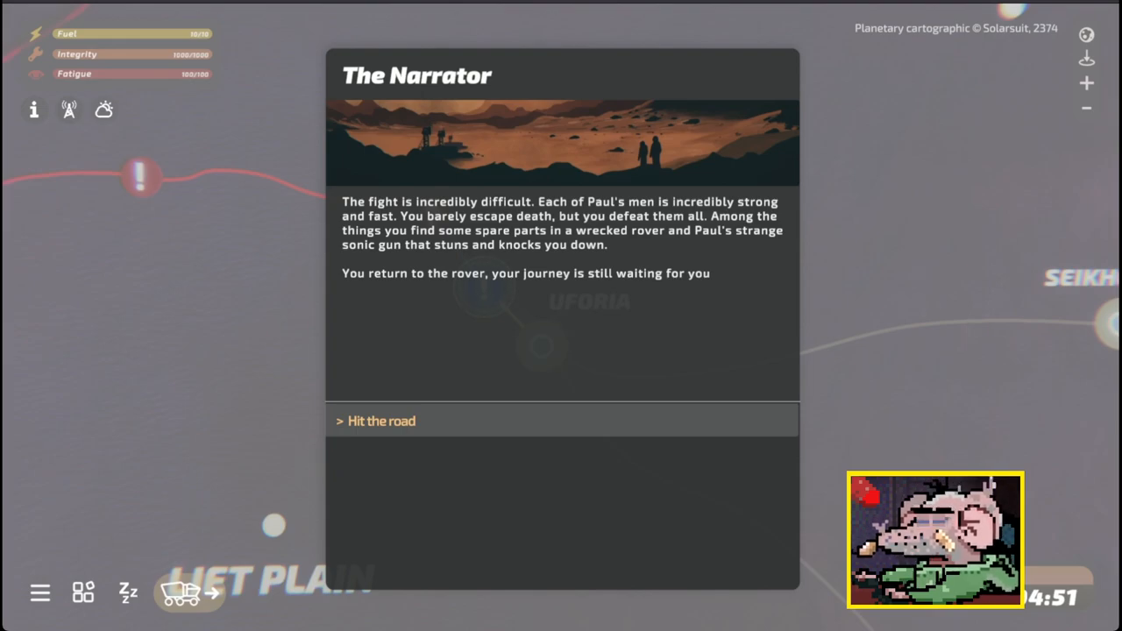
{"action": "left_click", "coordinate": [382, 421]}
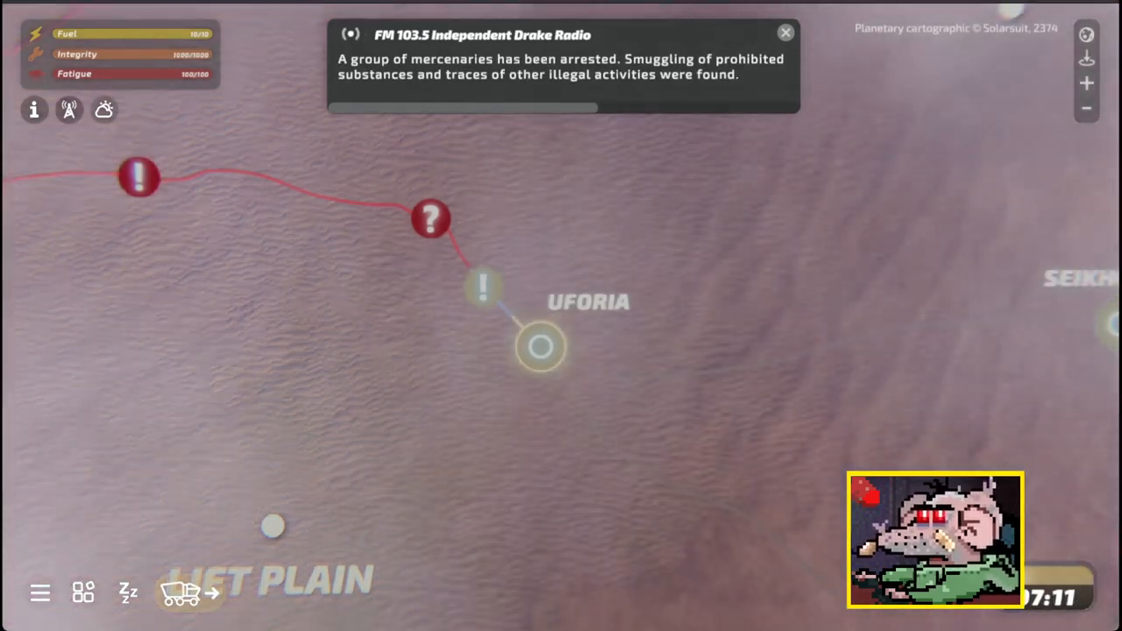
Drive on into Uforia to the demo's ending message and exit to the main menu
{"action": "left_click", "coordinate": [785, 32]}
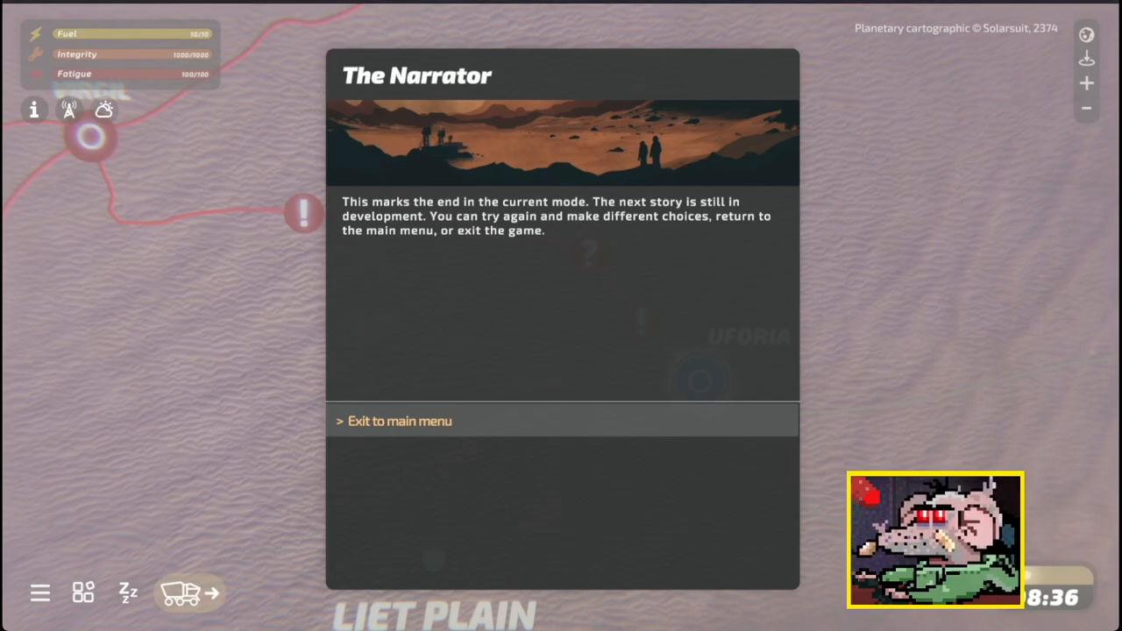
{"action": "left_click", "coordinate": [398, 421]}
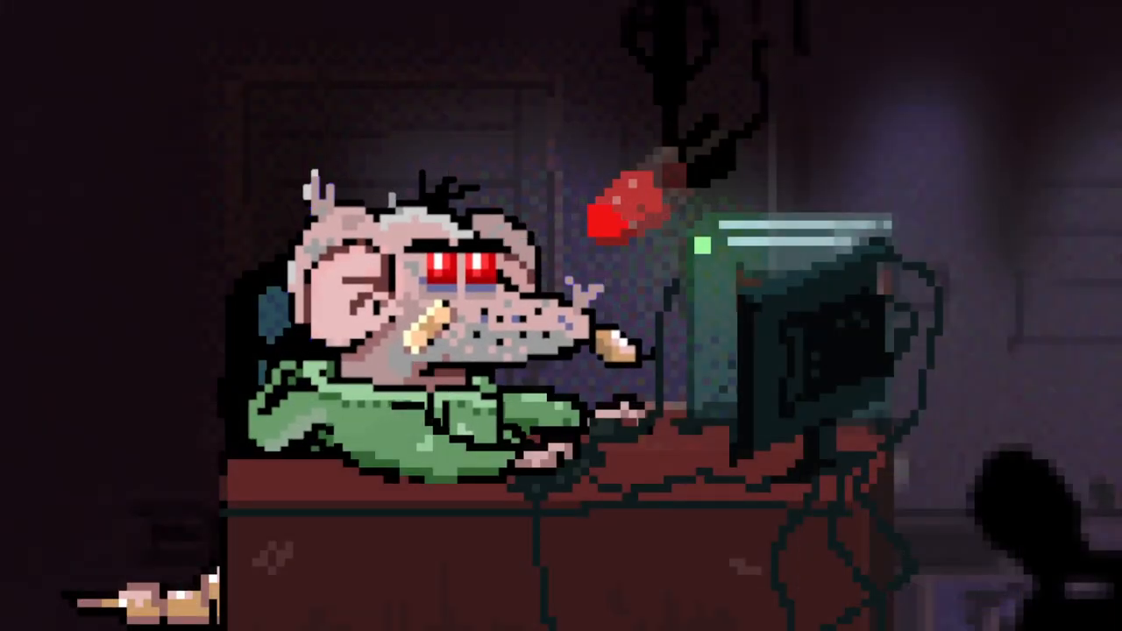